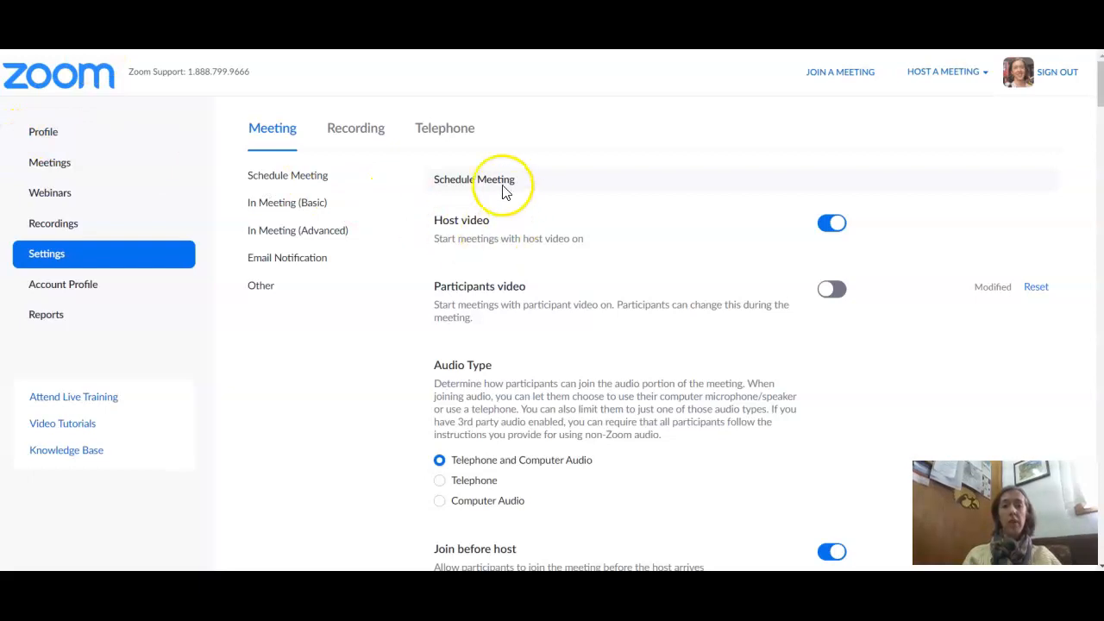
mouse_move(440, 260)
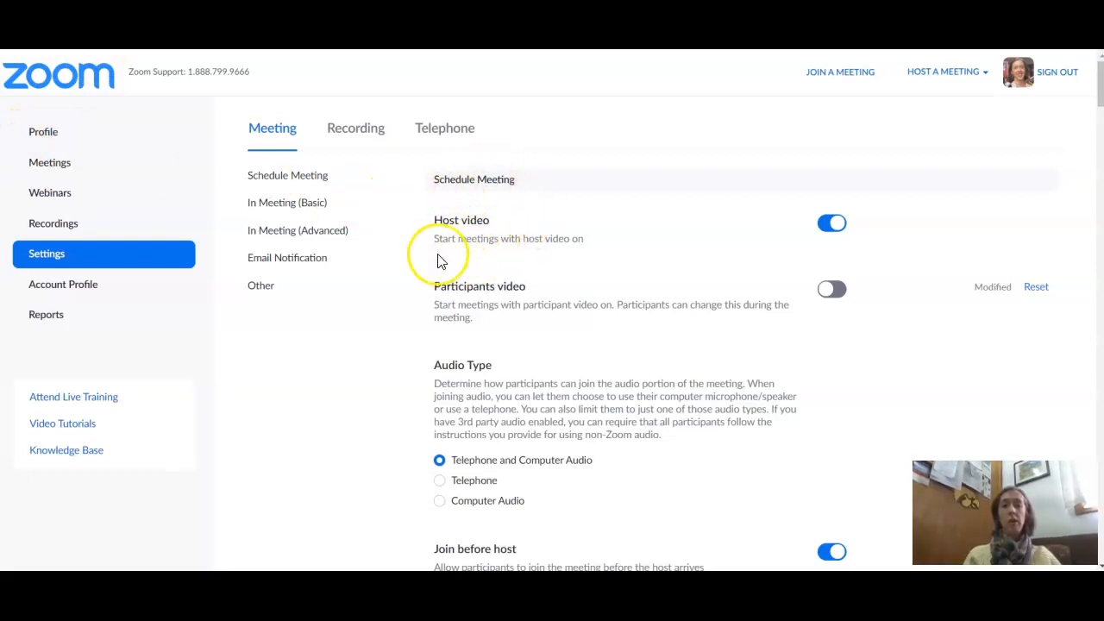
mouse_move(628, 304)
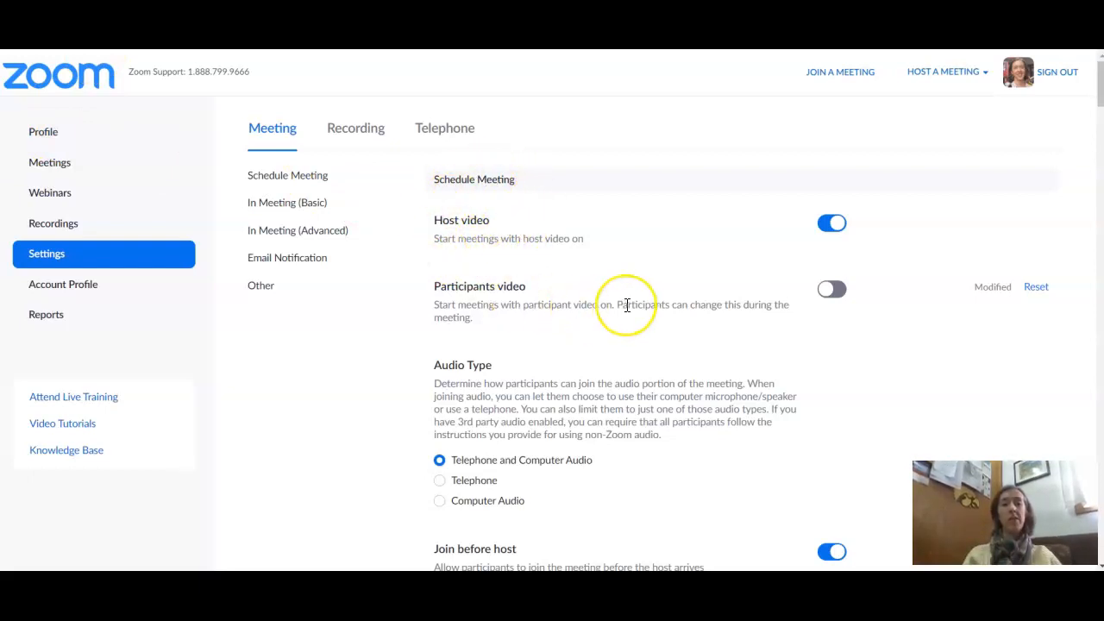
Review the In Meeting (Basic) settings down to File transfer and switch it off.
scroll(down, 3)
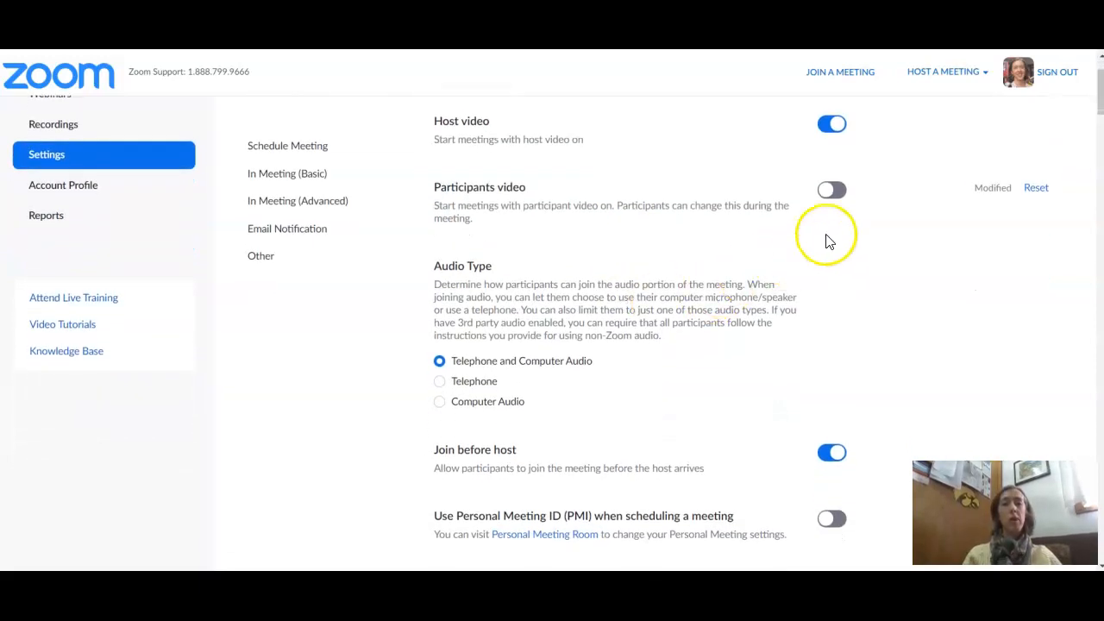
mouse_move(842, 238)
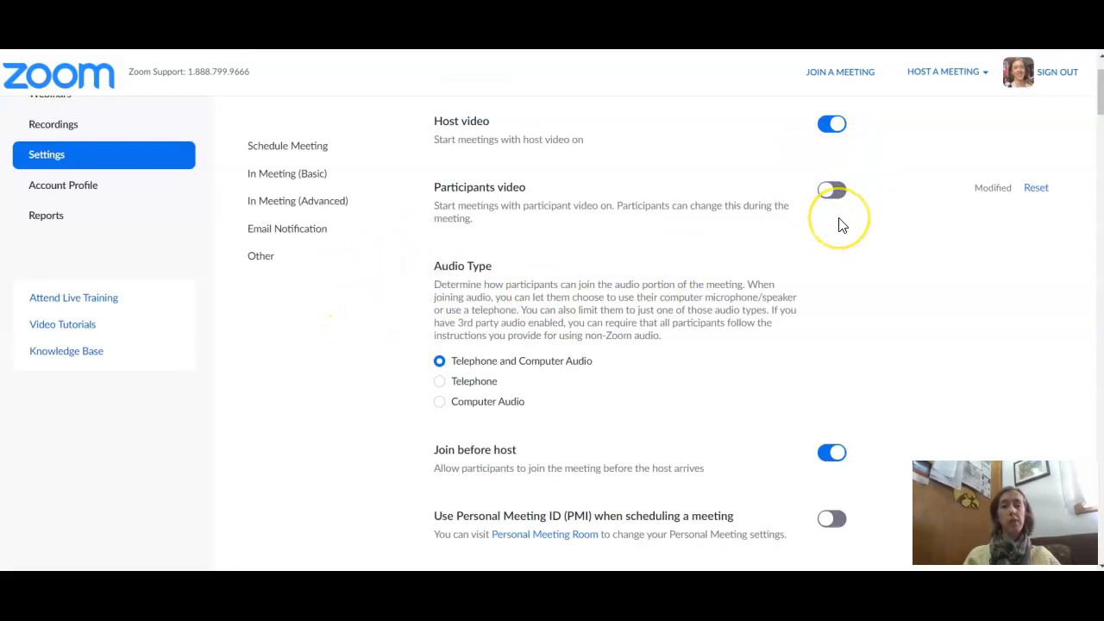
scroll(down, 3)
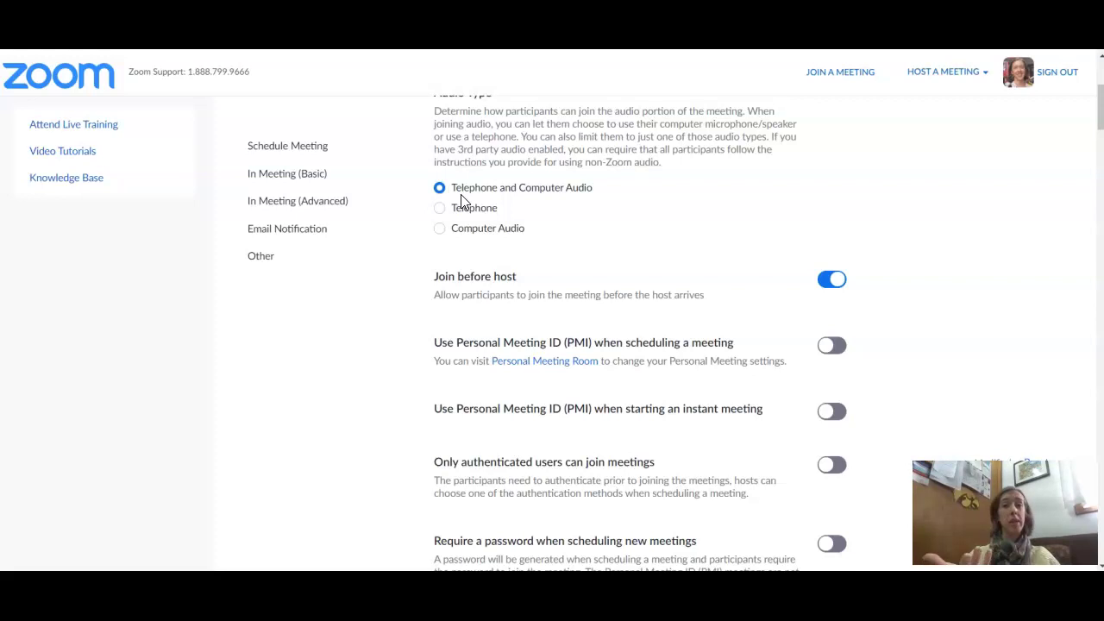
mouse_move(405, 274)
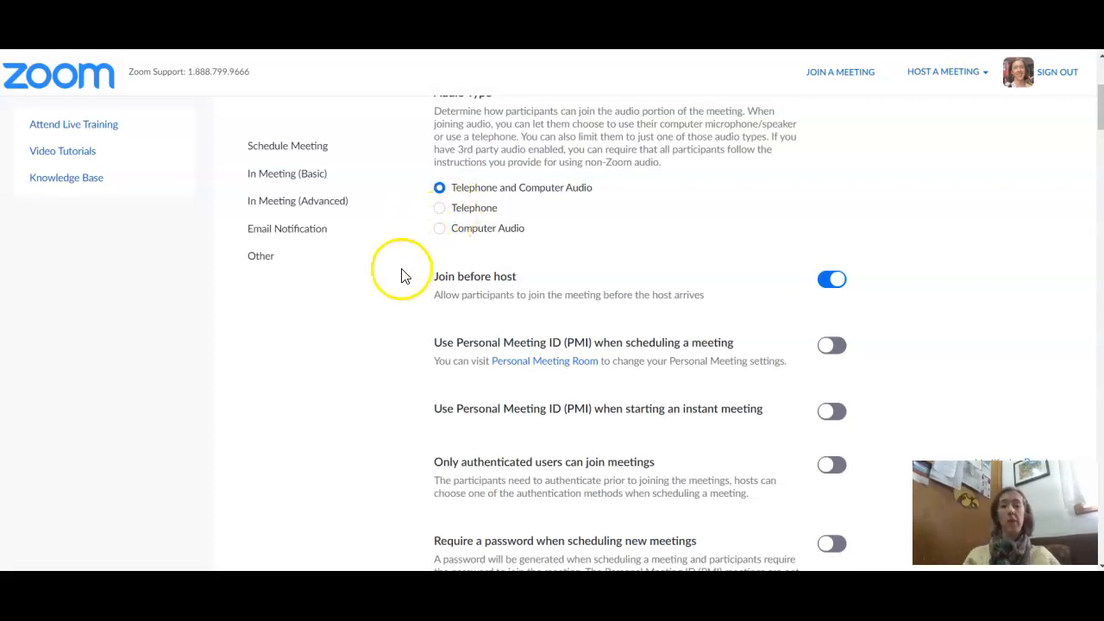
scroll(down, 3)
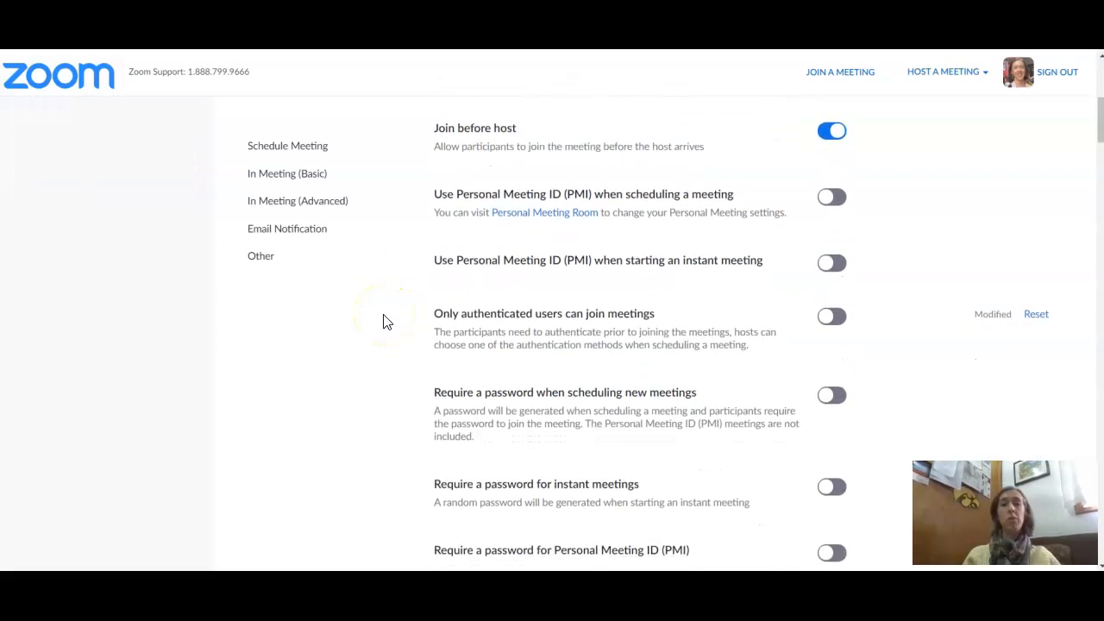
scroll(down, 3)
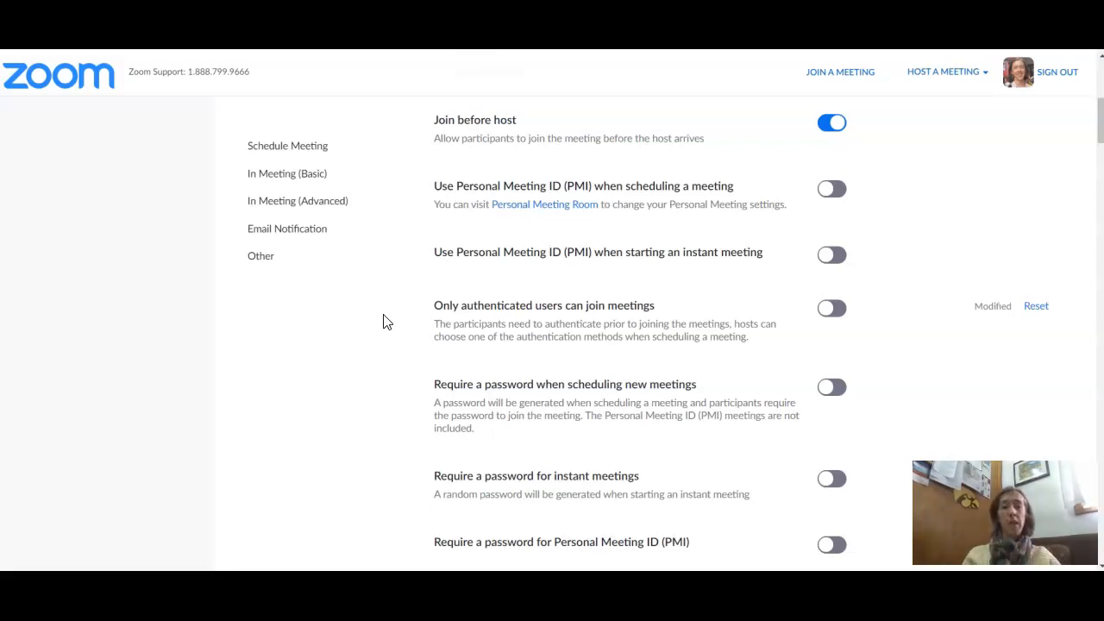
scroll(down, 3)
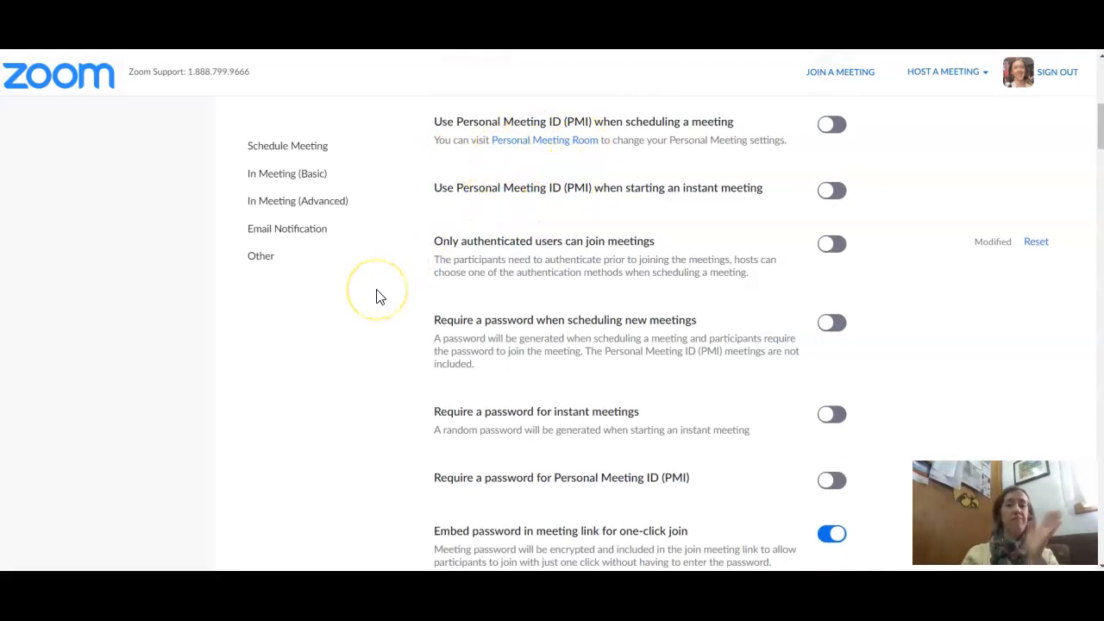
scroll(down, 3)
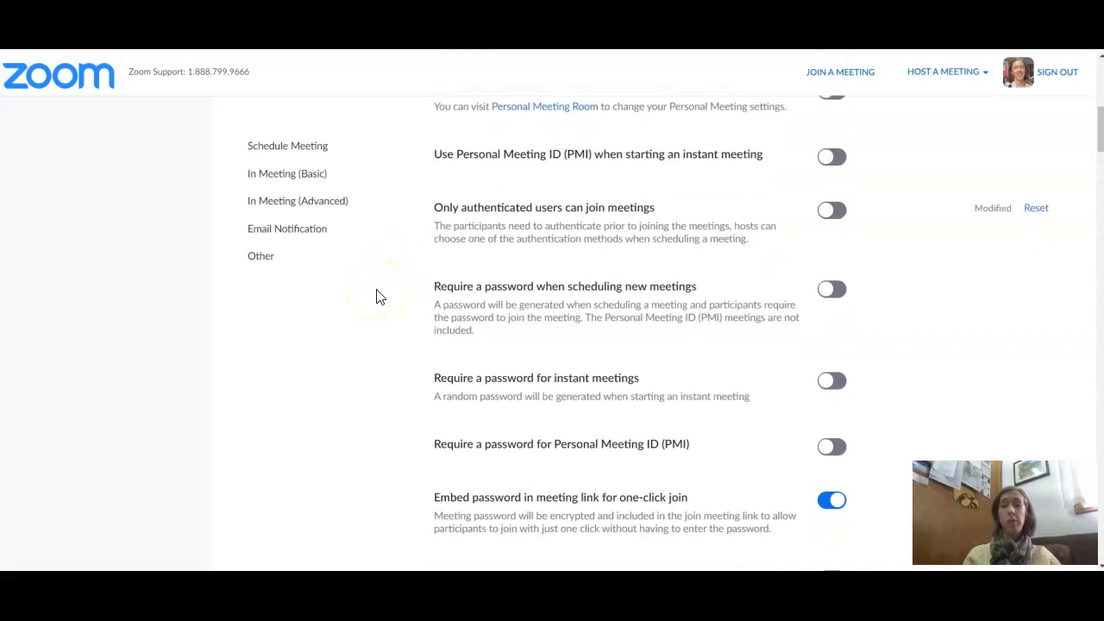
scroll(down, 3)
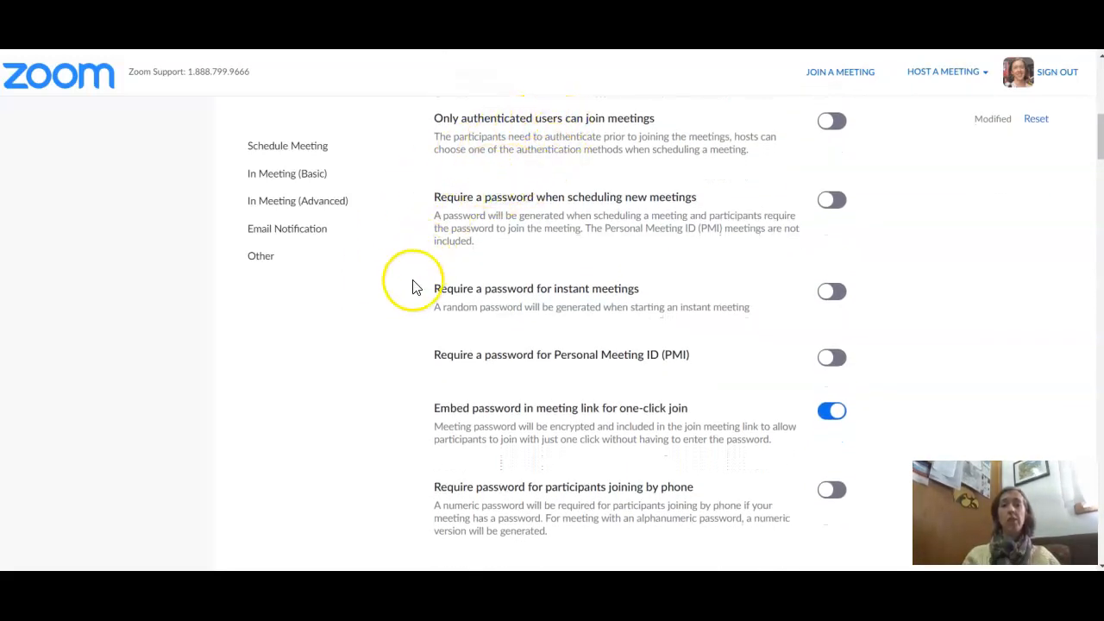
mouse_move(343, 345)
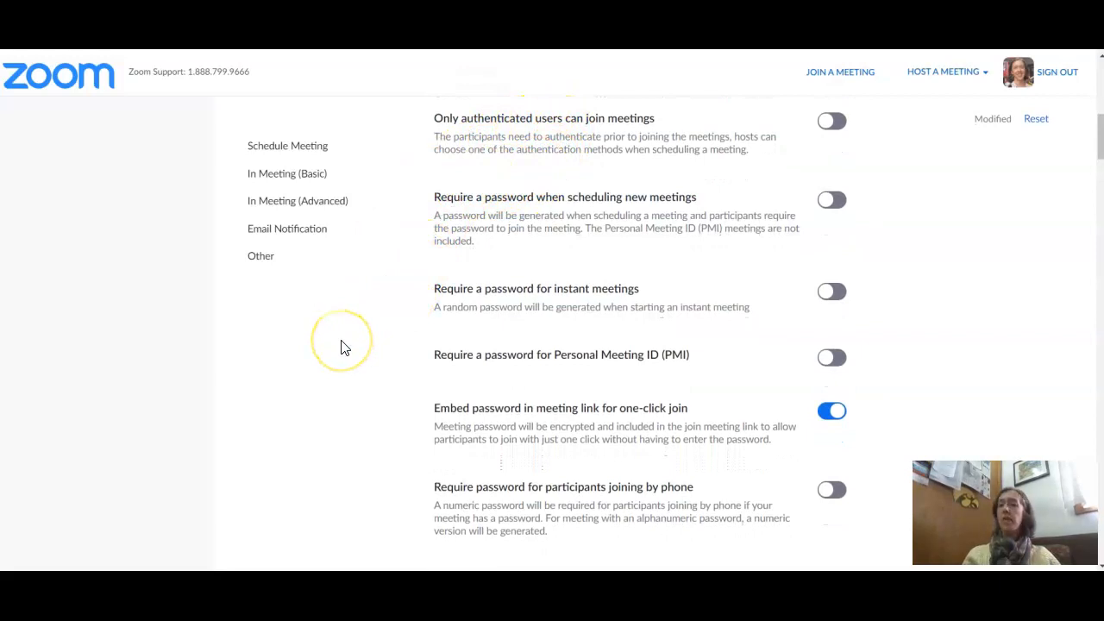
scroll(down, 3)
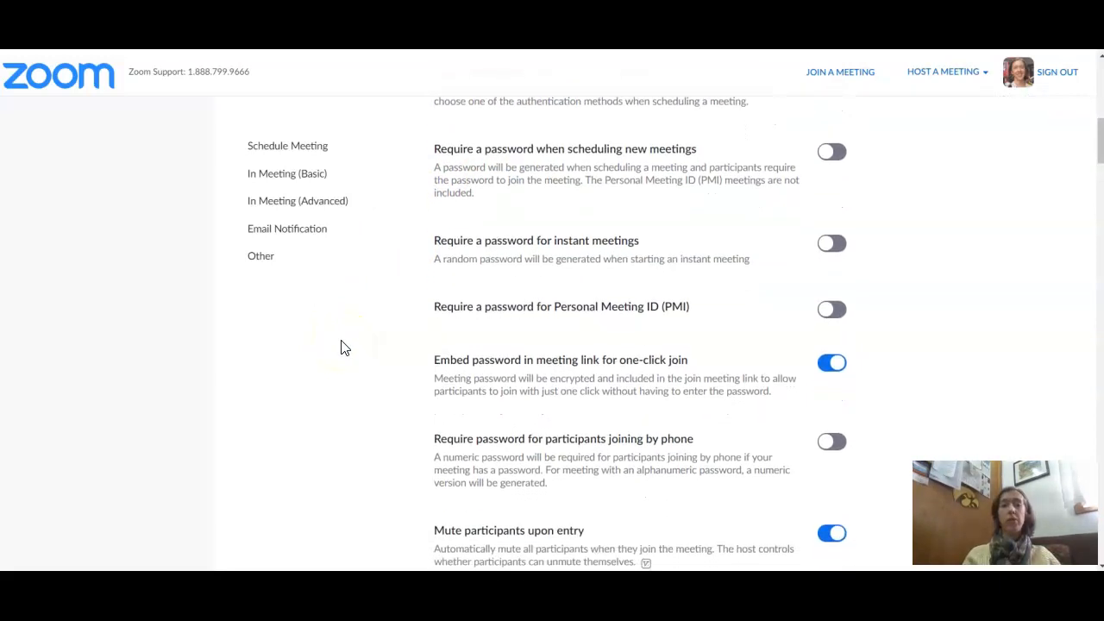
scroll(down, 3)
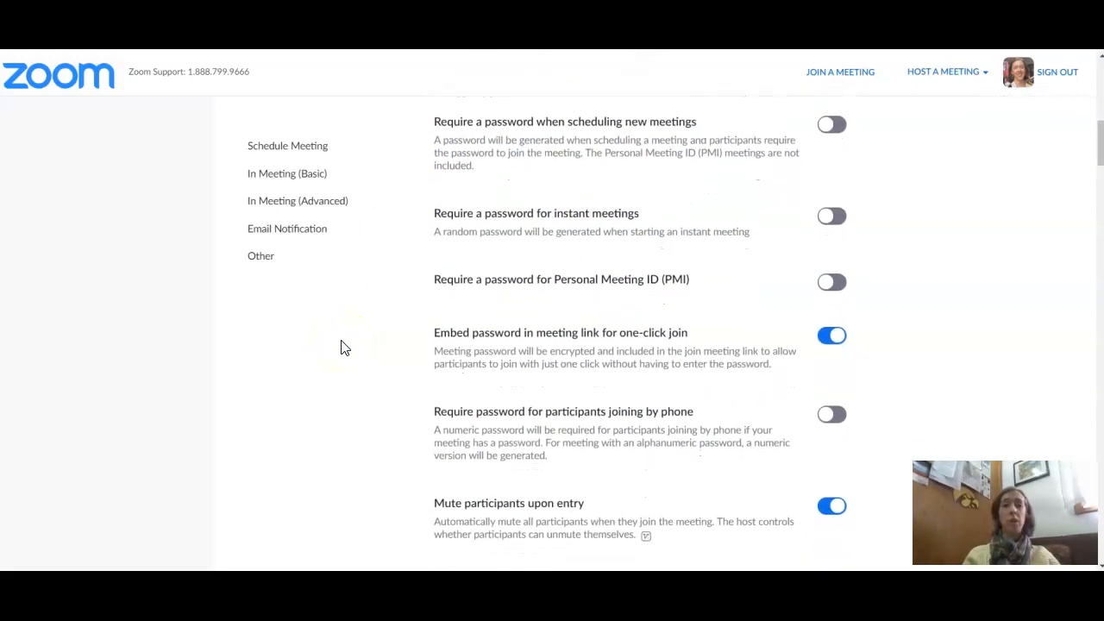
scroll(down, 3)
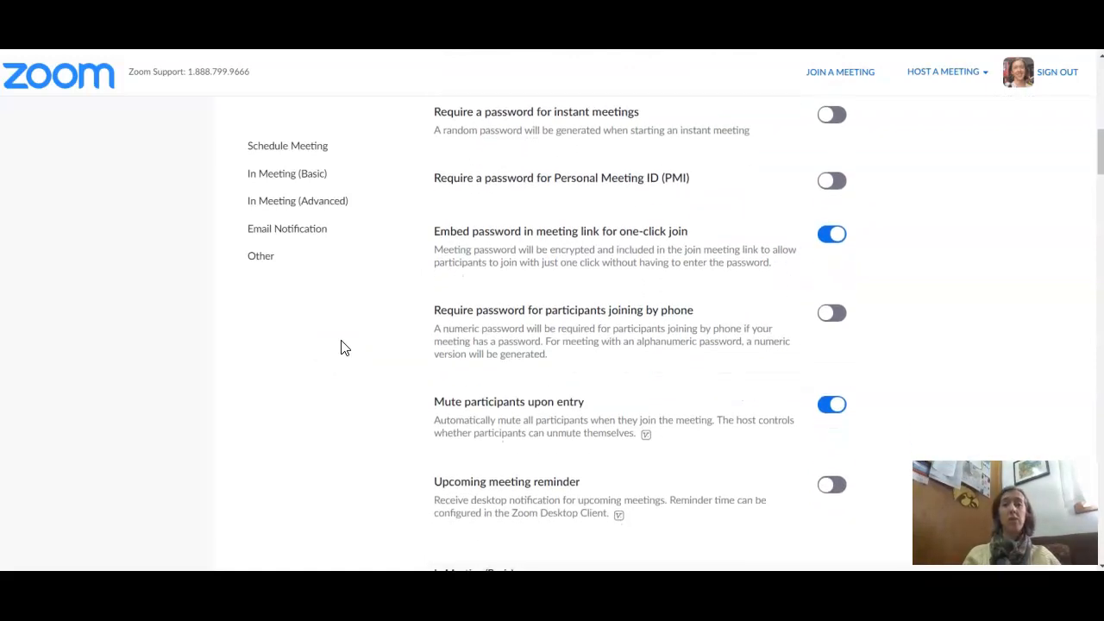
scroll(down, 3)
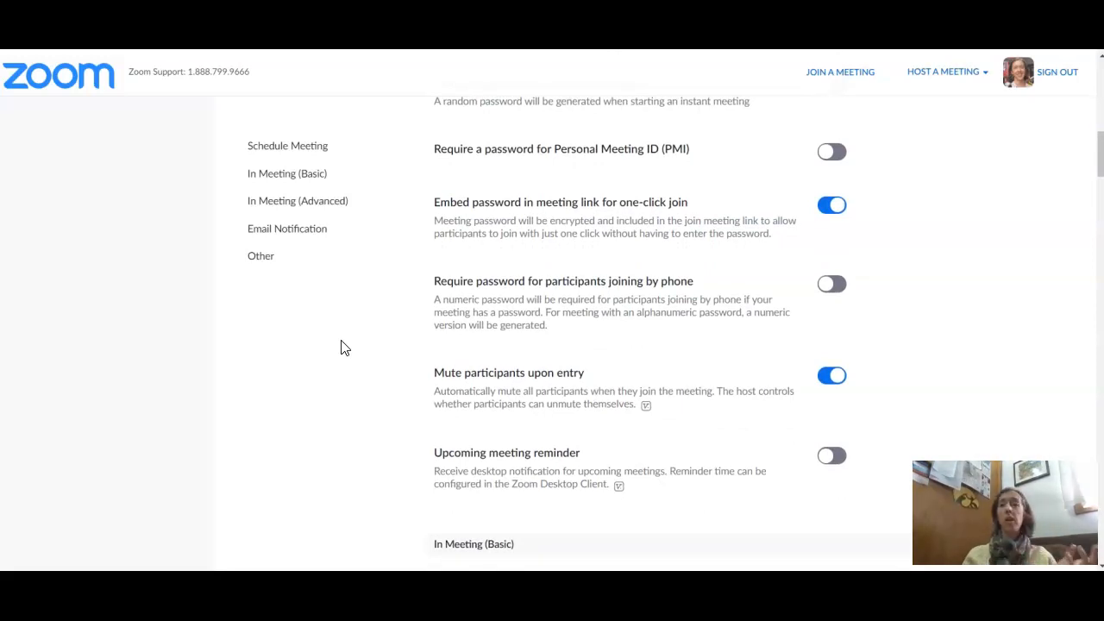
scroll(down, 3)
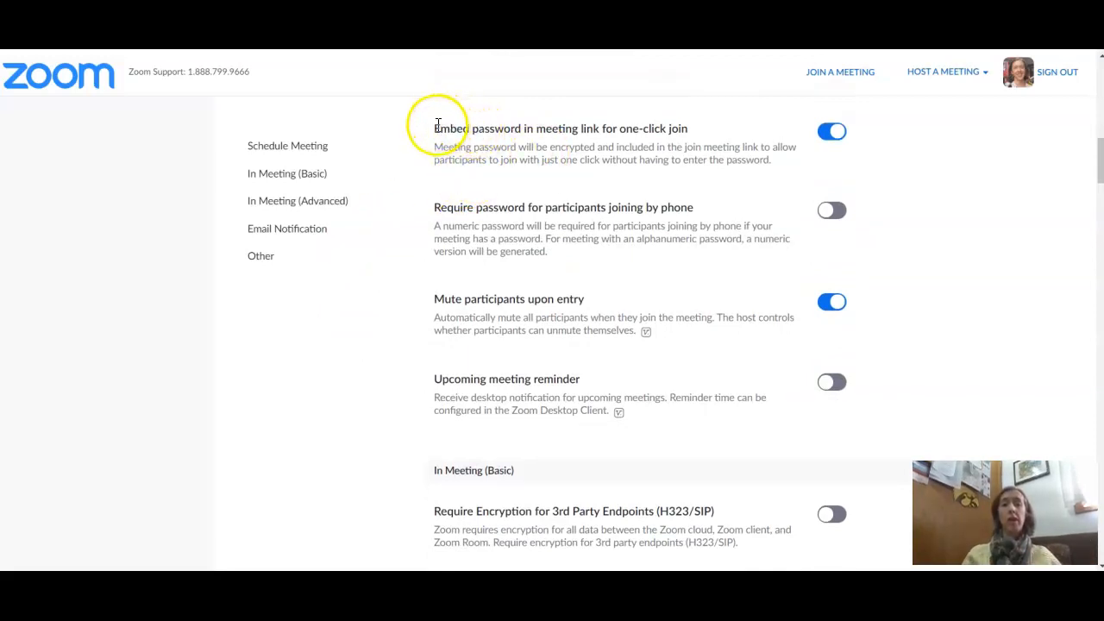
mouse_move(563, 105)
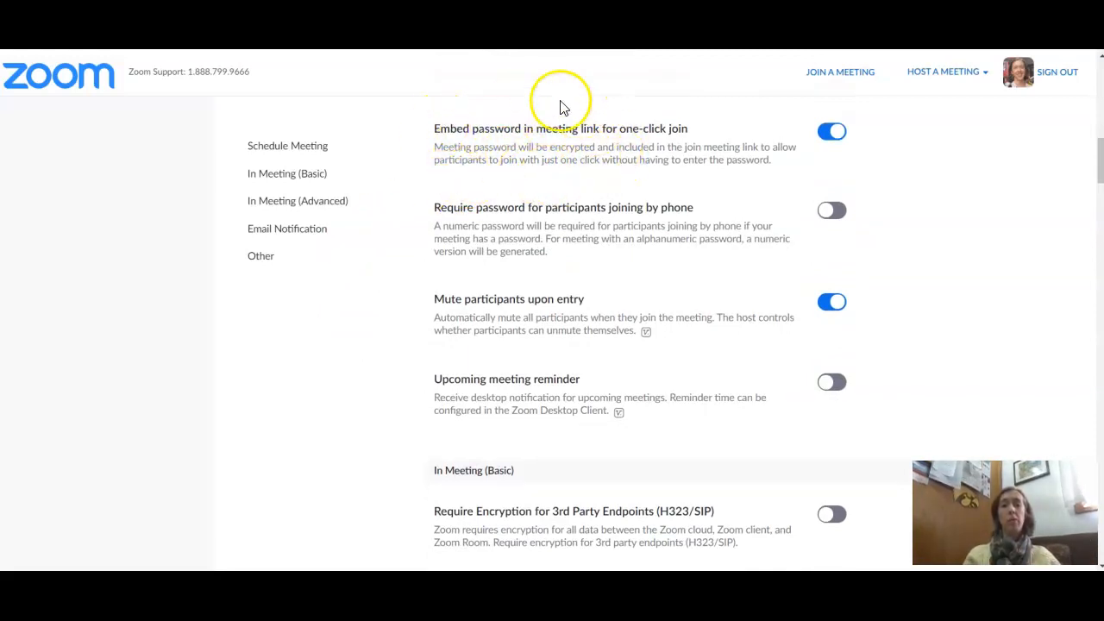
mouse_move(571, 164)
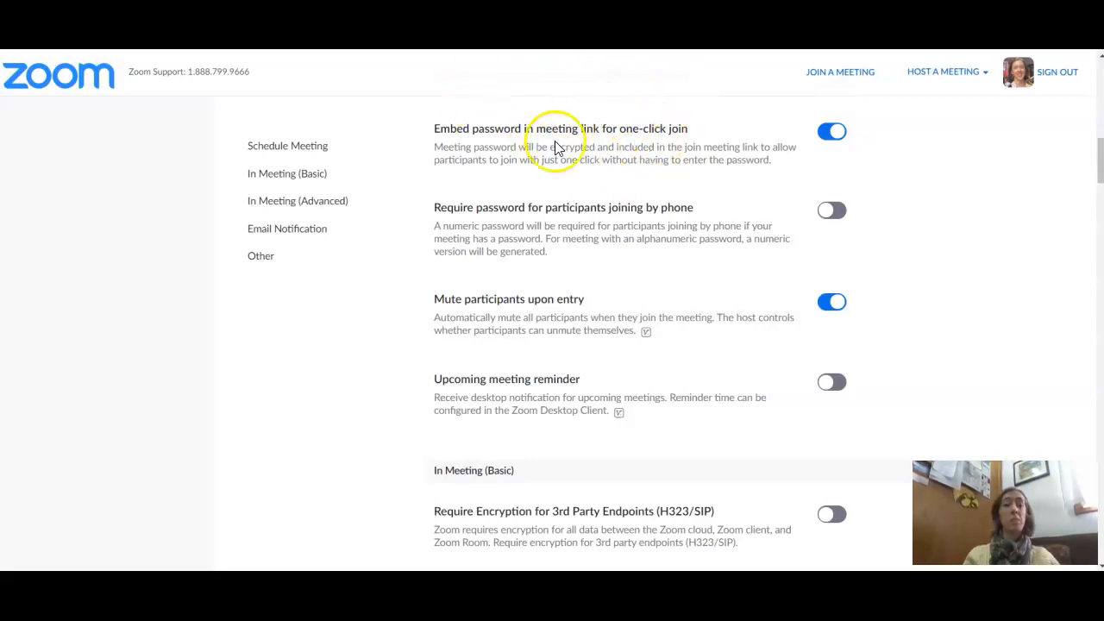
mouse_move(621, 152)
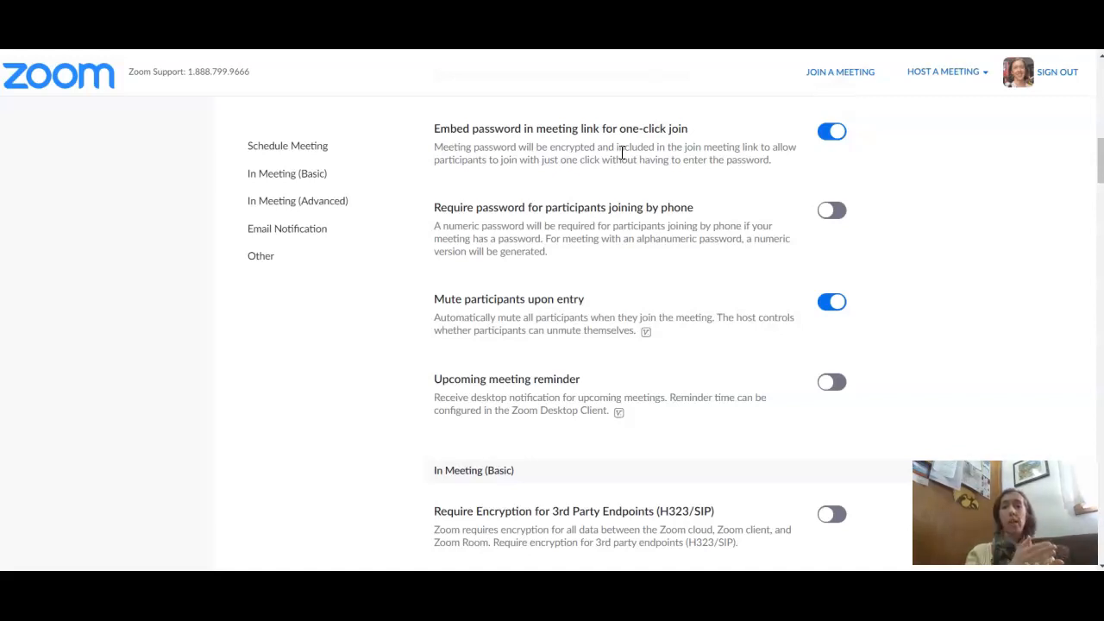
scroll(down, 3)
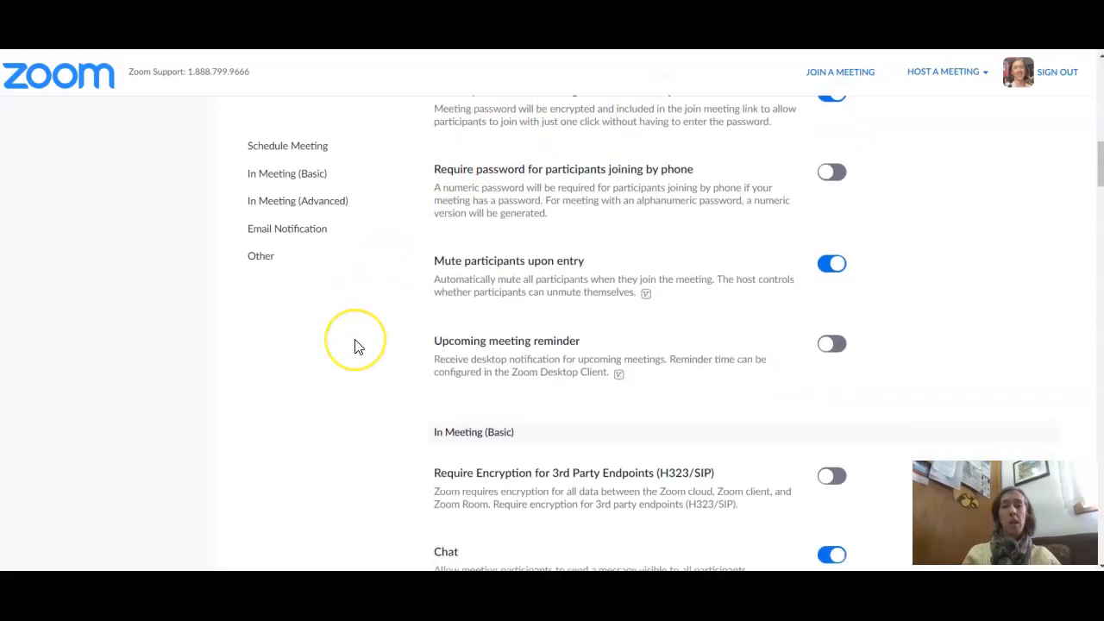
scroll(down, 3)
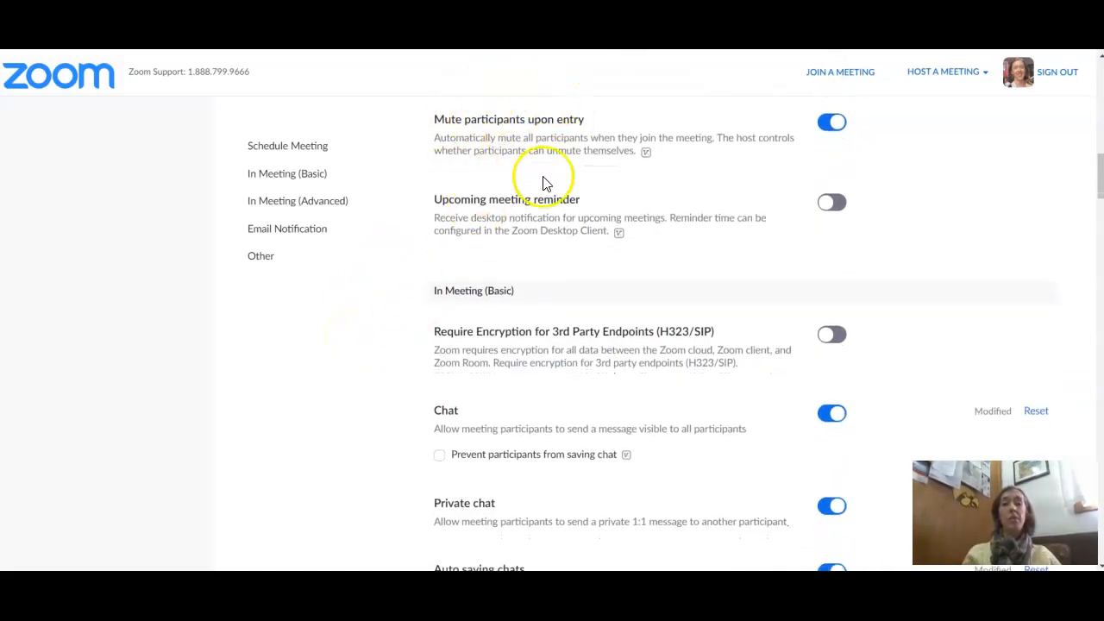
mouse_move(428, 188)
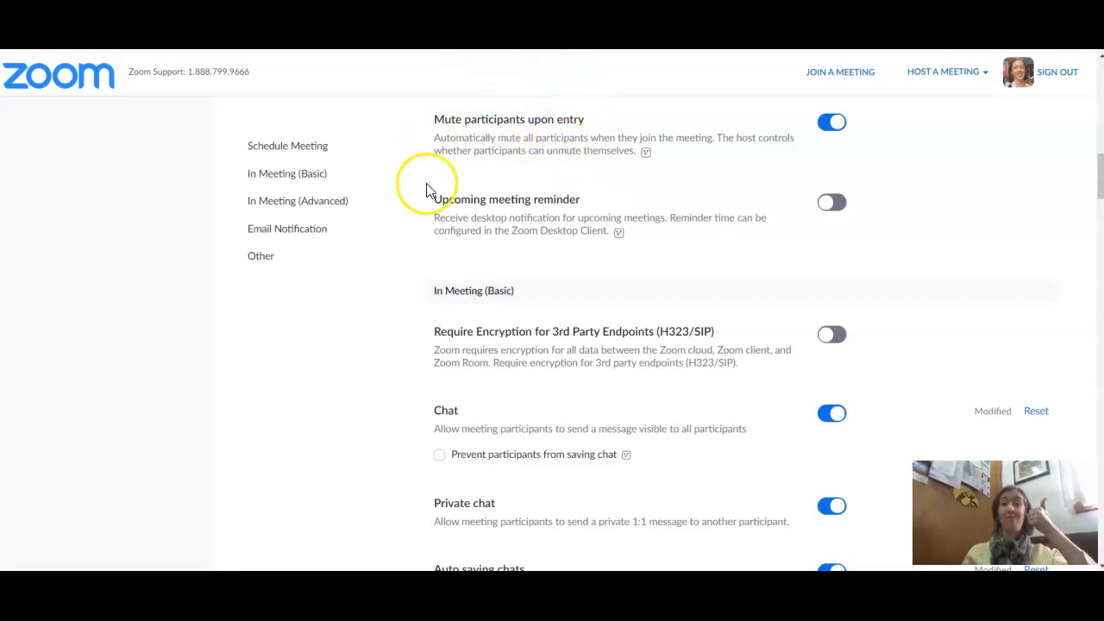
mouse_move(573, 163)
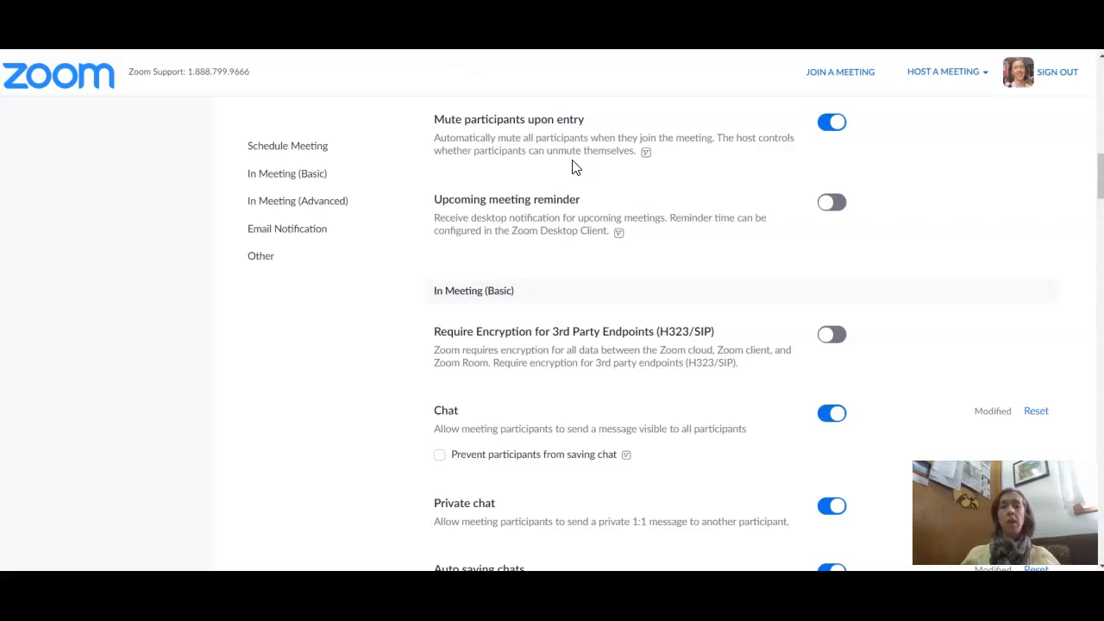
scroll(down, 3)
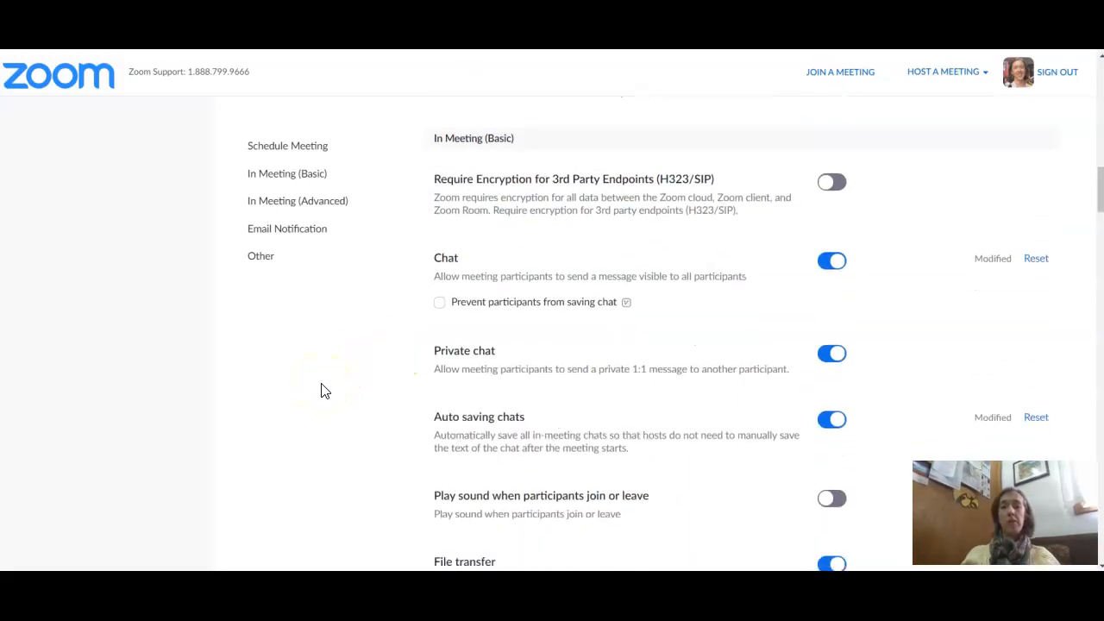
scroll(down, 3)
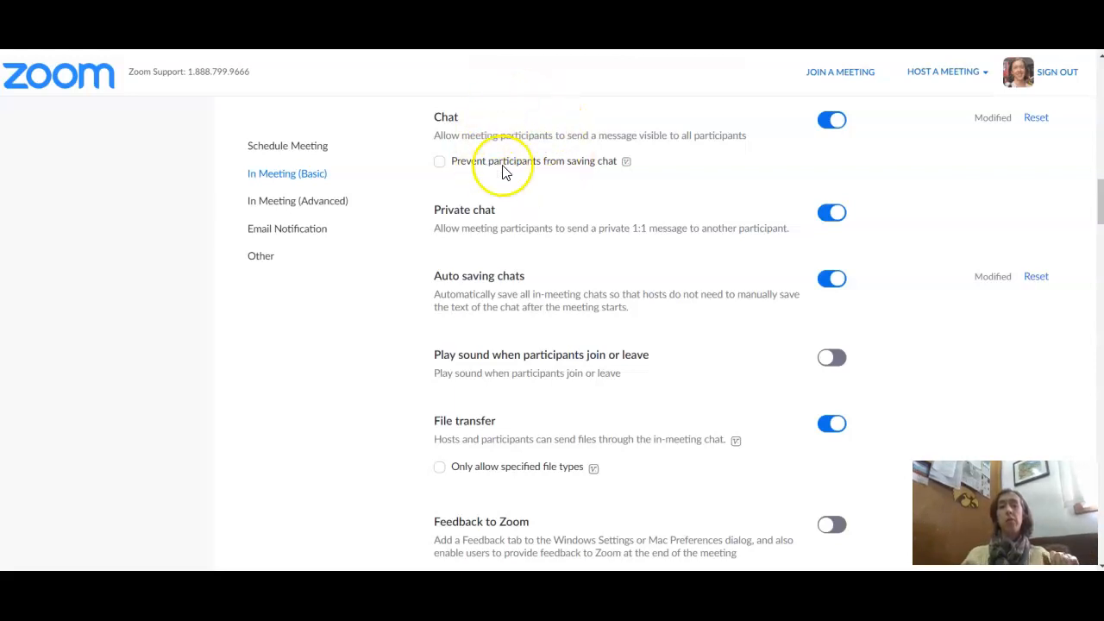
mouse_move(562, 176)
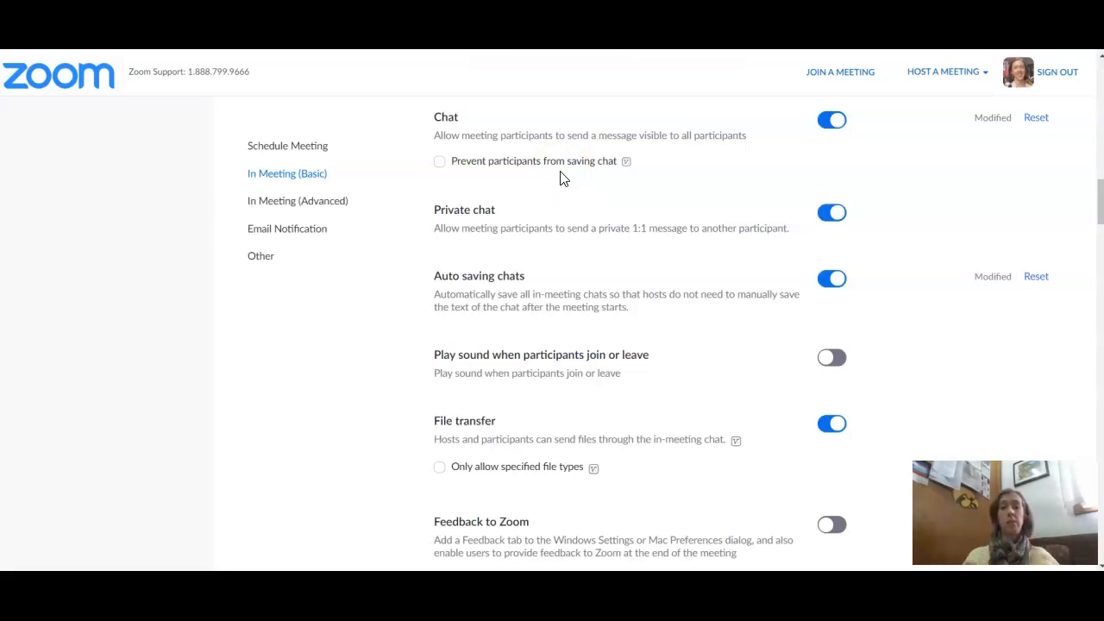
mouse_move(391, 290)
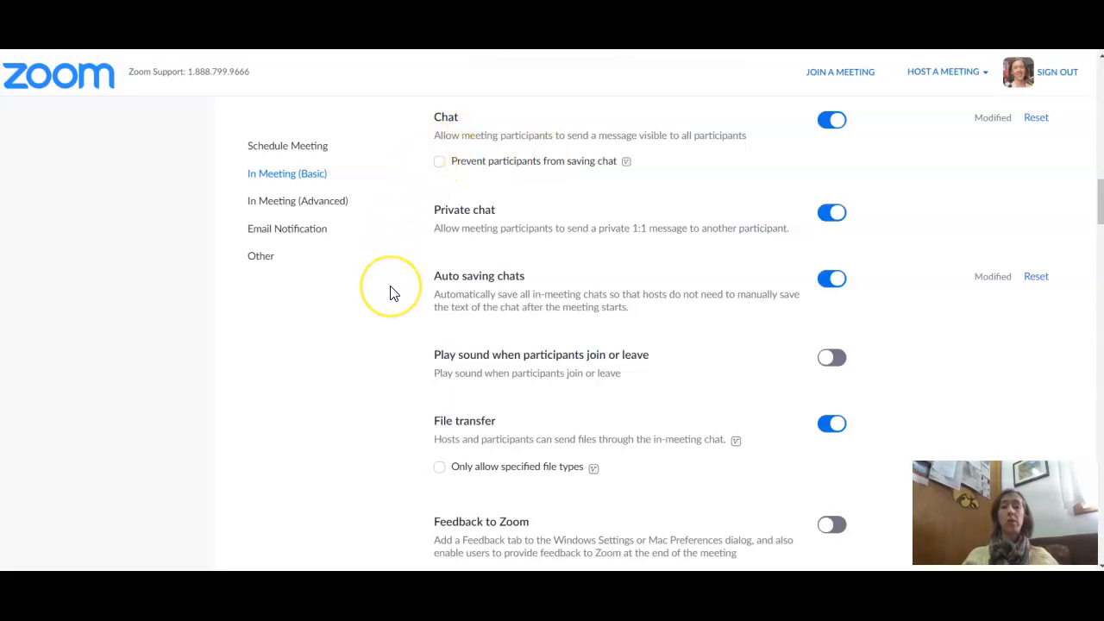
scroll(down, 3)
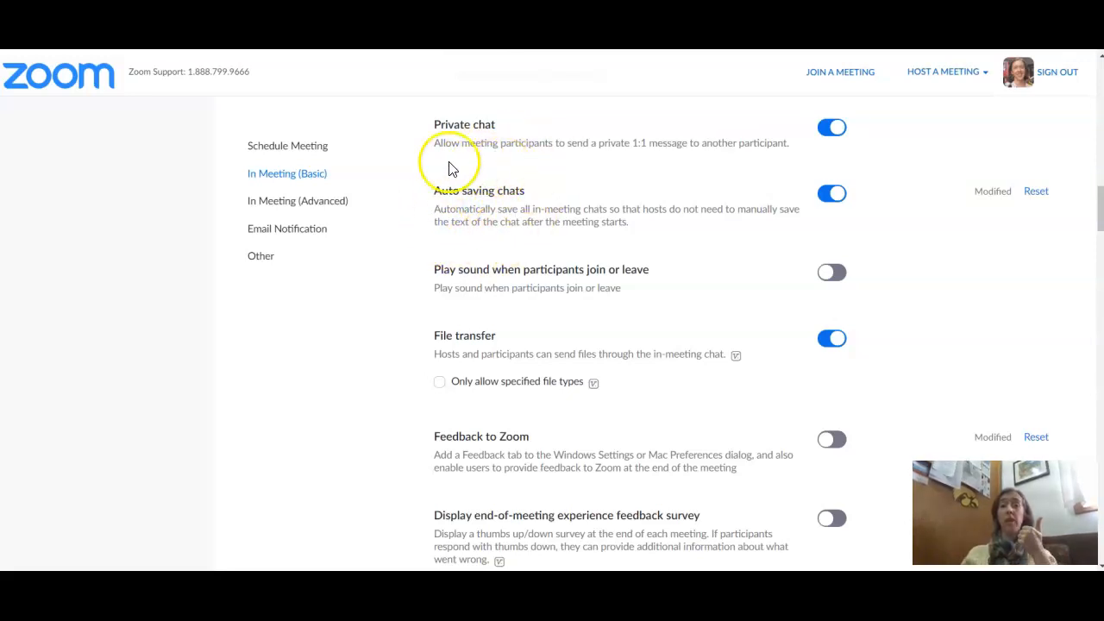
mouse_move(538, 238)
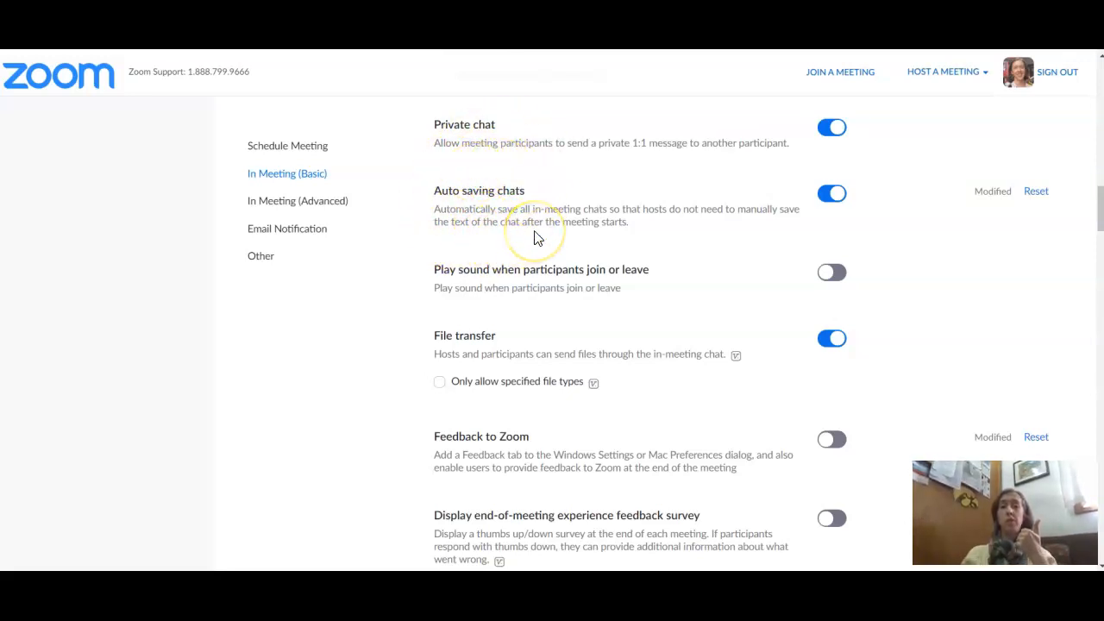
mouse_move(539, 238)
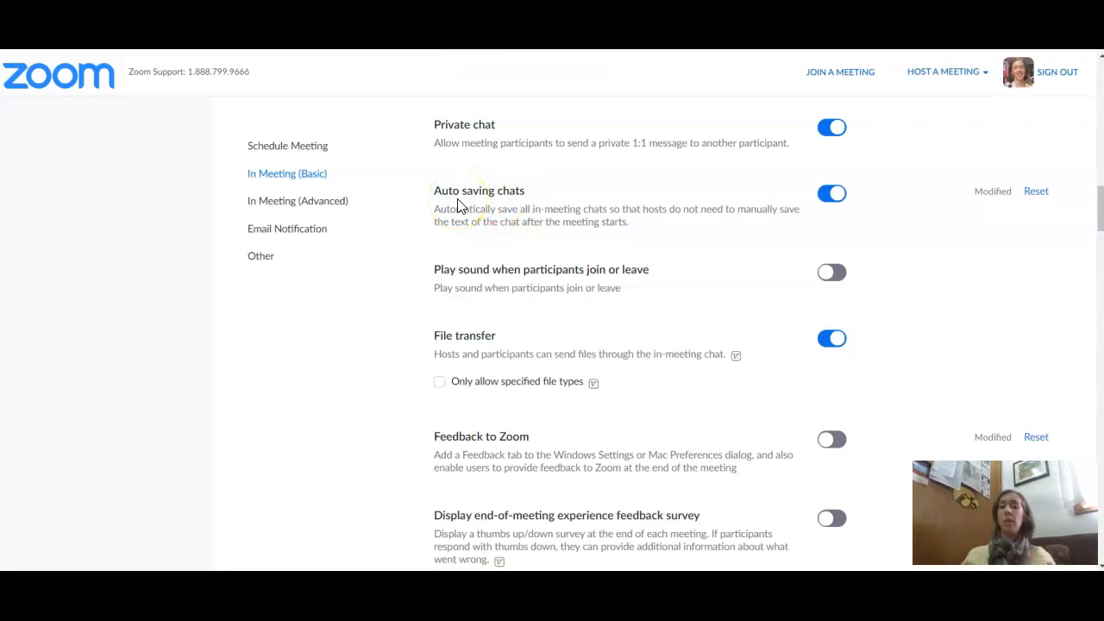
scroll(down, 3)
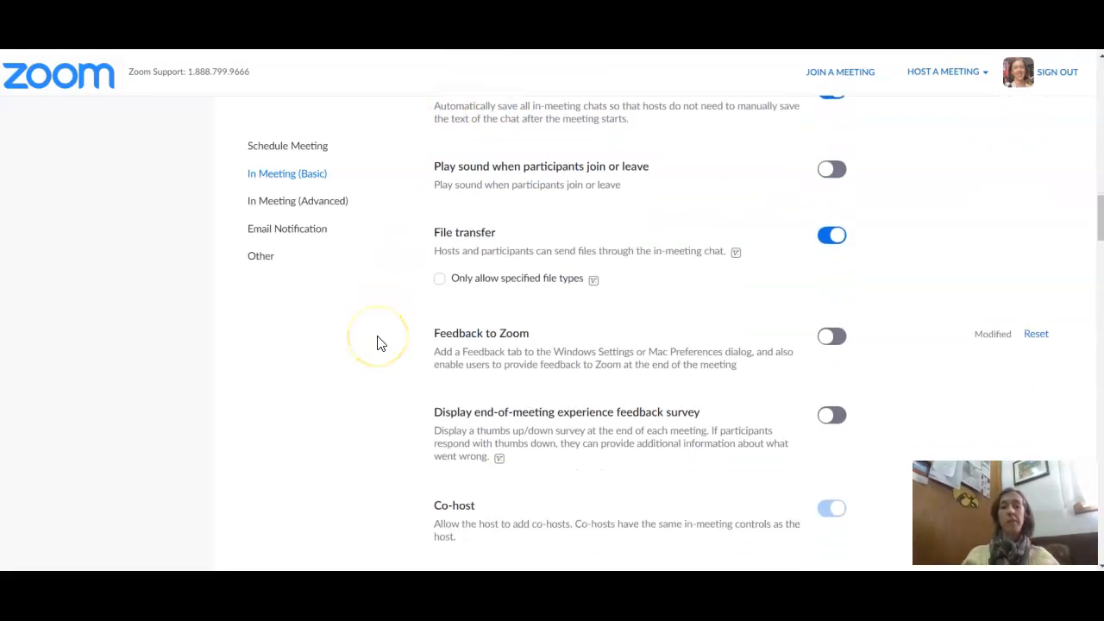
scroll(down, 3)
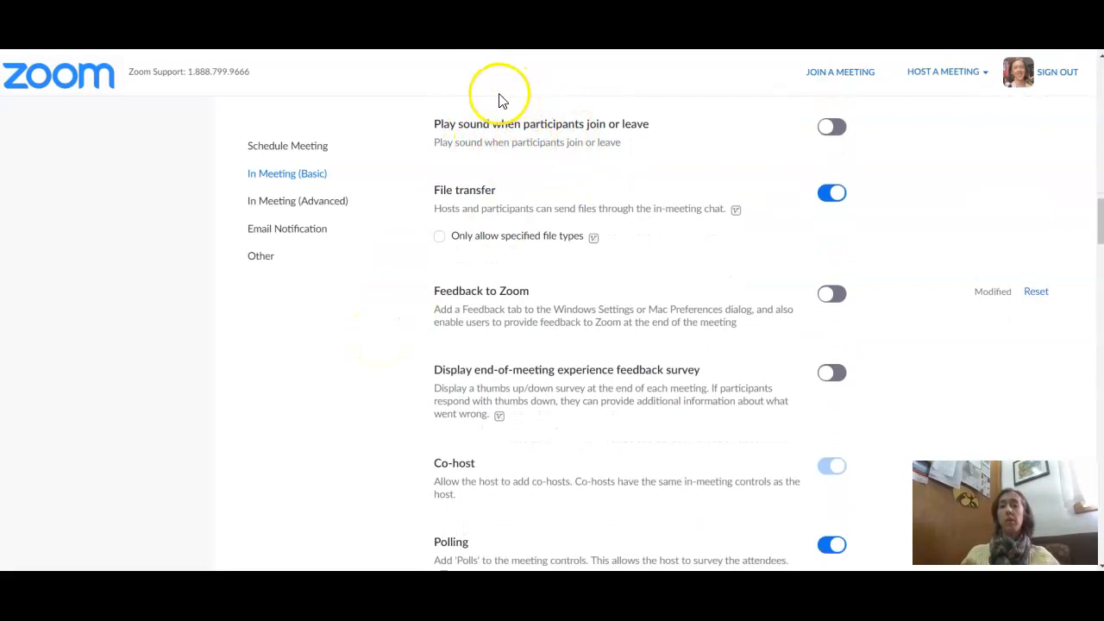
mouse_move(567, 164)
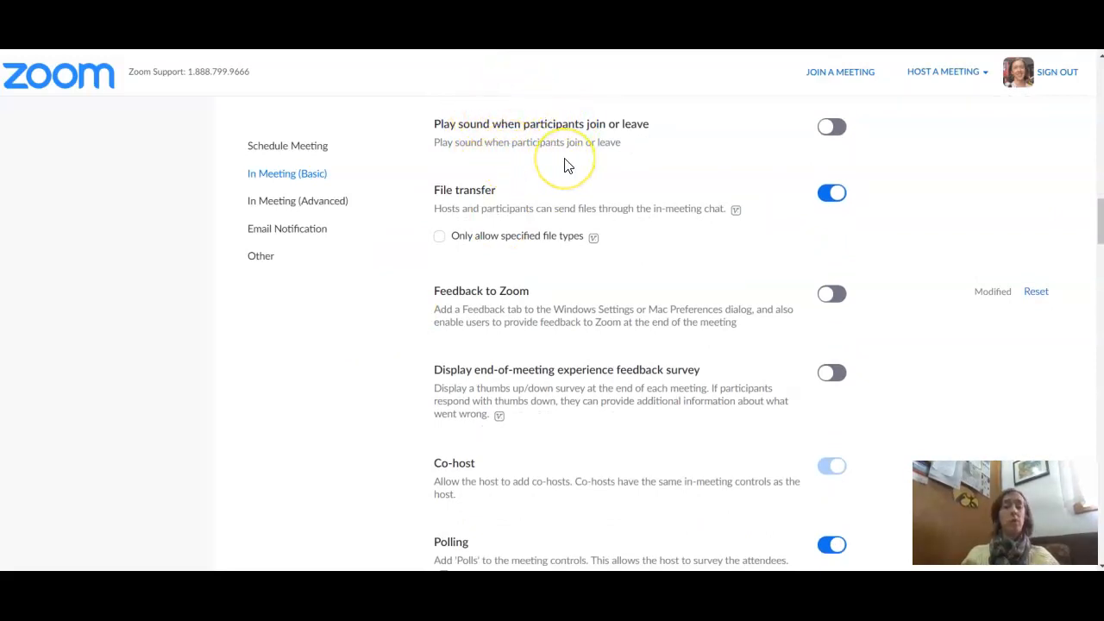
mouse_move(542, 172)
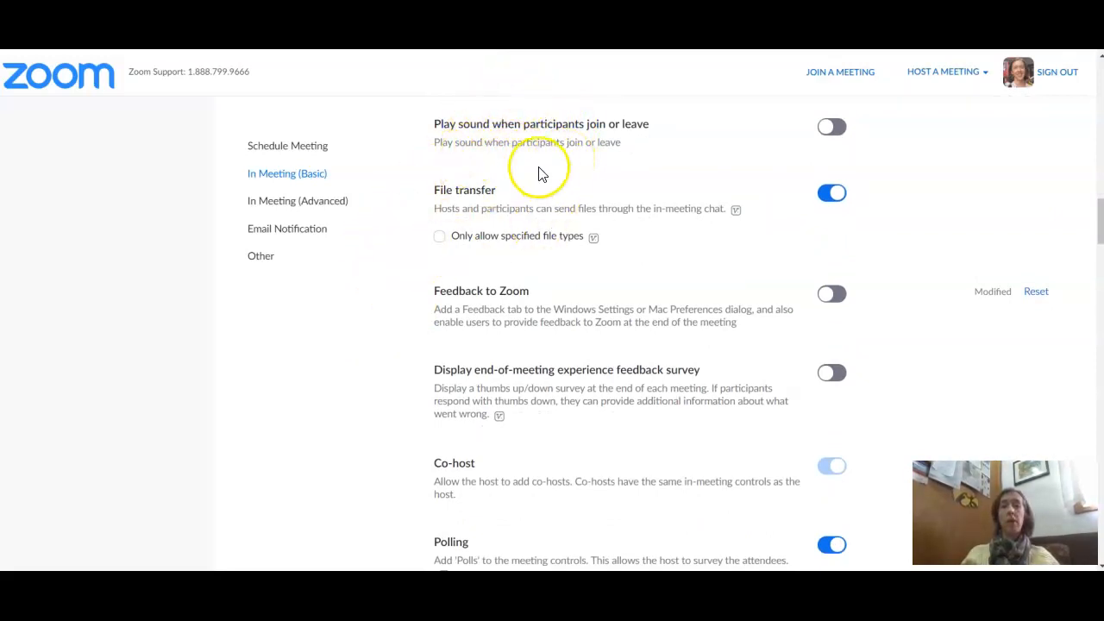
scroll(down, 3)
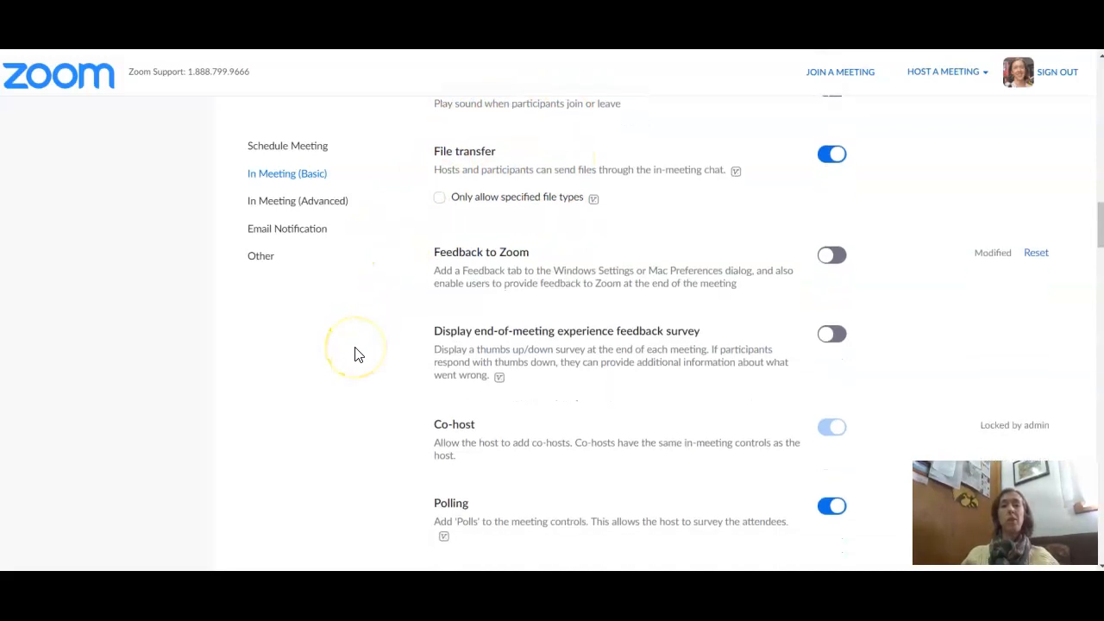
scroll(down, 3)
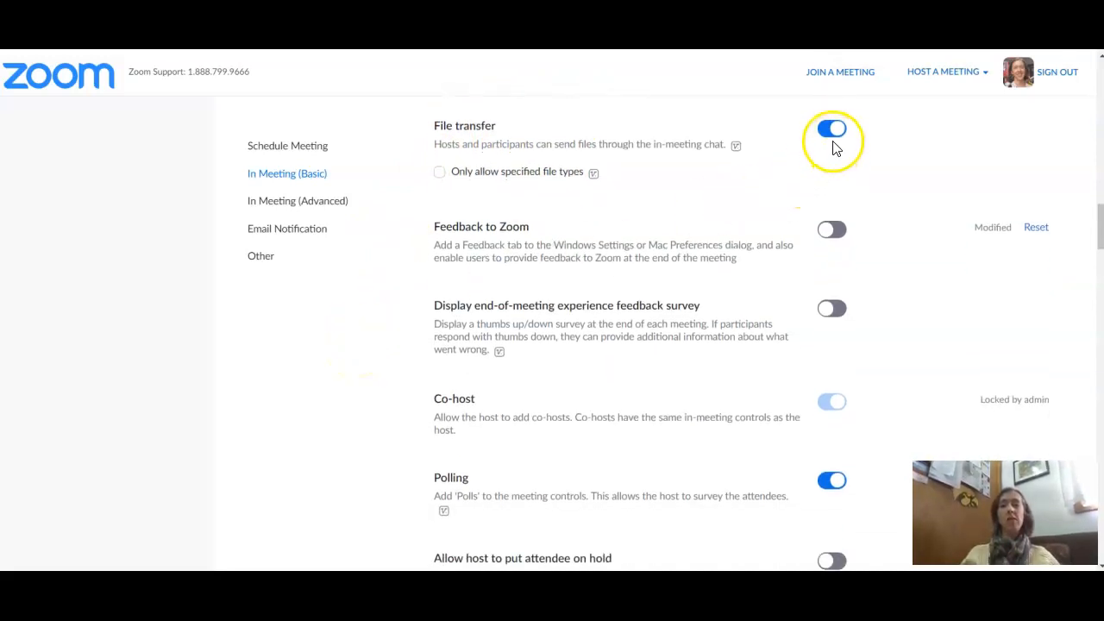
click(832, 128)
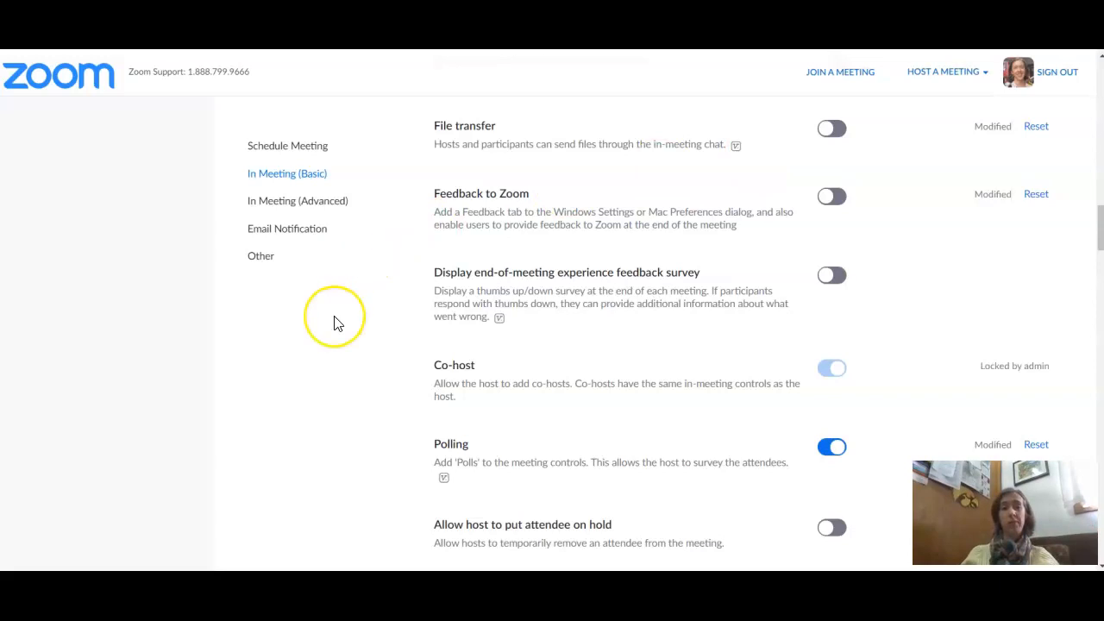
scroll(down, 3)
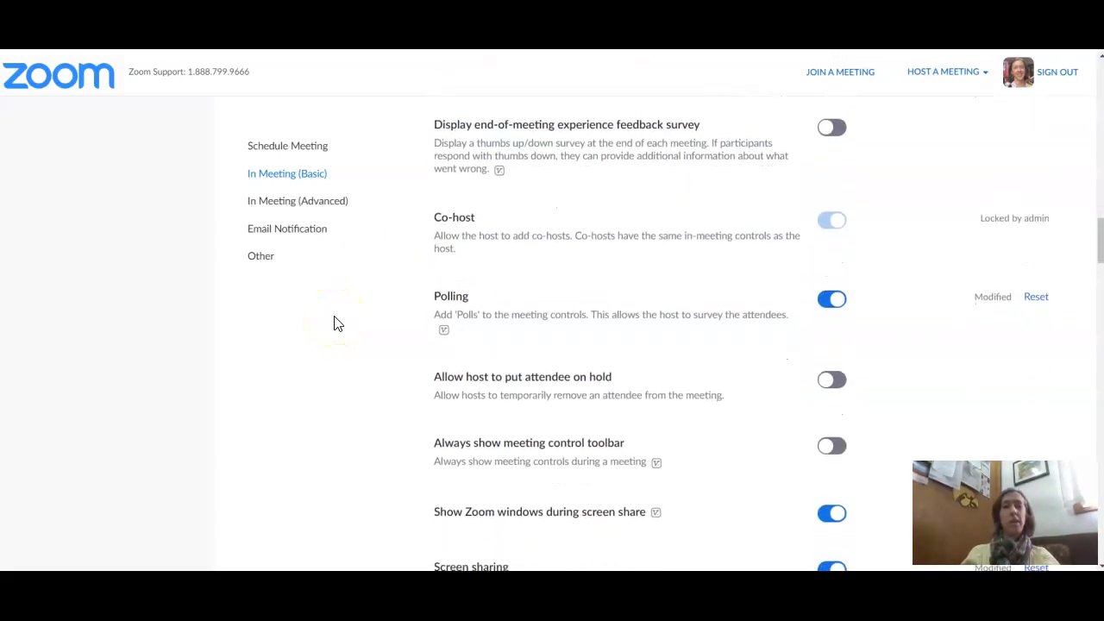
scroll(down, 3)
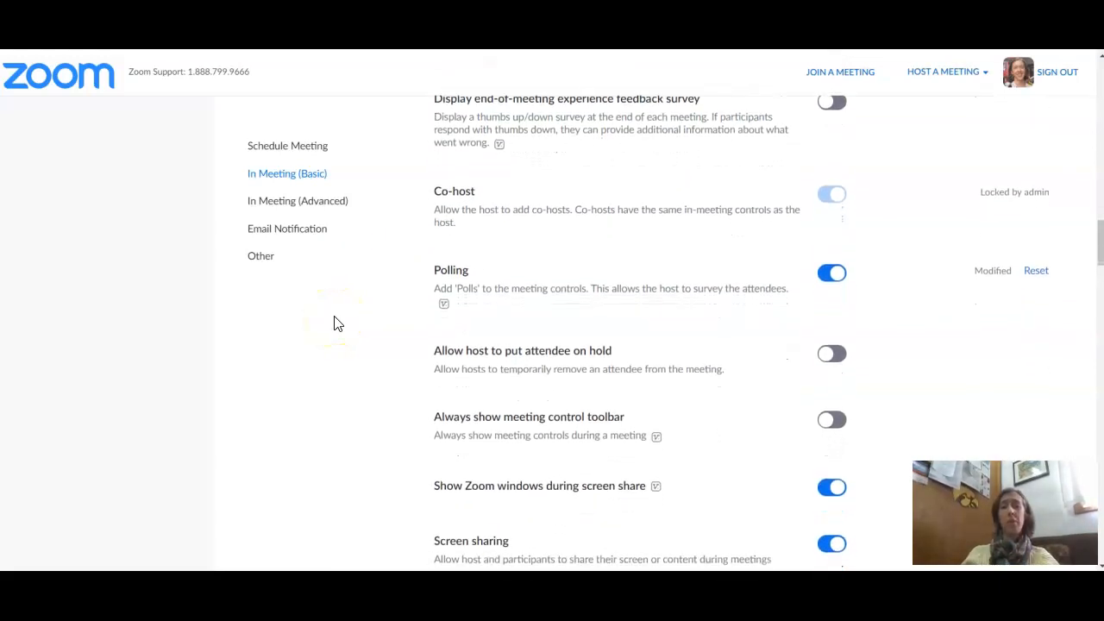
scroll(down, 3)
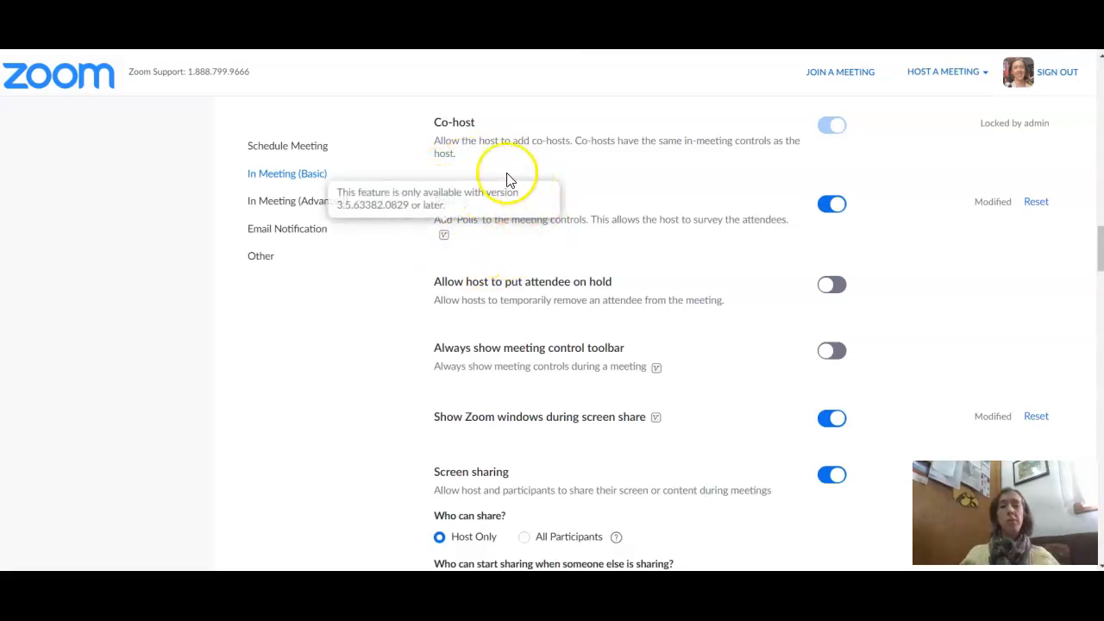
scroll(down, 3)
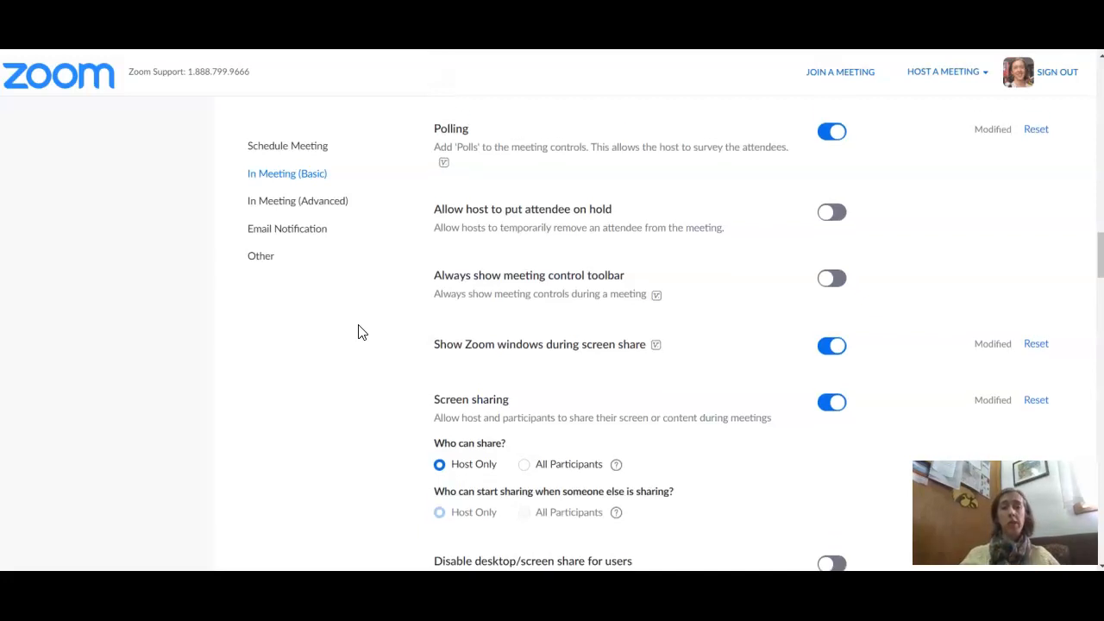
scroll(down, 3)
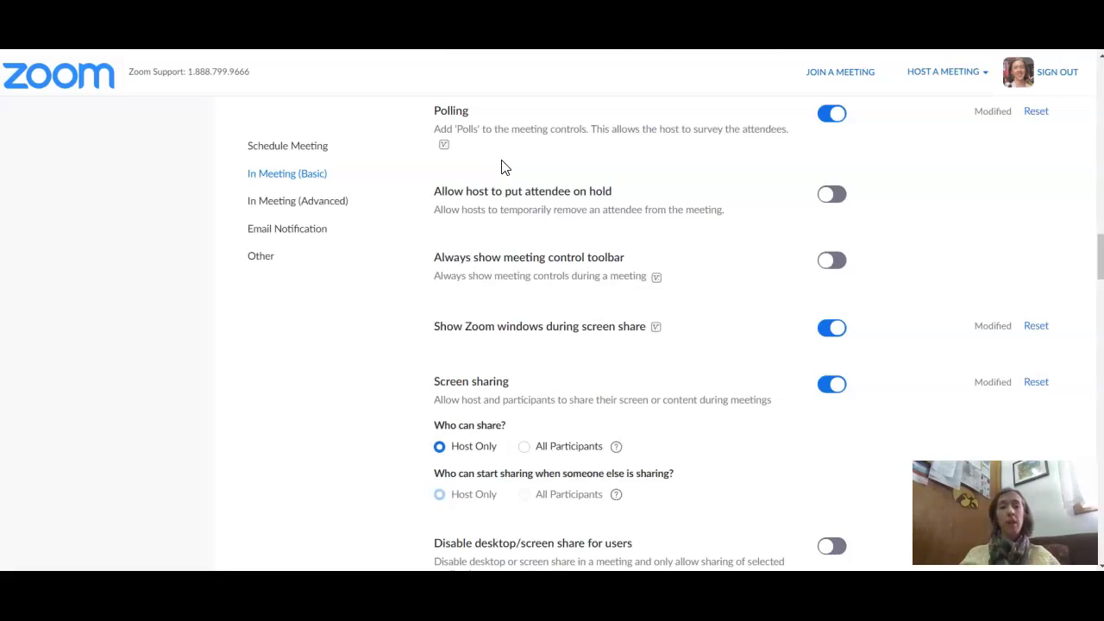
scroll(down, 3)
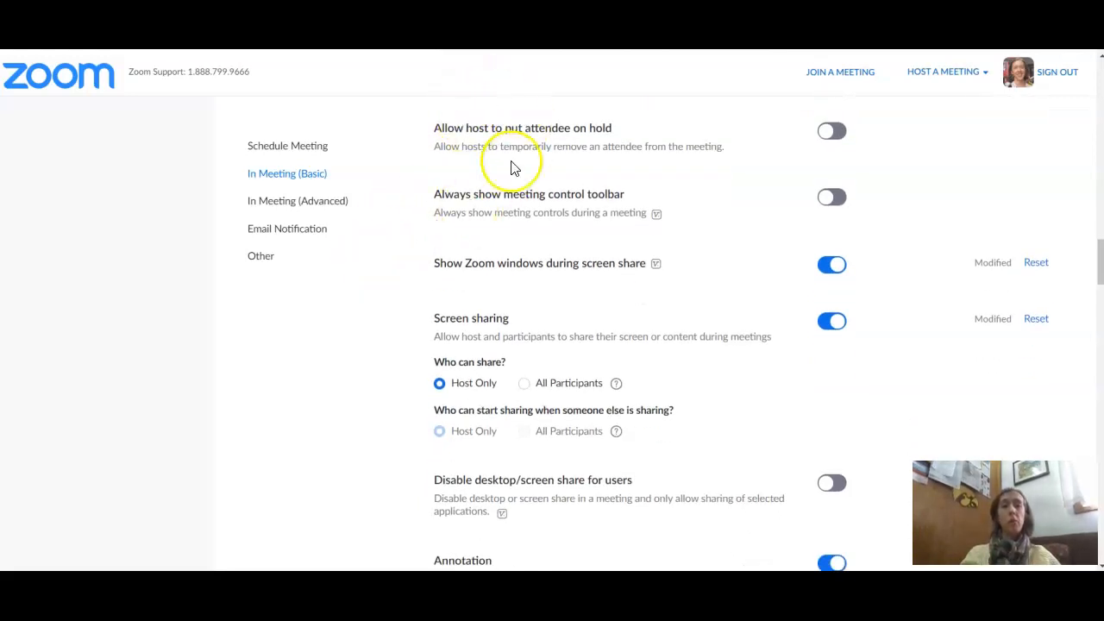
mouse_move(576, 163)
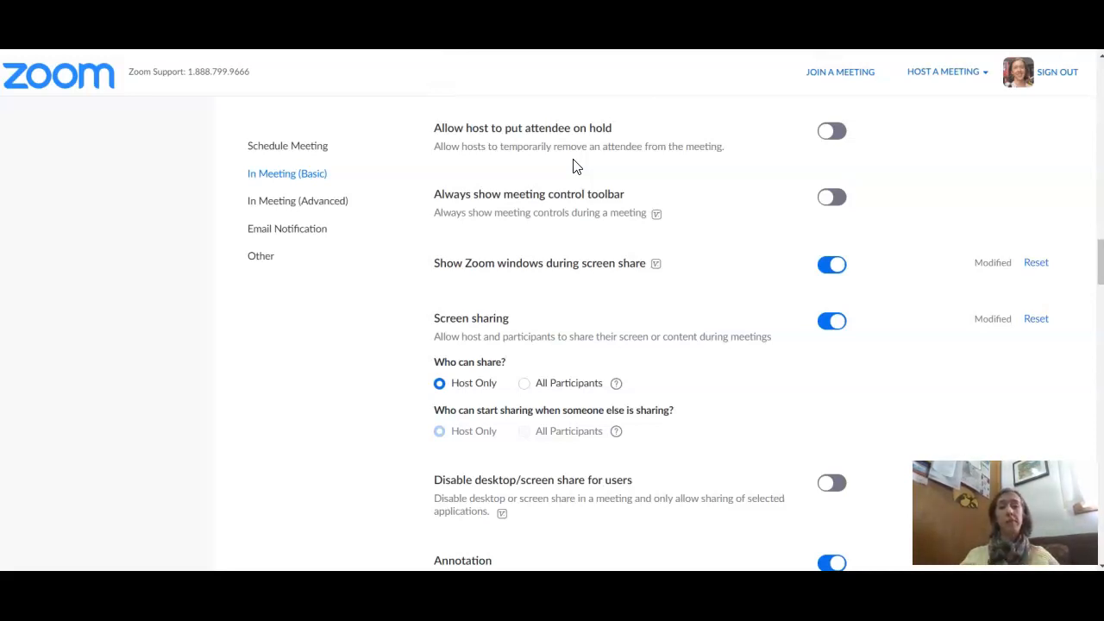
scroll(down, 3)
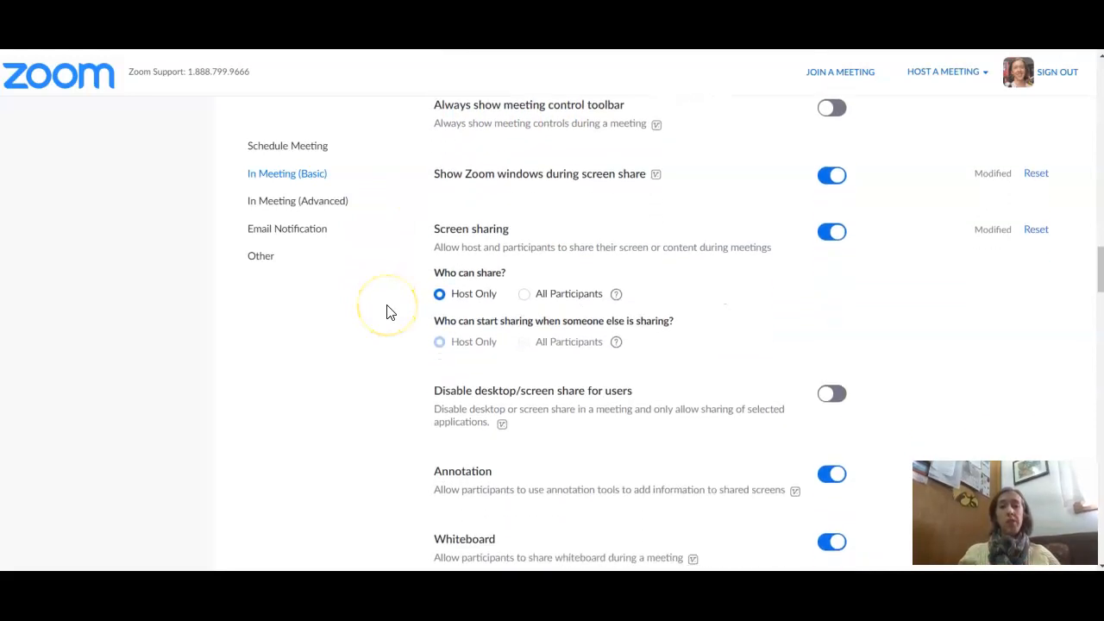
scroll(down, 3)
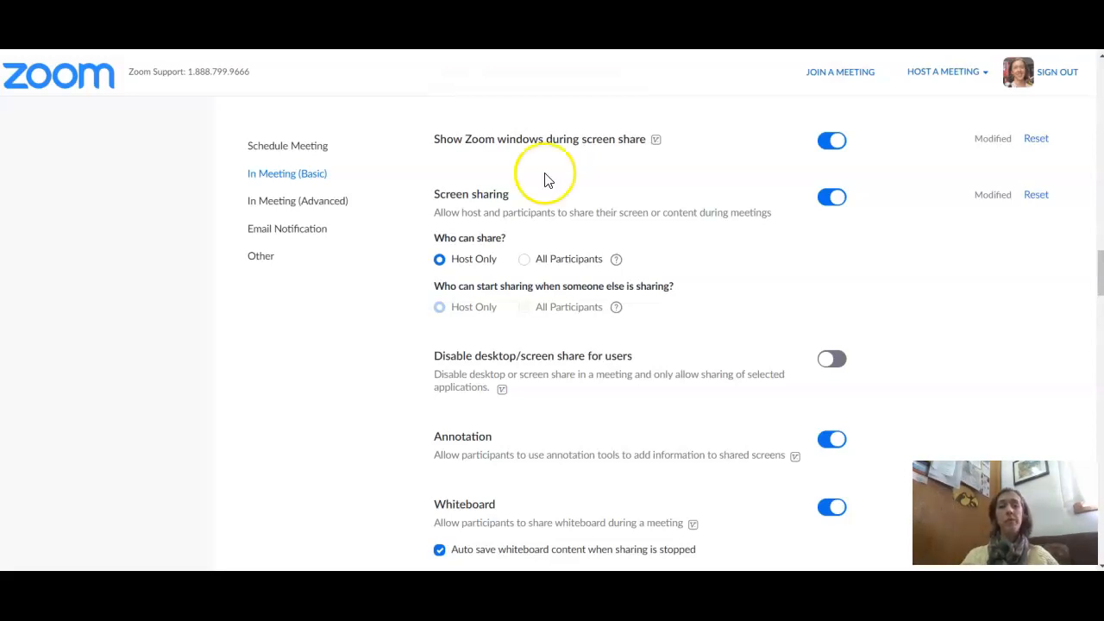
mouse_move(504, 215)
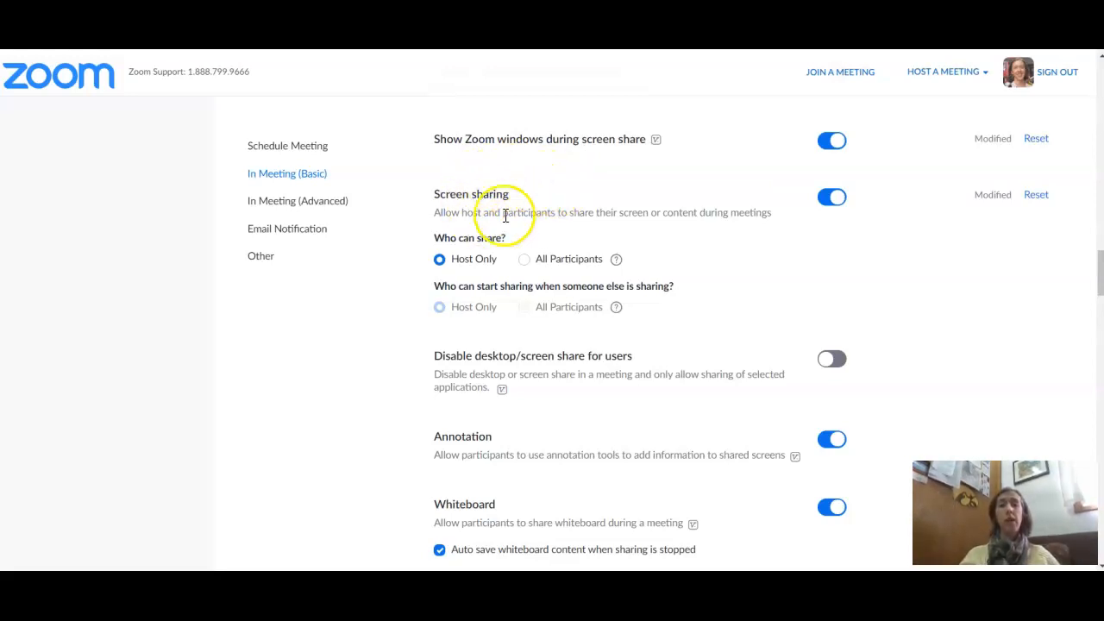
scroll(down, 3)
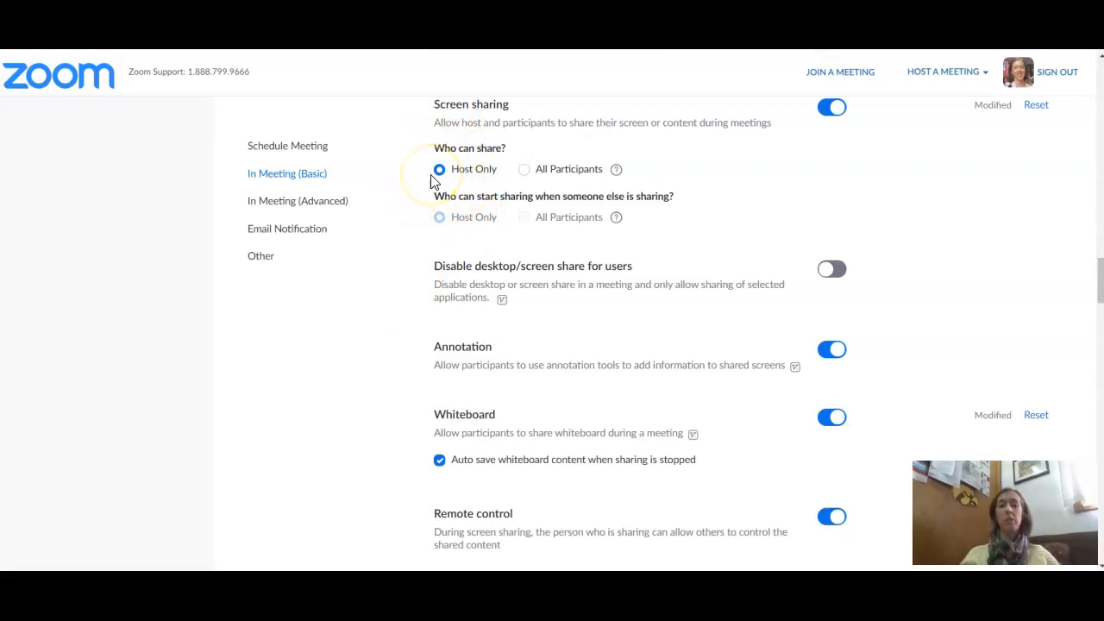
scroll(down, 3)
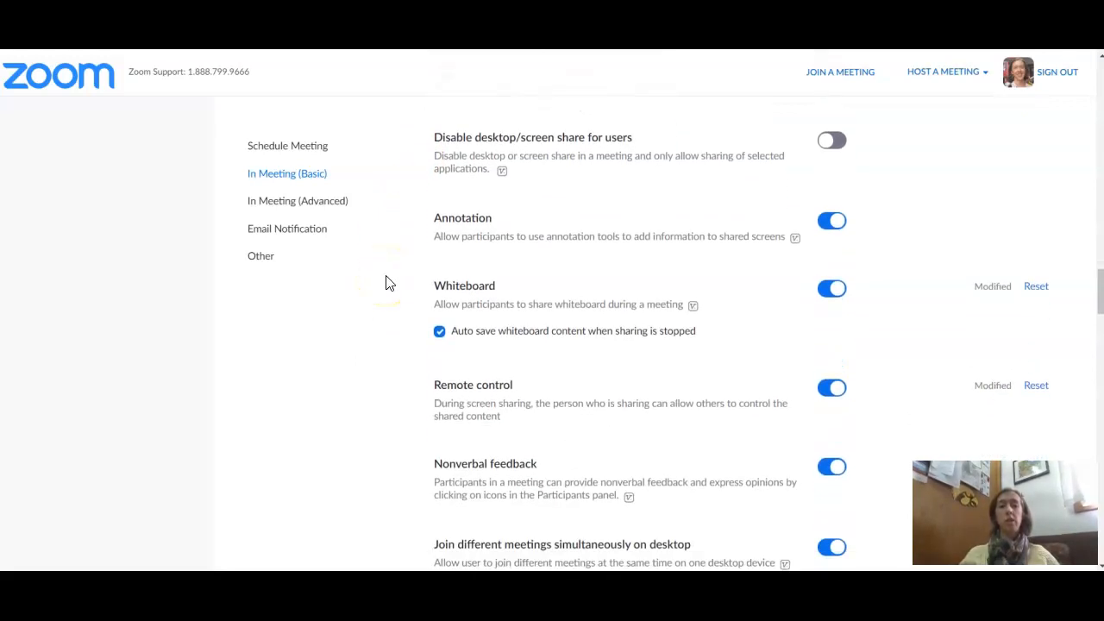
scroll(down, 3)
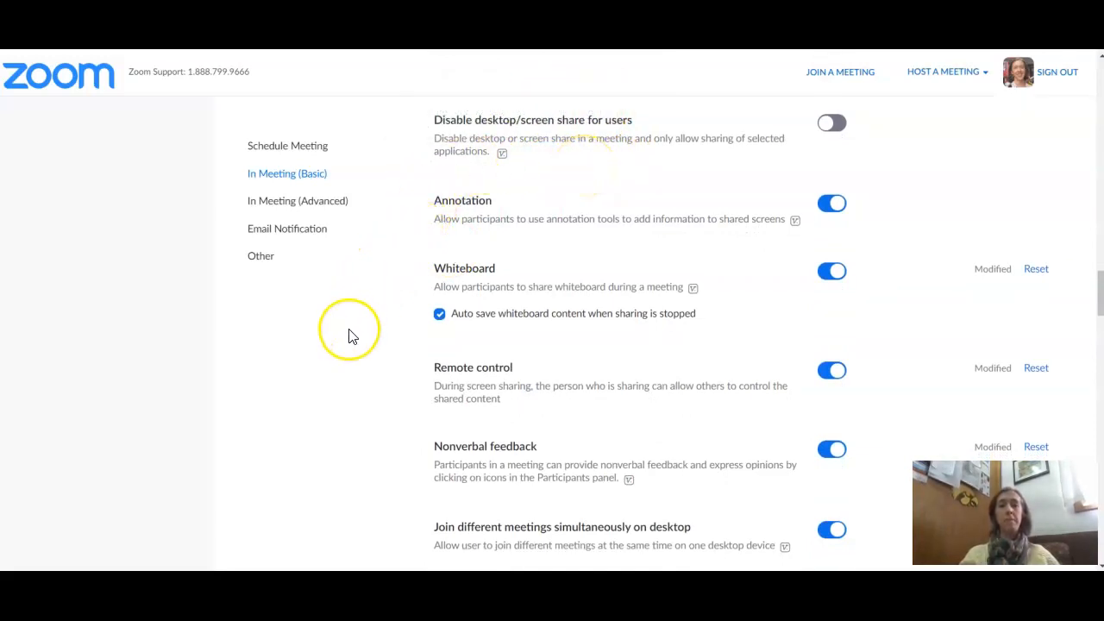
scroll(down, 3)
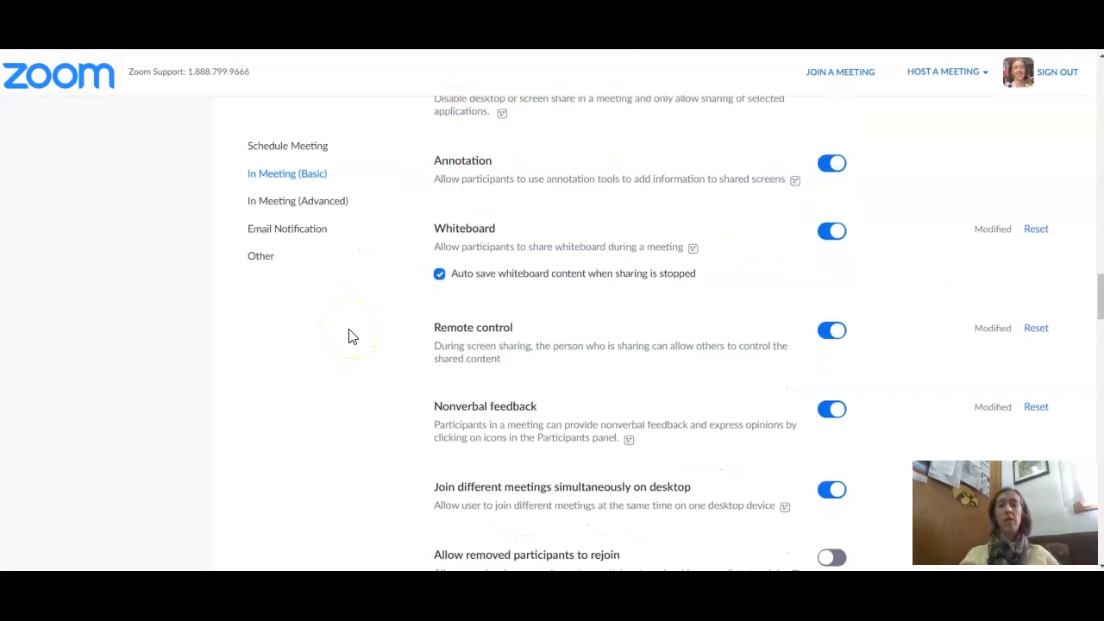
scroll(down, 3)
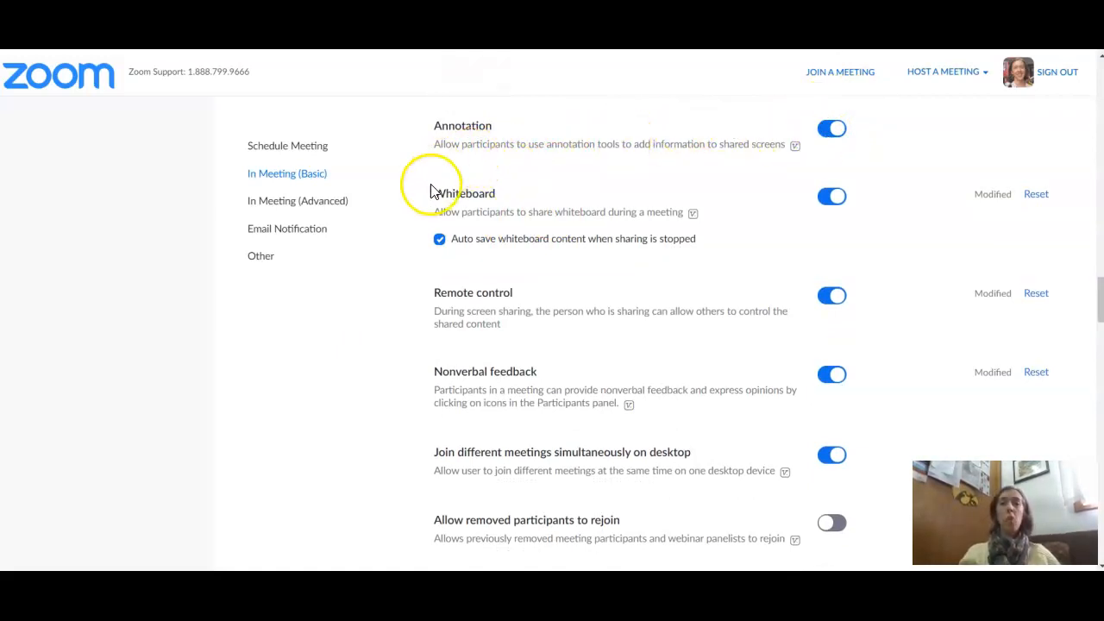
mouse_move(416, 259)
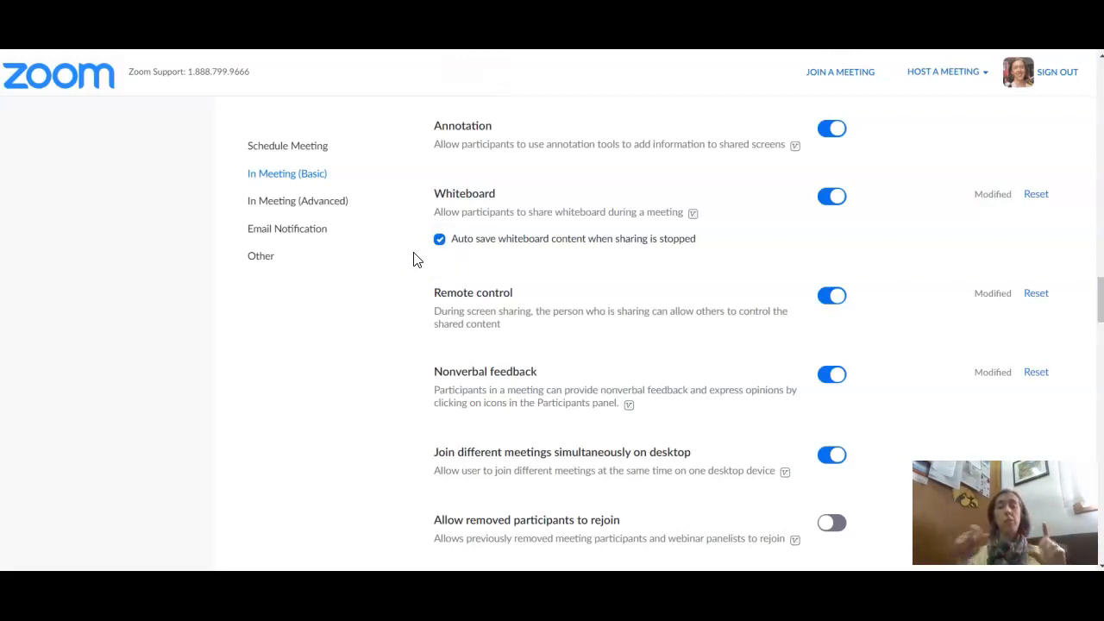
mouse_move(690, 171)
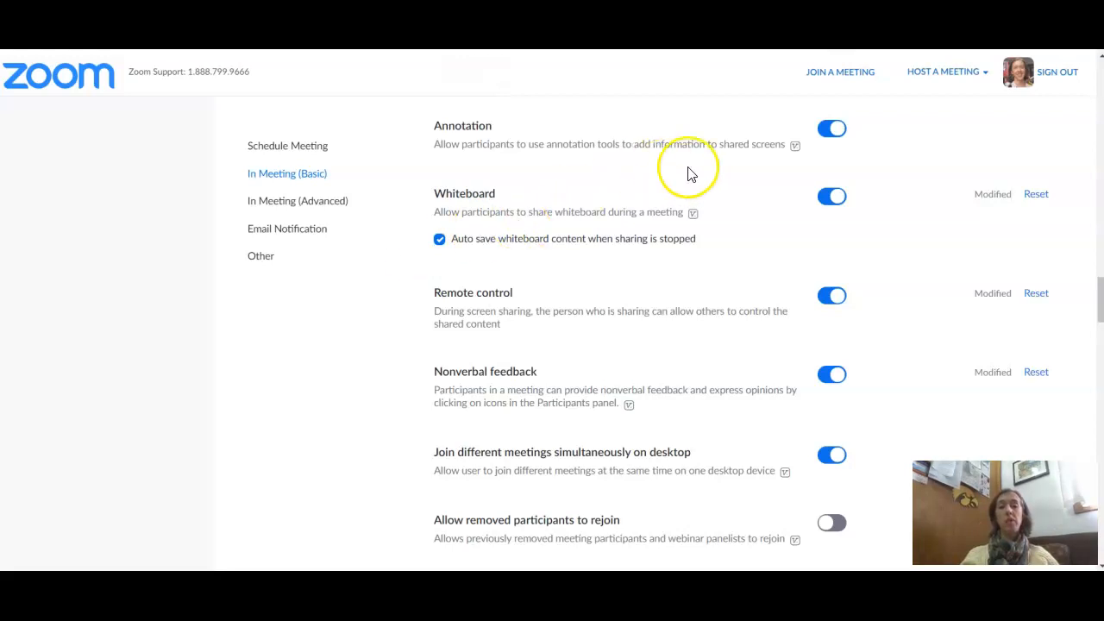
mouse_move(445, 238)
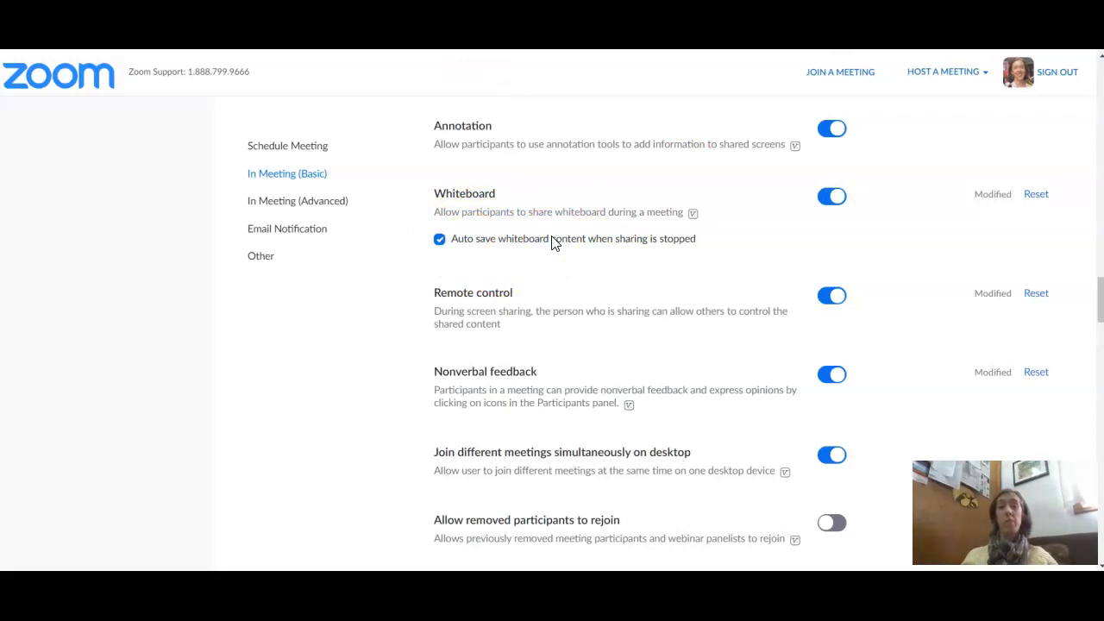
scroll(down, 3)
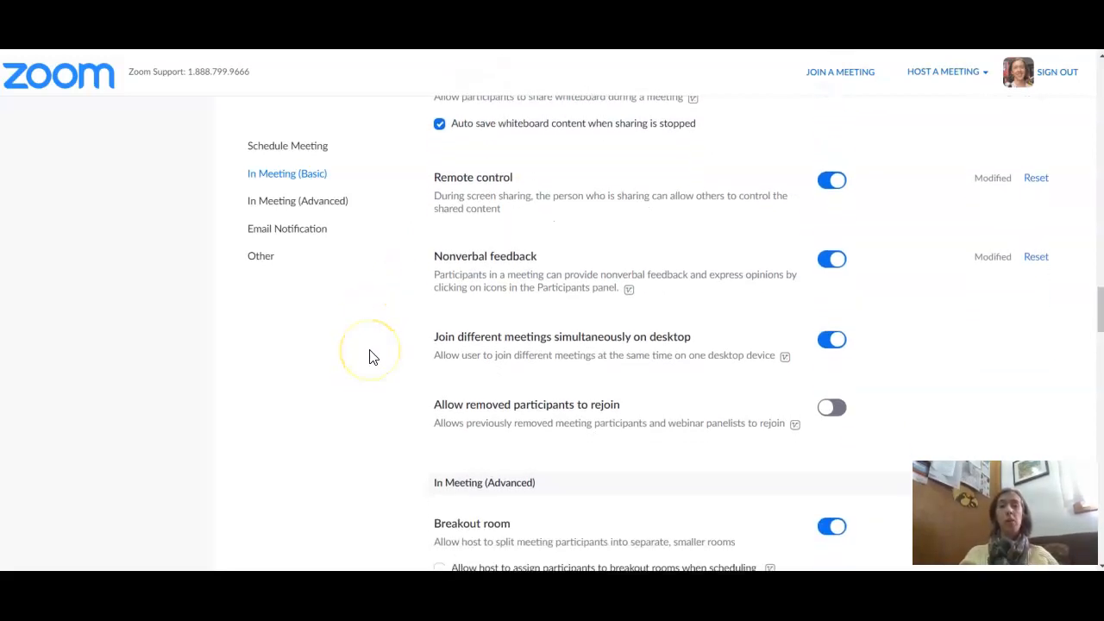
scroll(down, 3)
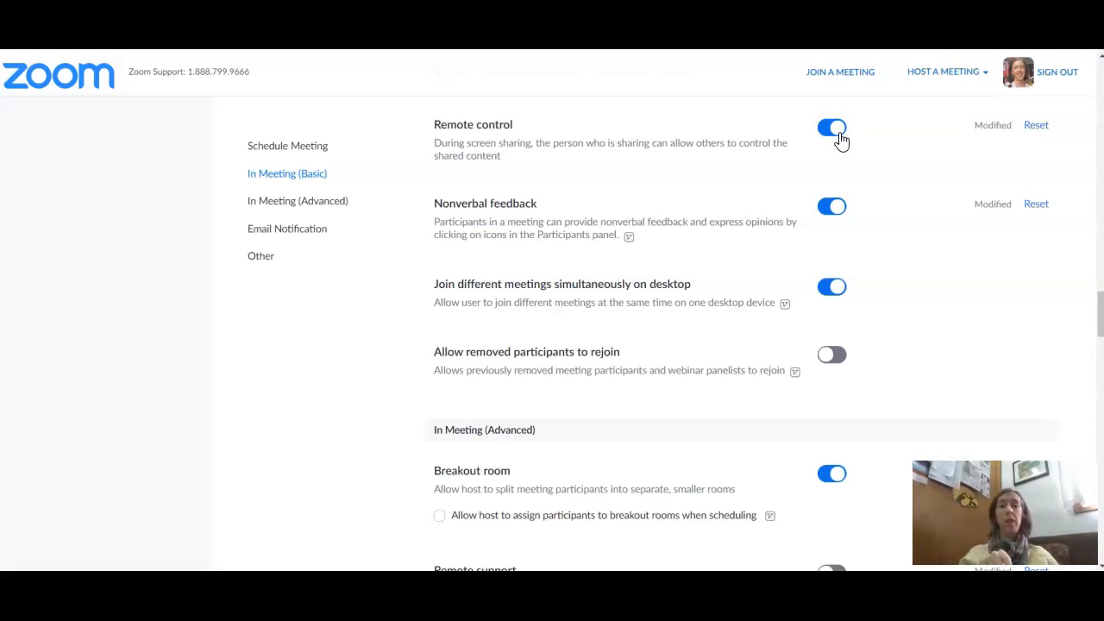
Switch off Remote control so the screen sharer cannot hand control to others.
click(832, 128)
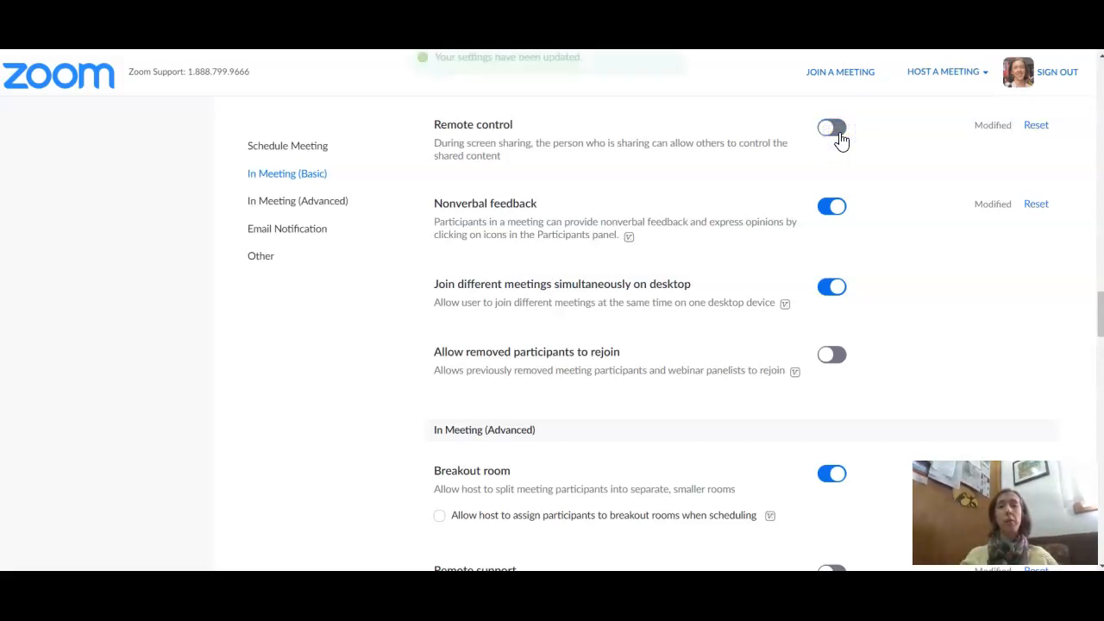
scroll(down, 3)
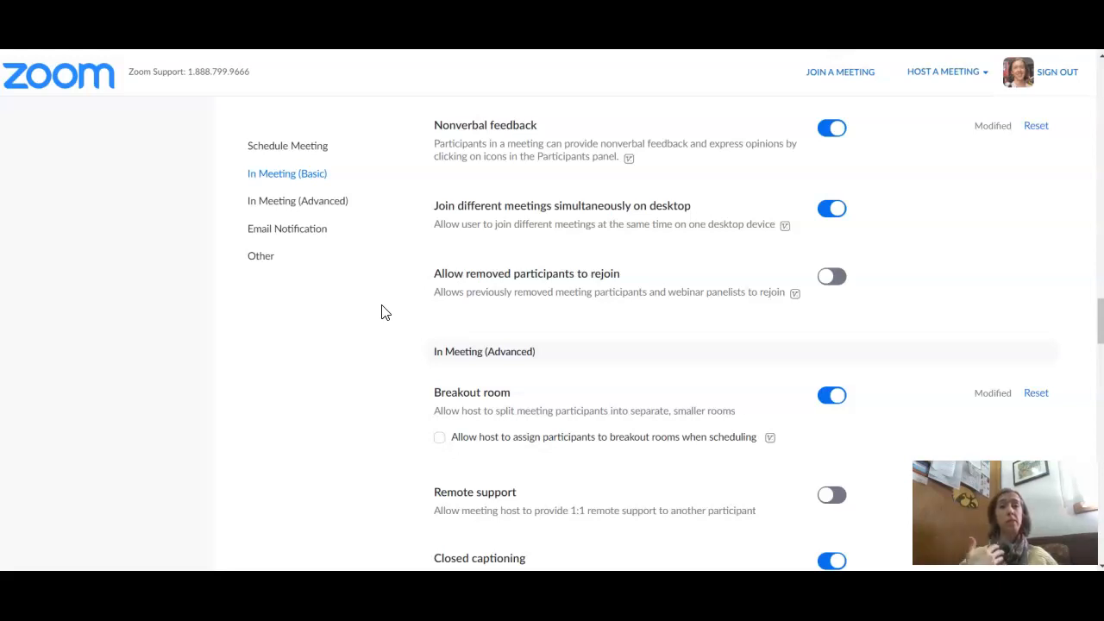
mouse_move(516, 152)
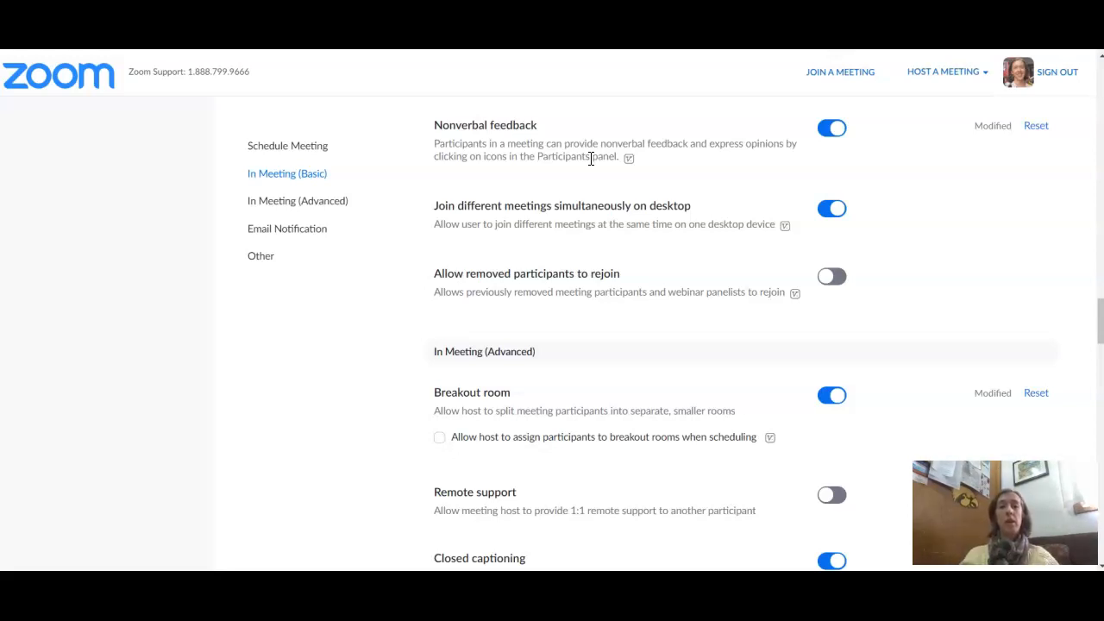
mouse_move(393, 259)
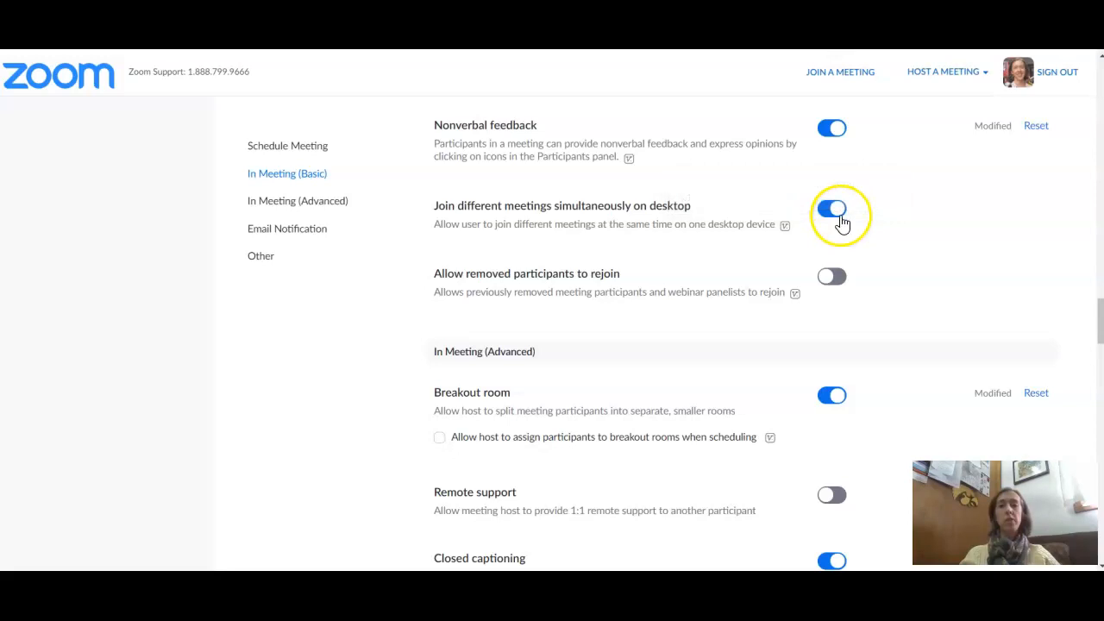
Switch off 'Join different meetings simultaneously on desktop' and continue into In Meeting (Advanced).
click(832, 207)
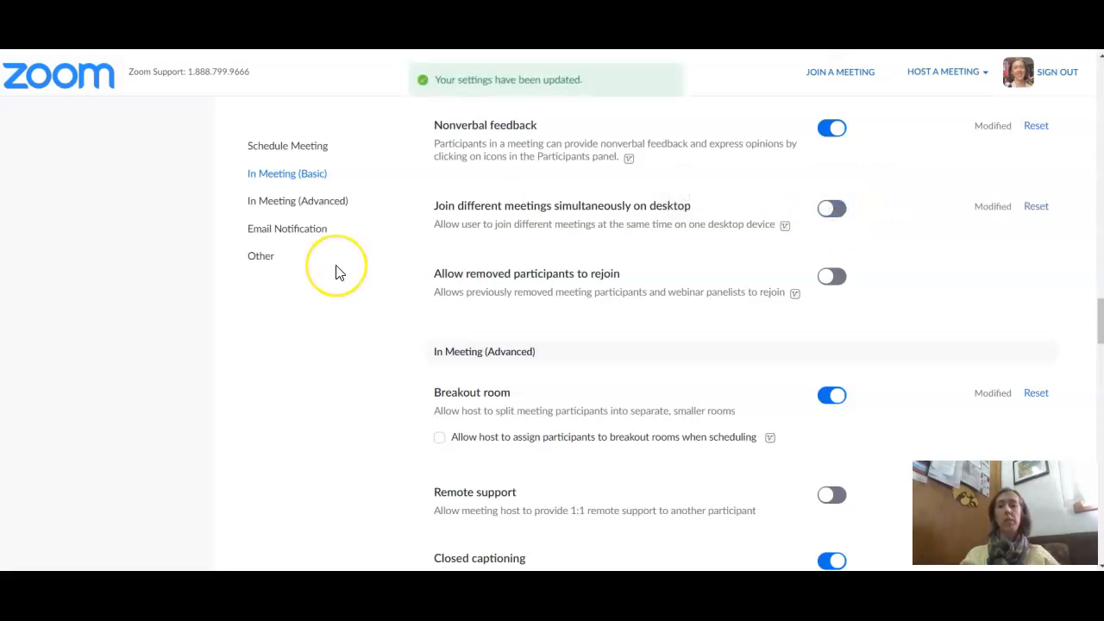
scroll(down, 3)
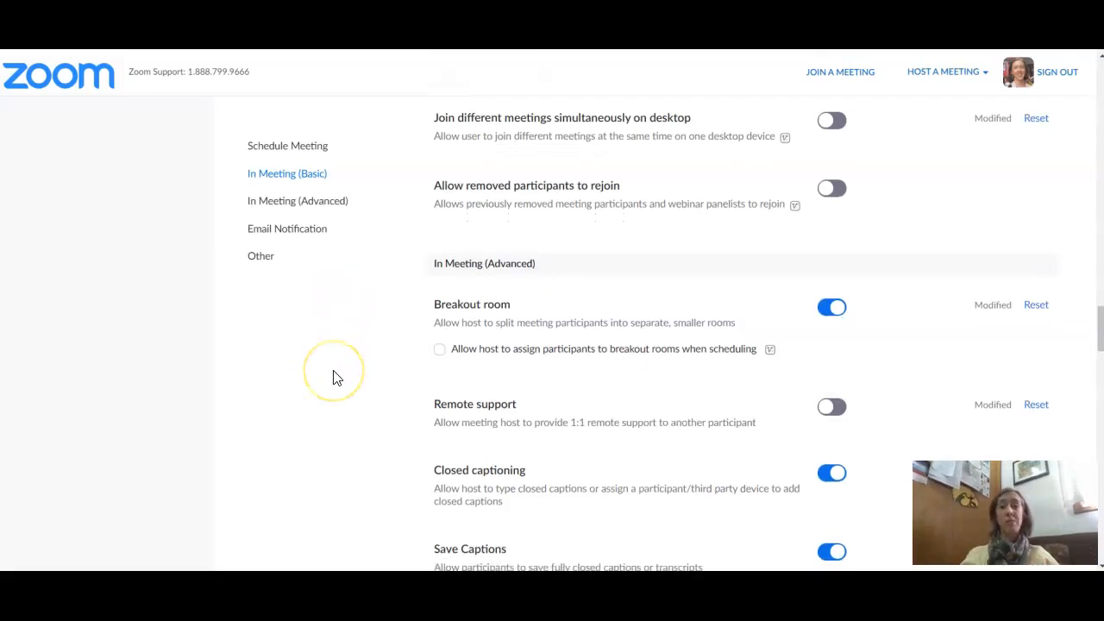
scroll(down, 3)
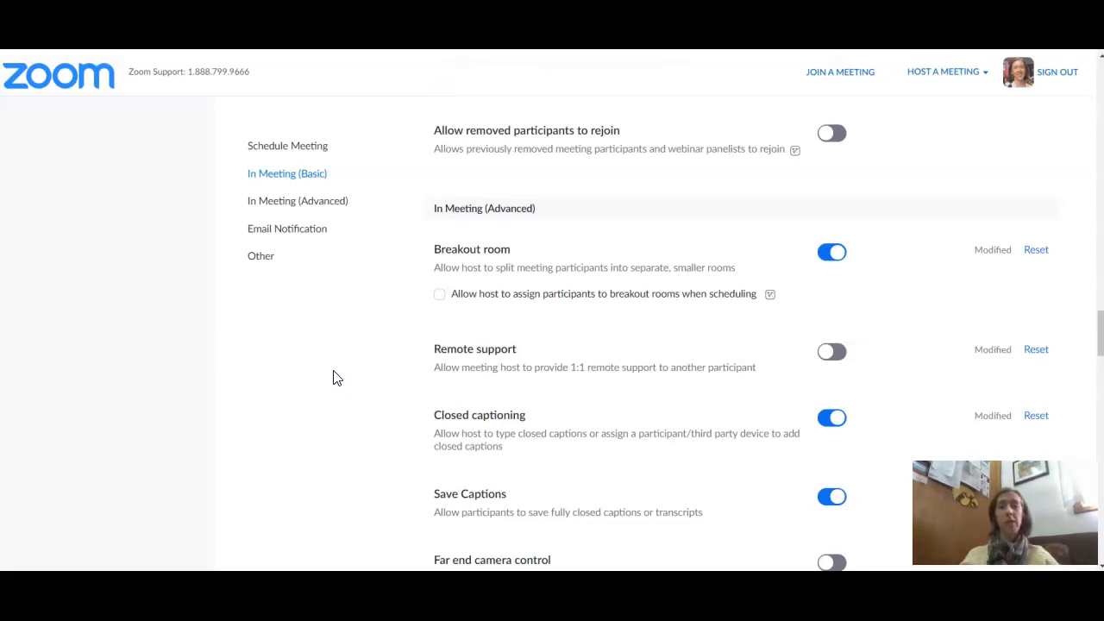
mouse_move(593, 124)
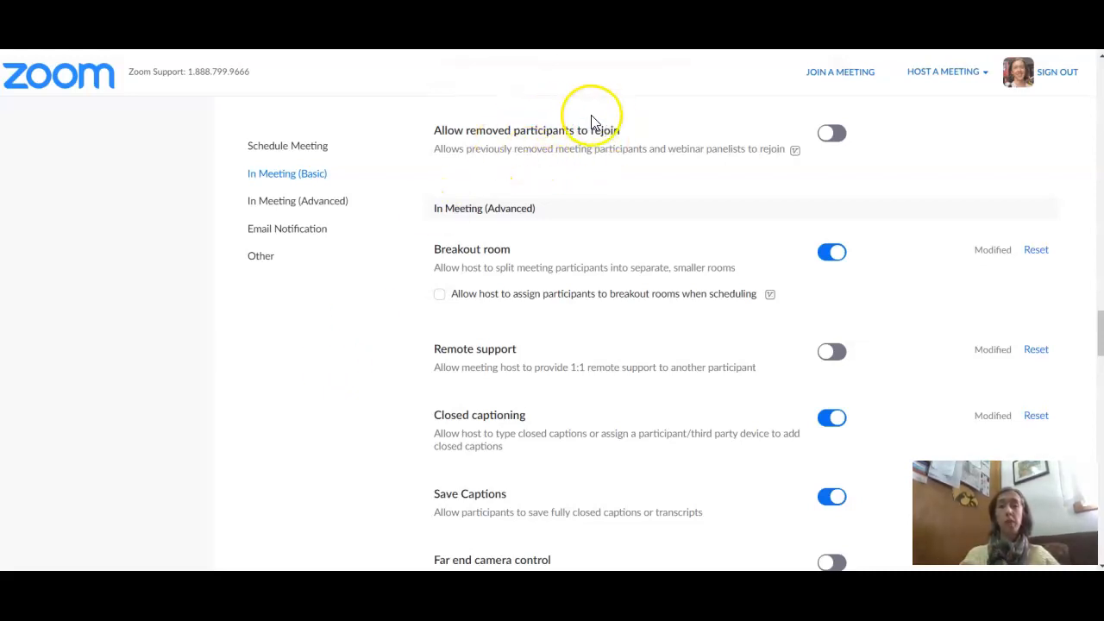
mouse_move(365, 354)
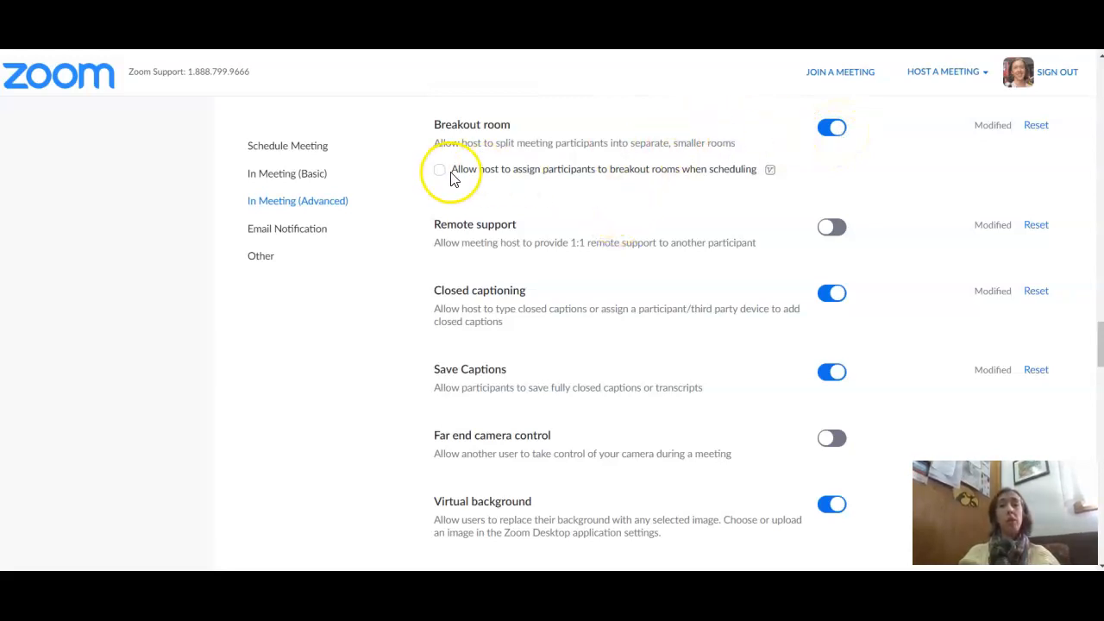
mouse_move(672, 171)
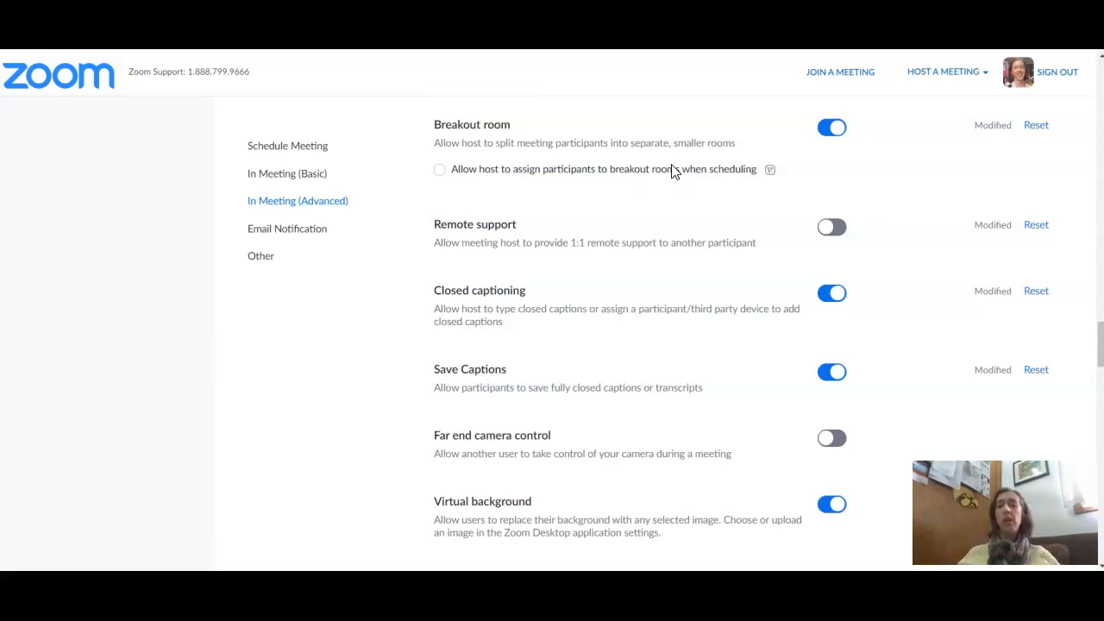
mouse_move(394, 258)
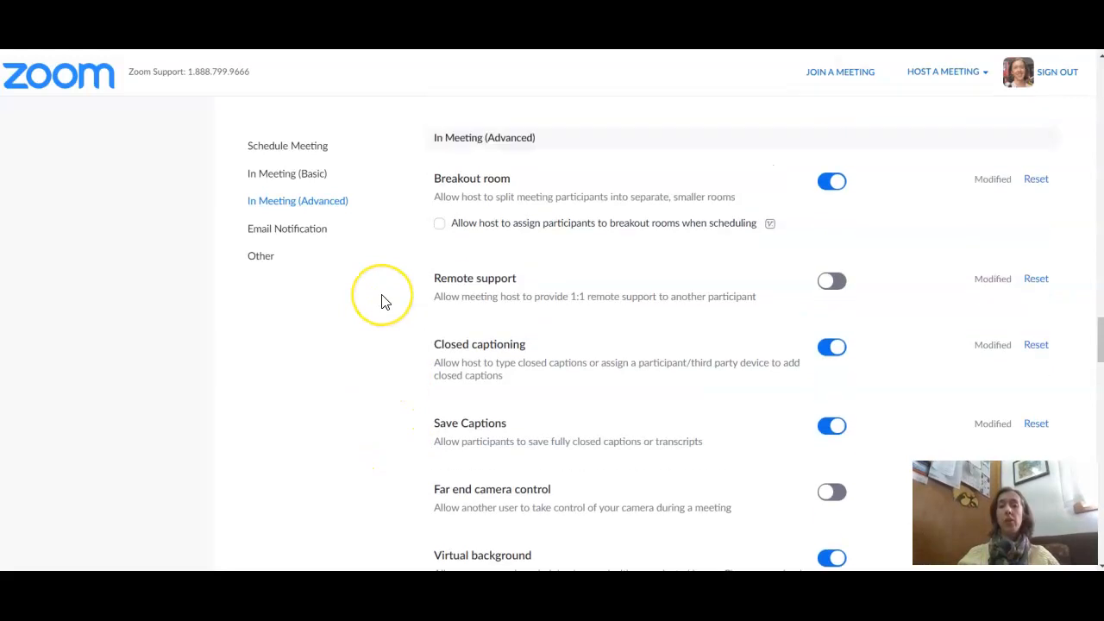
click(286, 172)
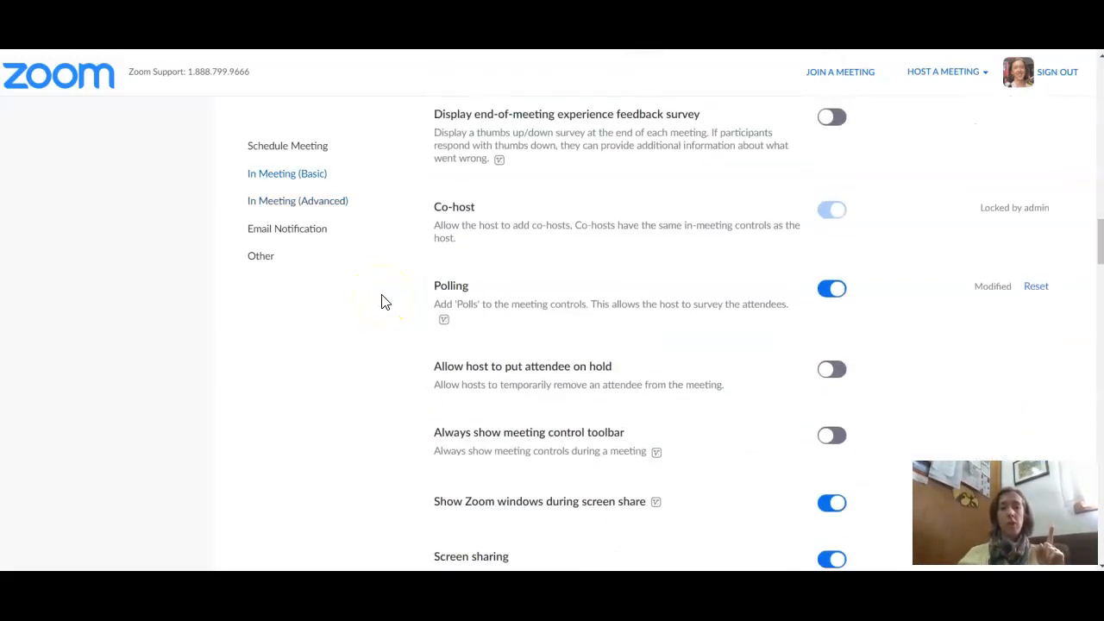
scroll(up, 3)
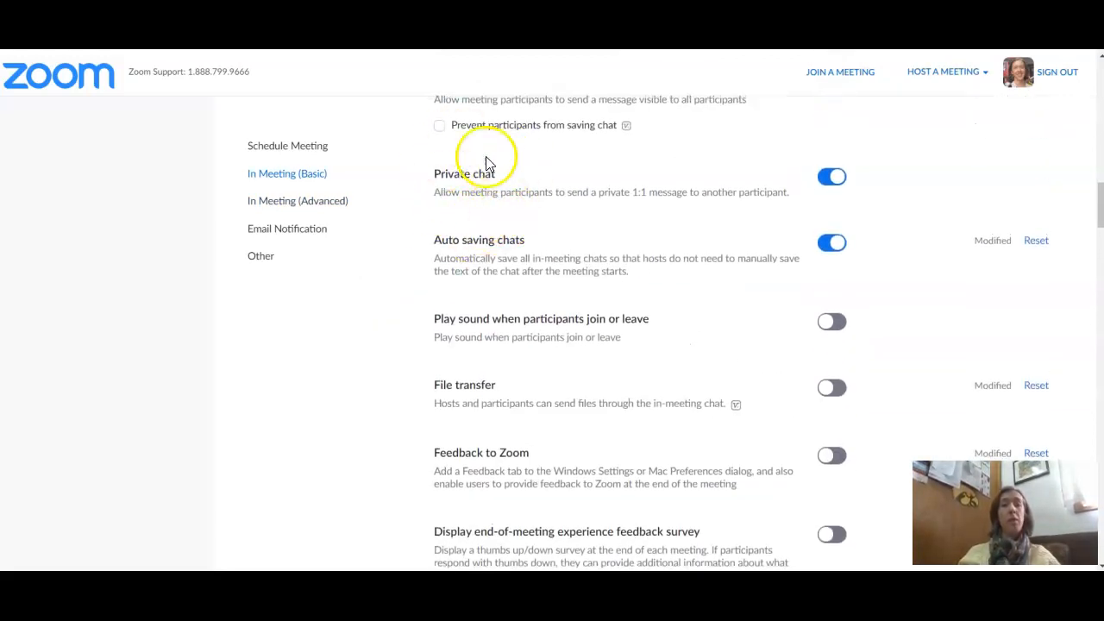
mouse_move(463, 211)
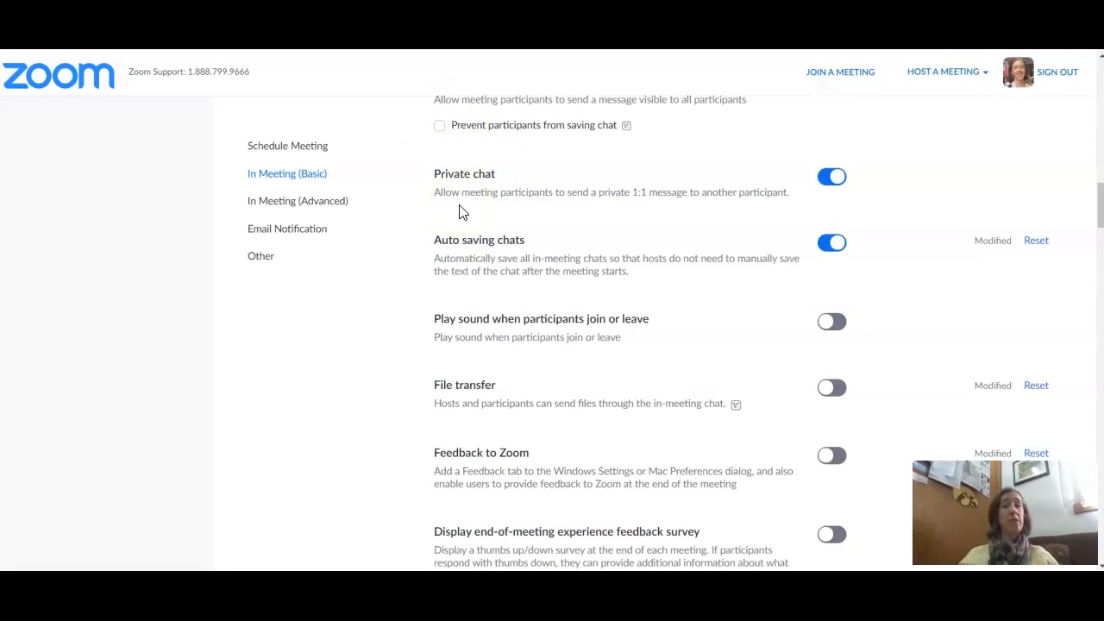
scroll(down, 3)
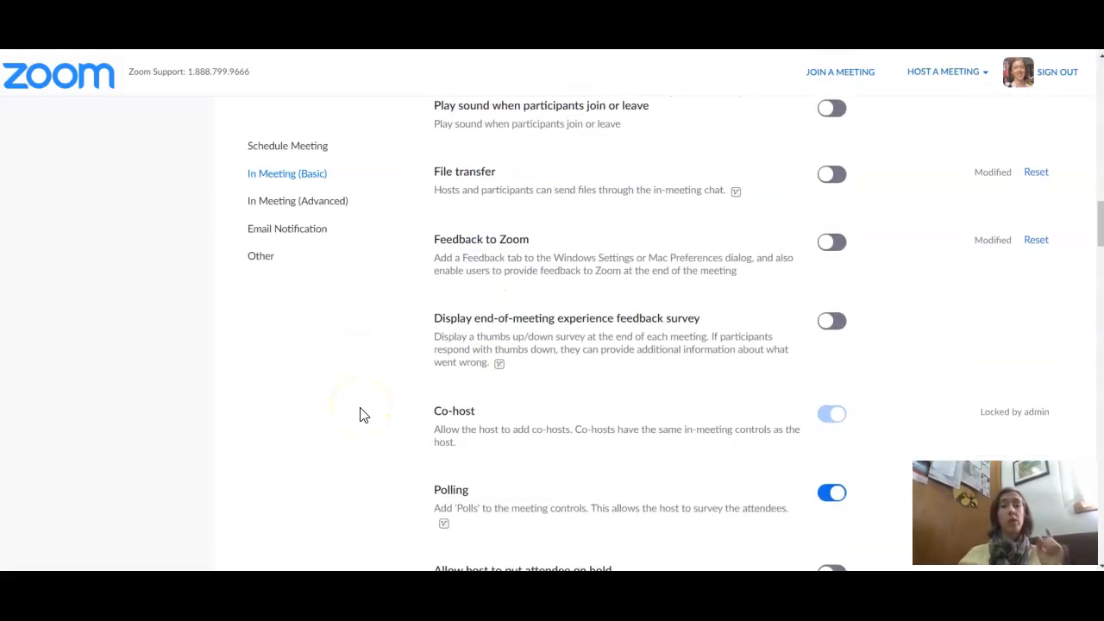
scroll(down, 3)
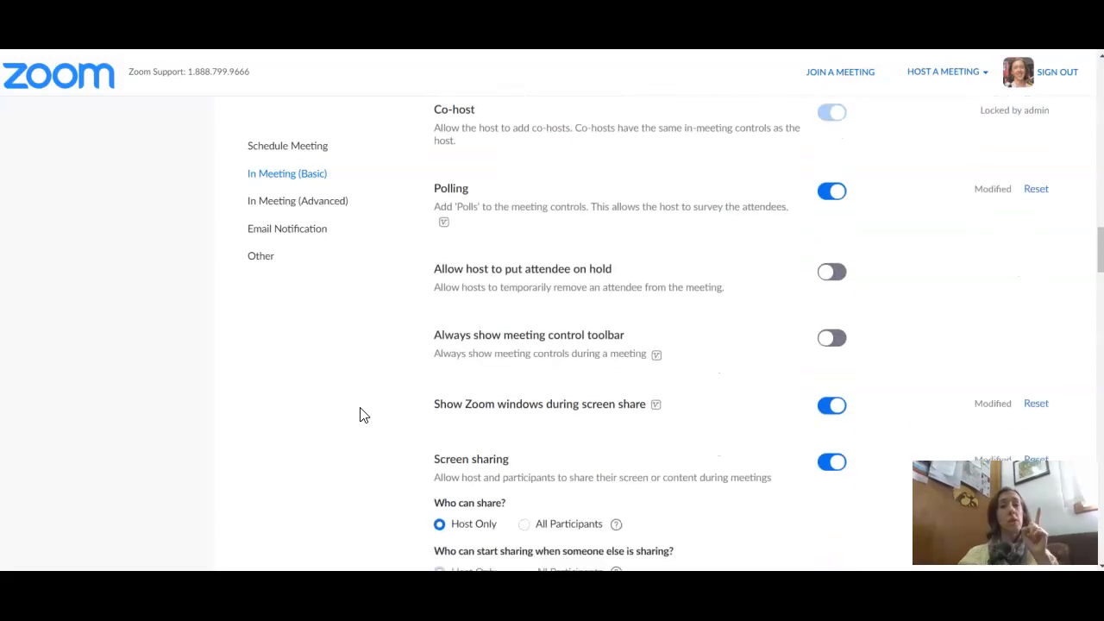
scroll(down, 3)
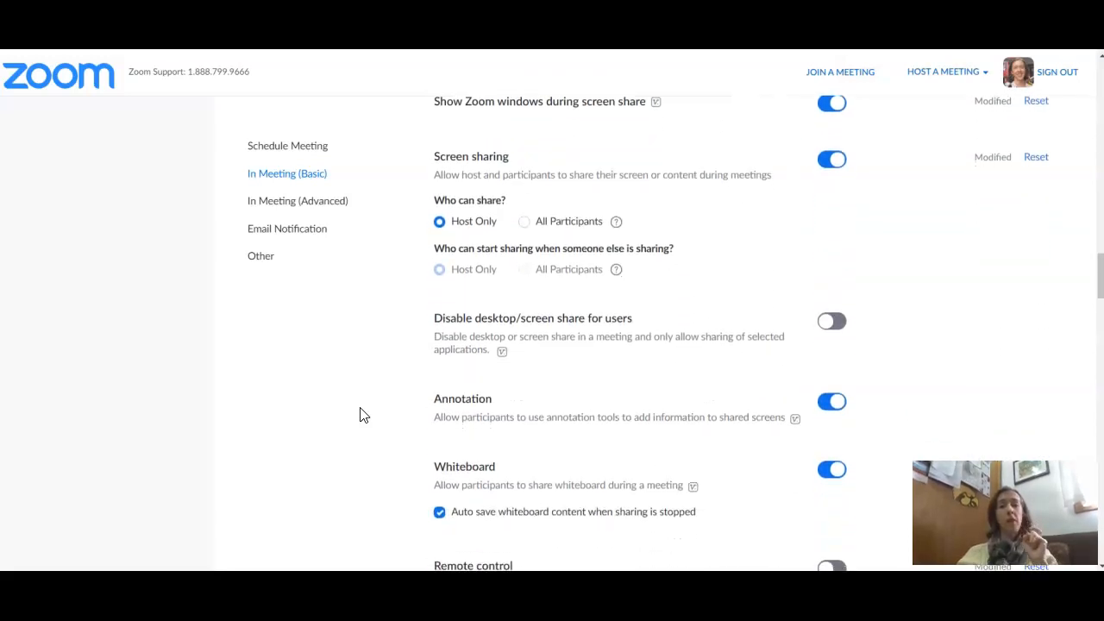
scroll(down, 3)
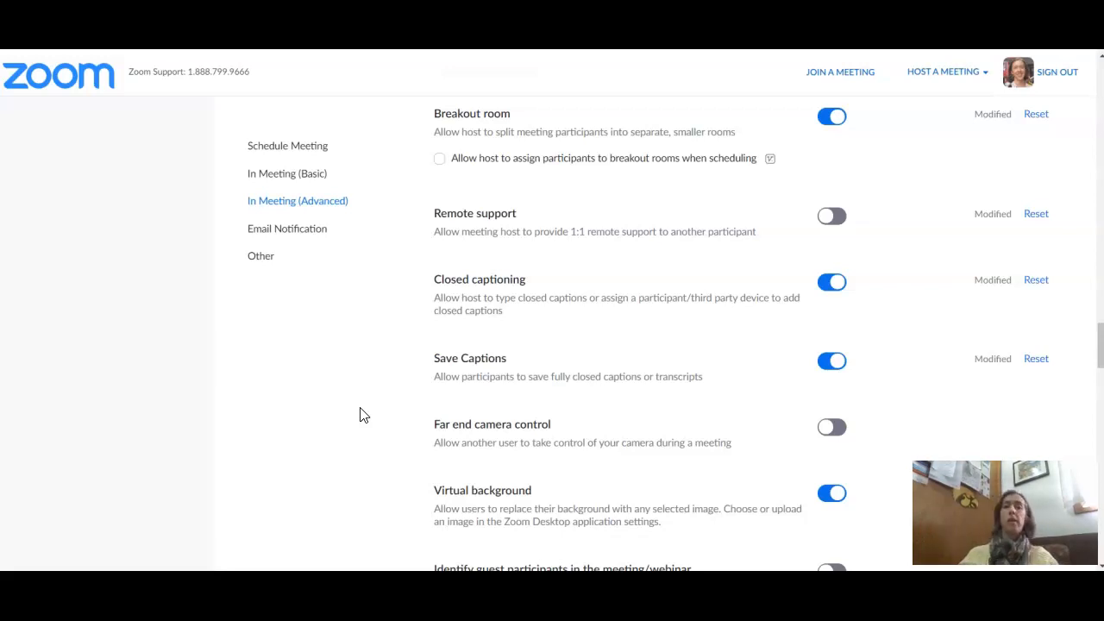
mouse_move(549, 246)
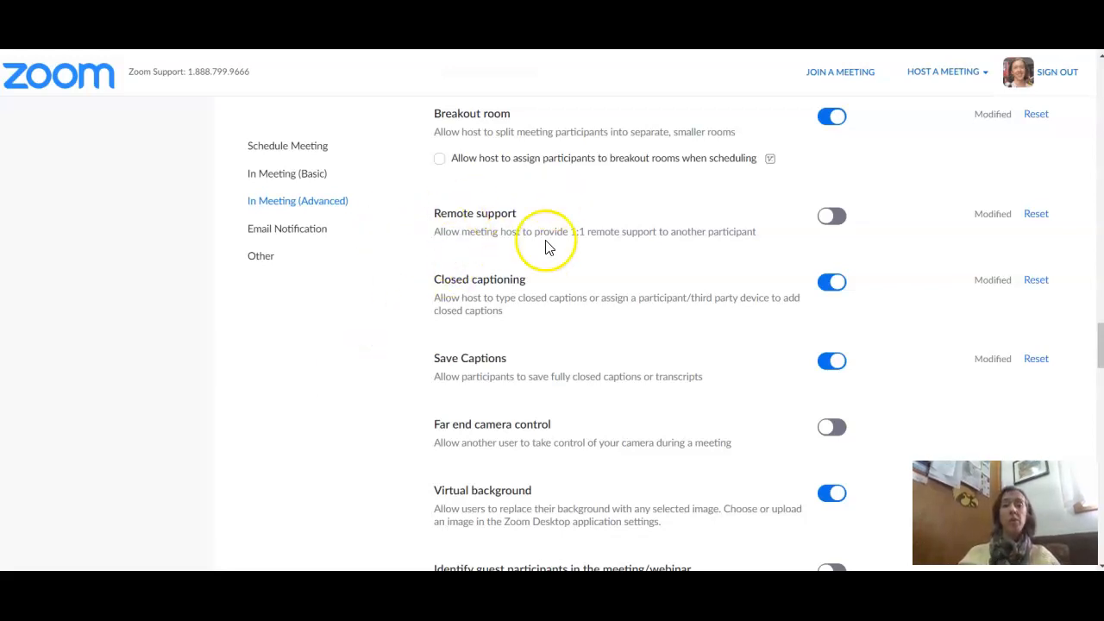
Switch off Closed captioning and confirm with Turn Off, which also disables save captions.
scroll(down, 3)
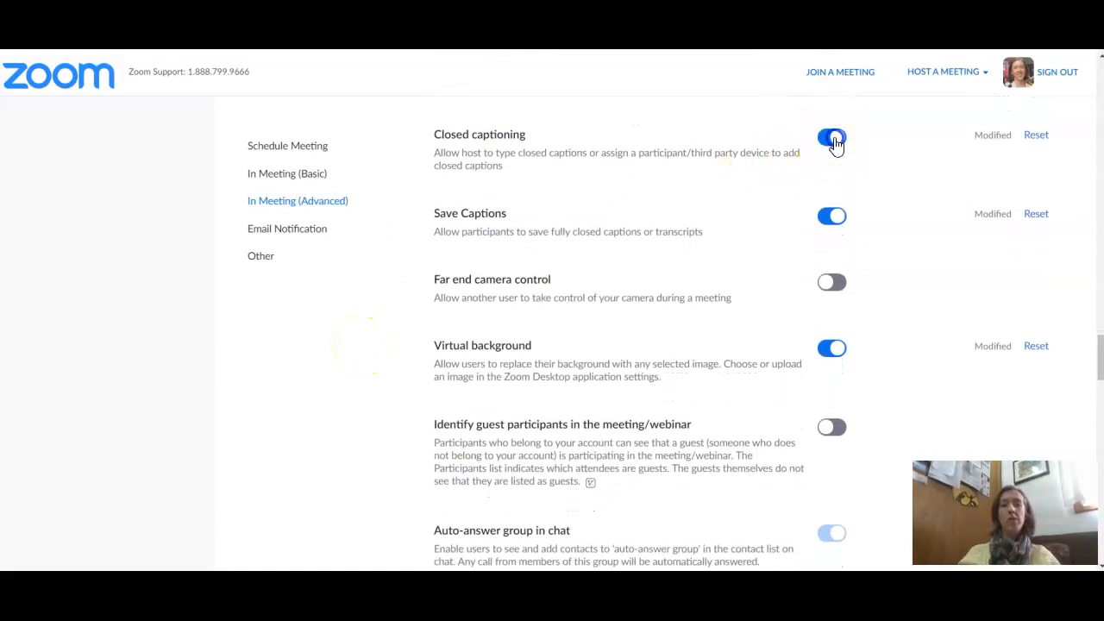
click(831, 138)
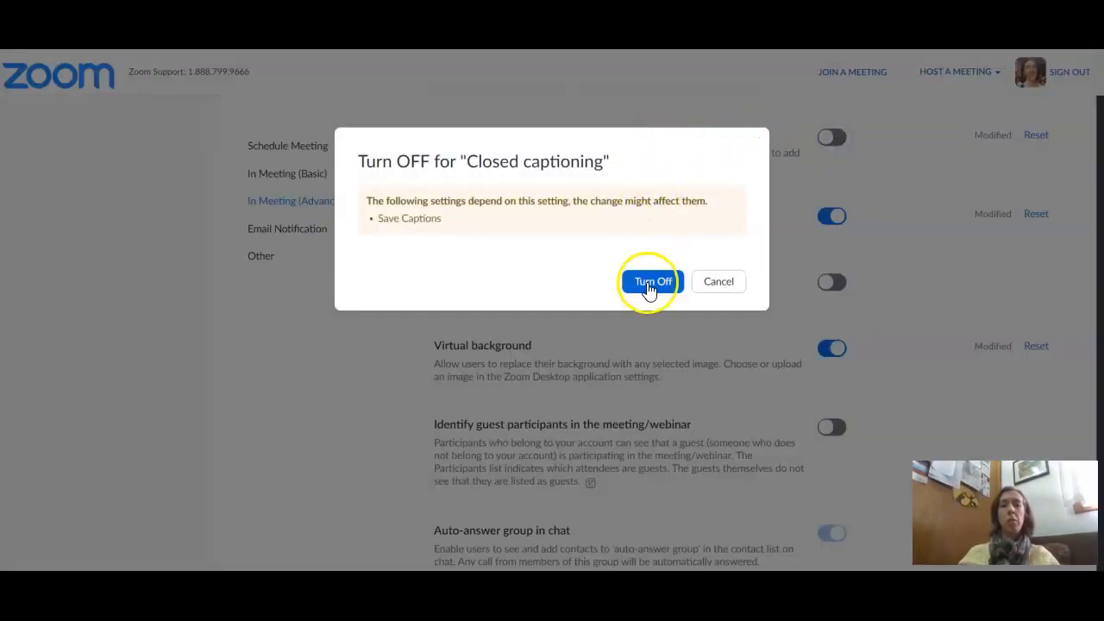
click(650, 281)
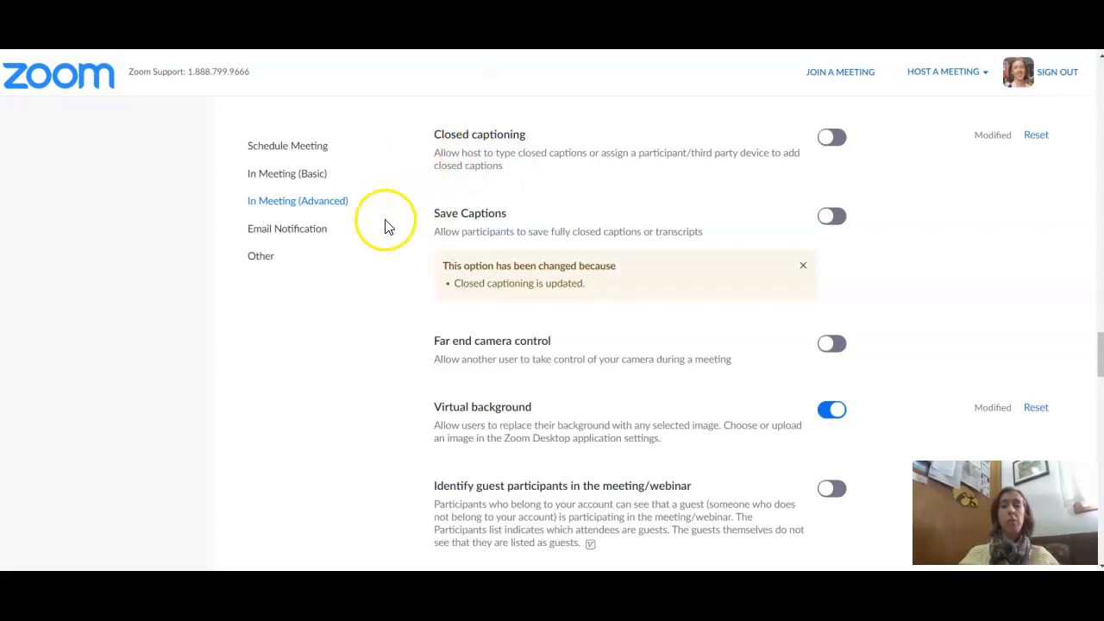
scroll(down, 3)
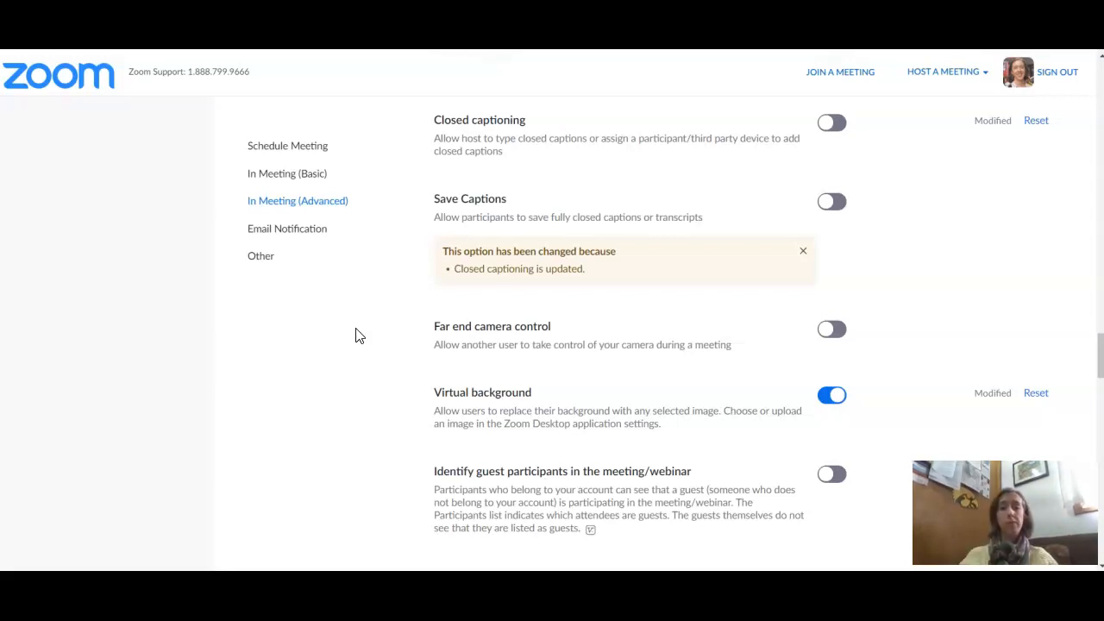
scroll(down, 3)
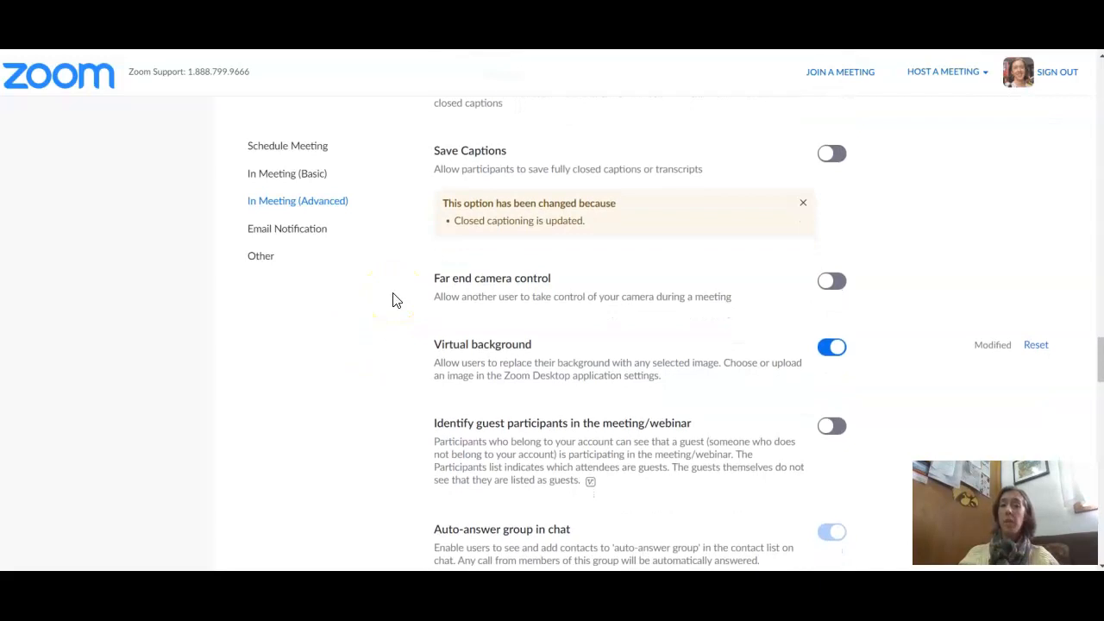
scroll(down, 3)
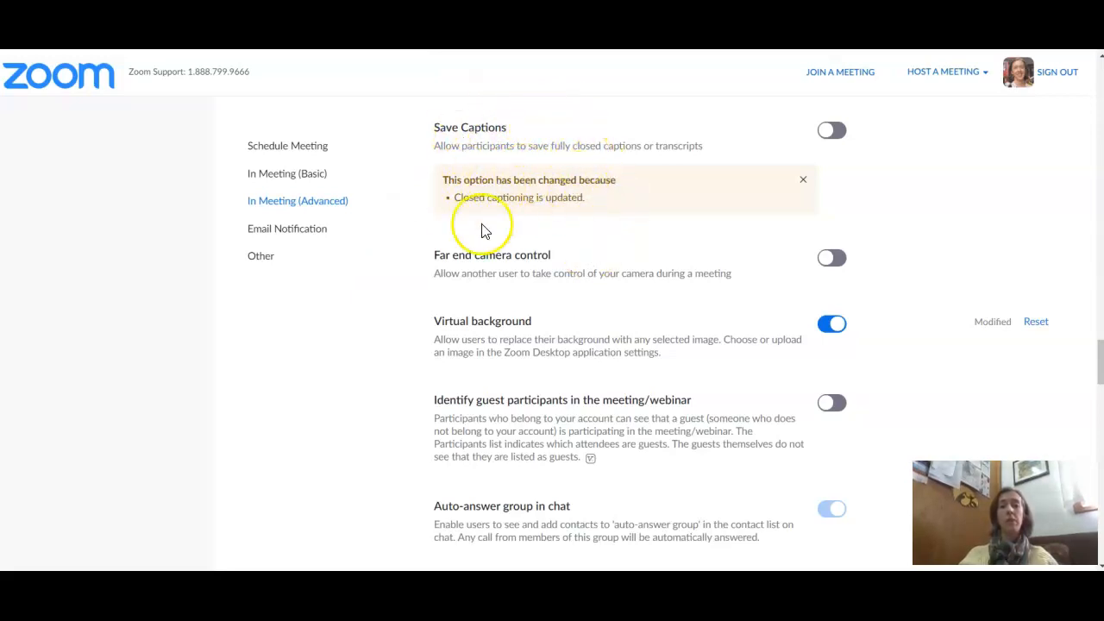
scroll(down, 3)
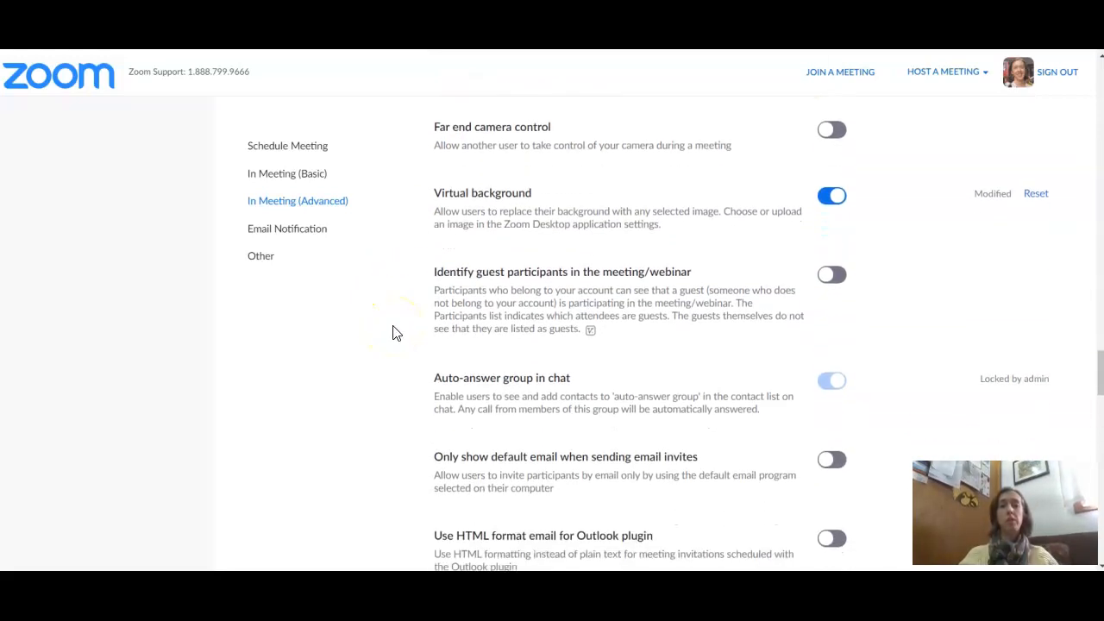
scroll(down, 3)
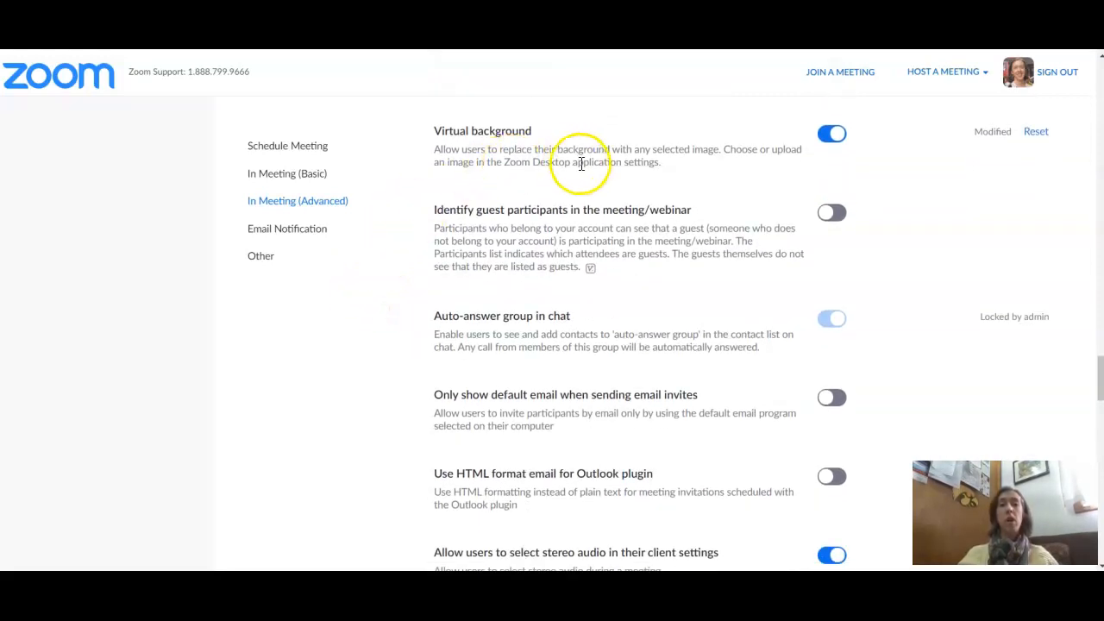
mouse_move(583, 148)
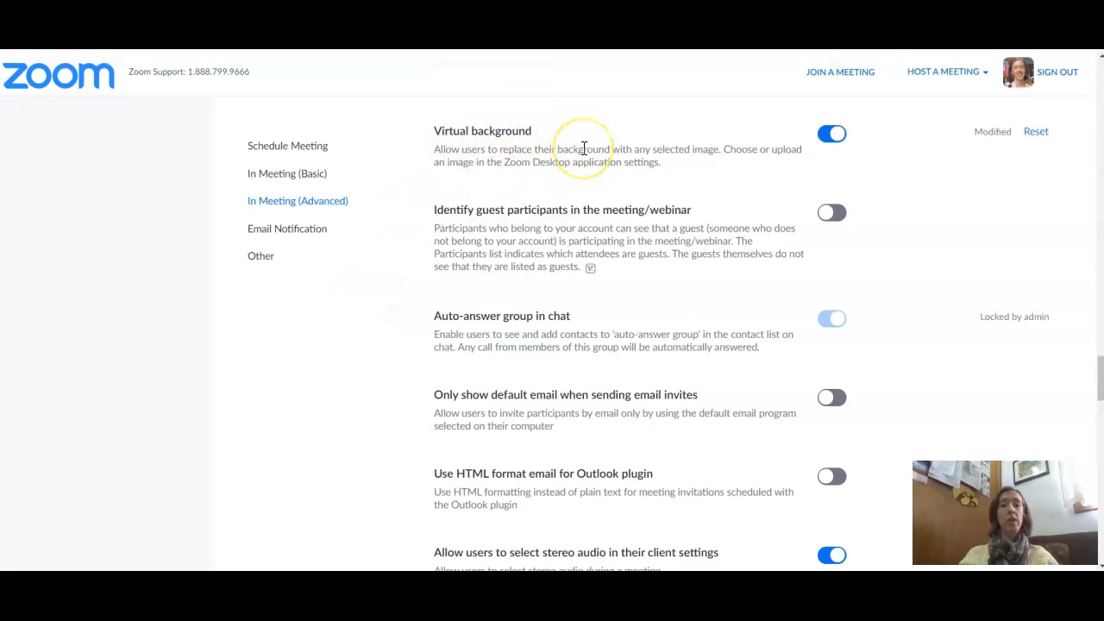
mouse_move(475, 188)
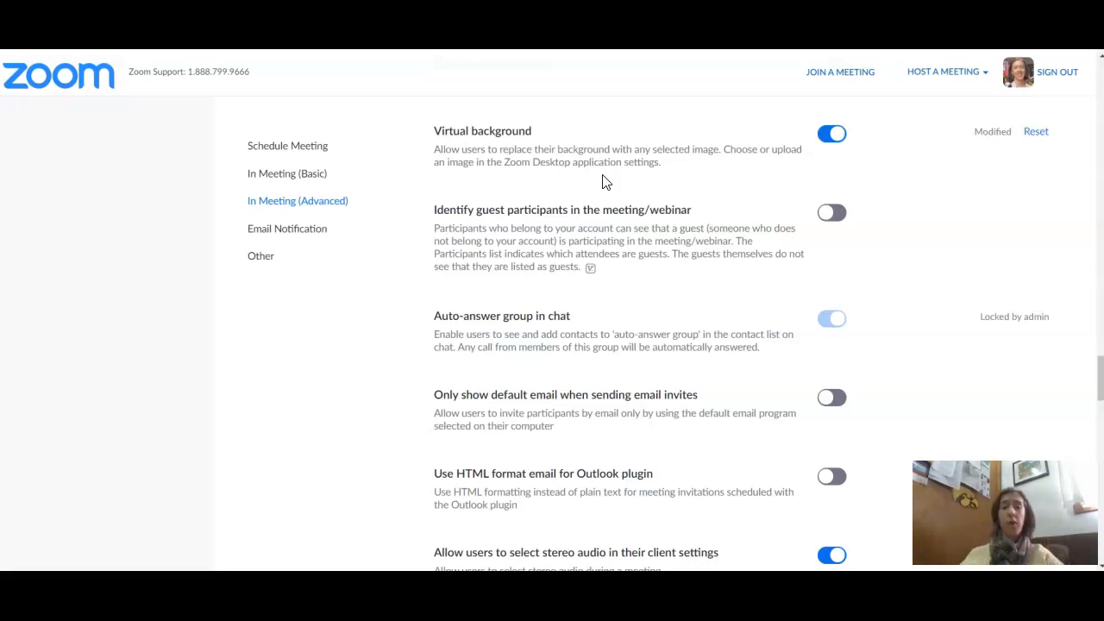
scroll(down, 3)
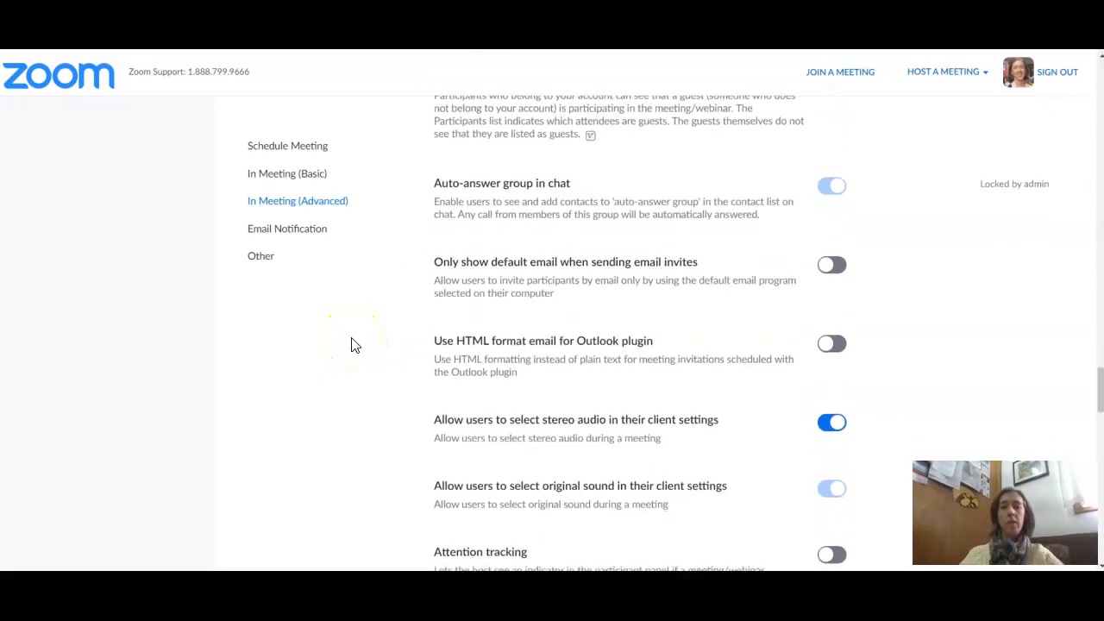
scroll(down, 3)
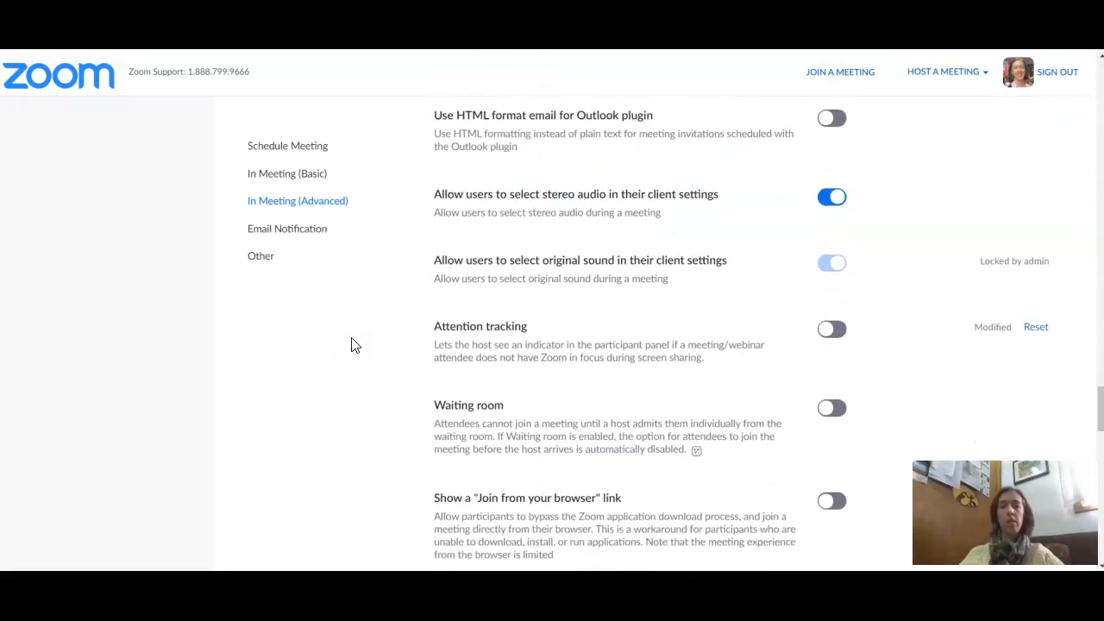
scroll(down, 3)
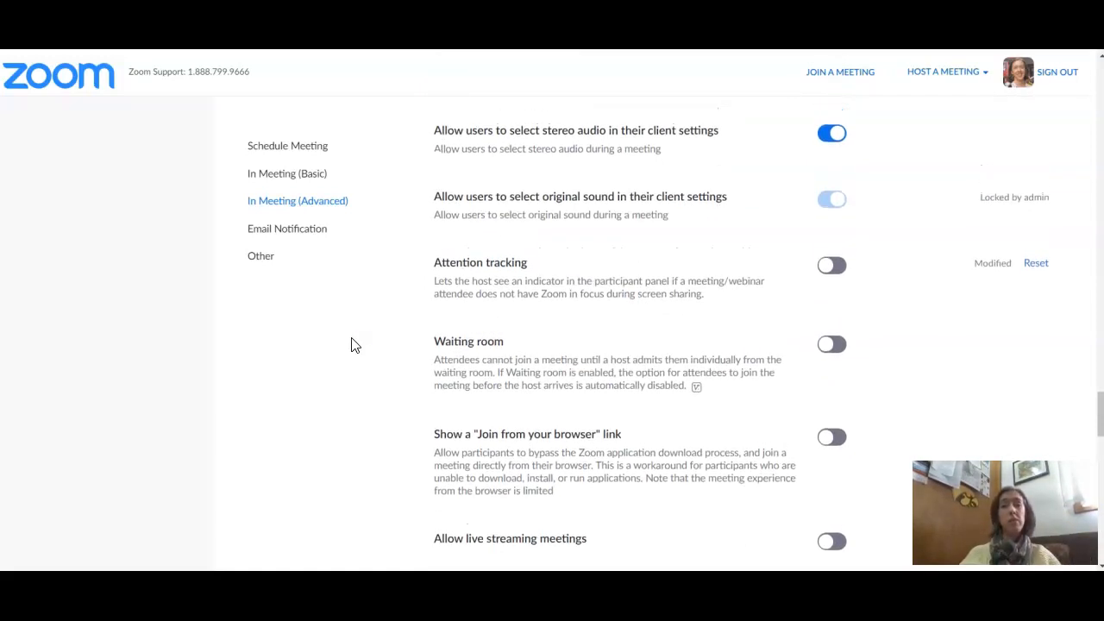
scroll(down, 3)
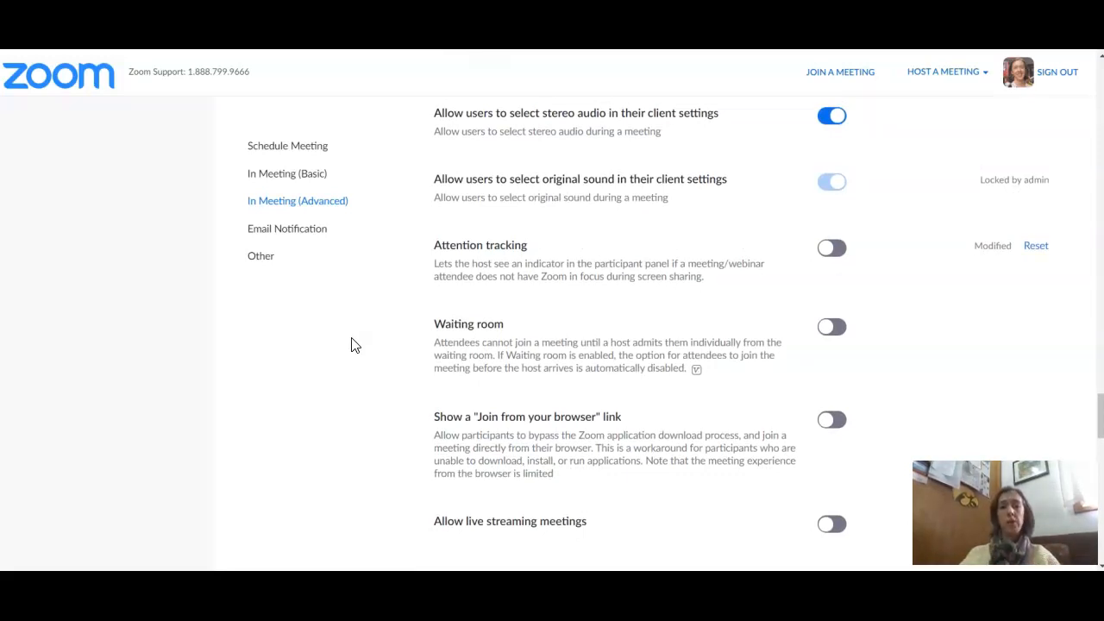
scroll(down, 3)
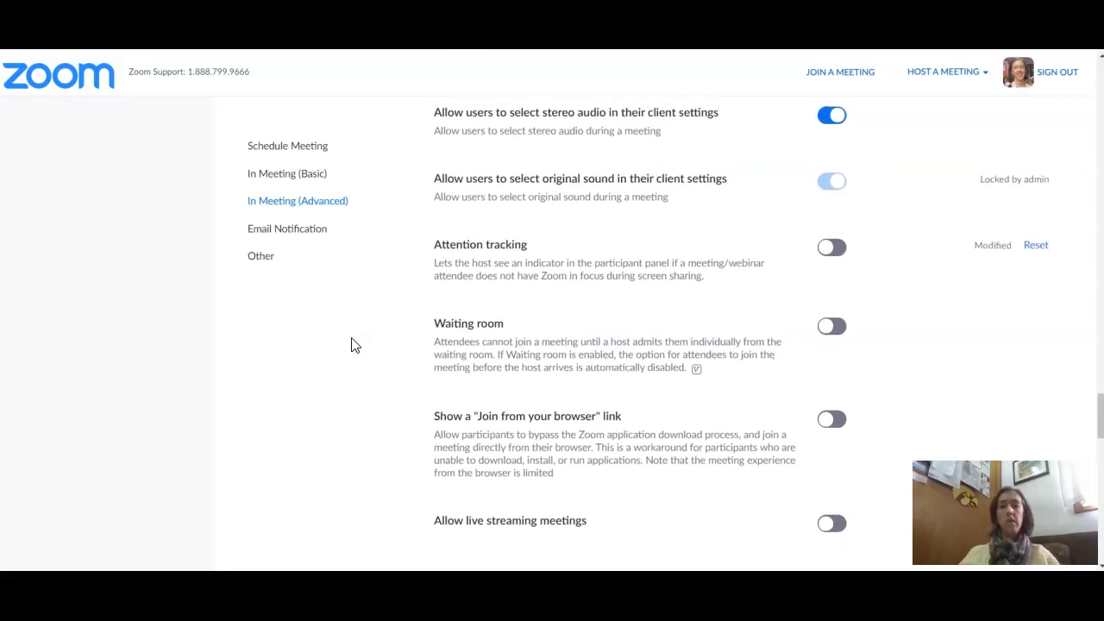
scroll(down, 3)
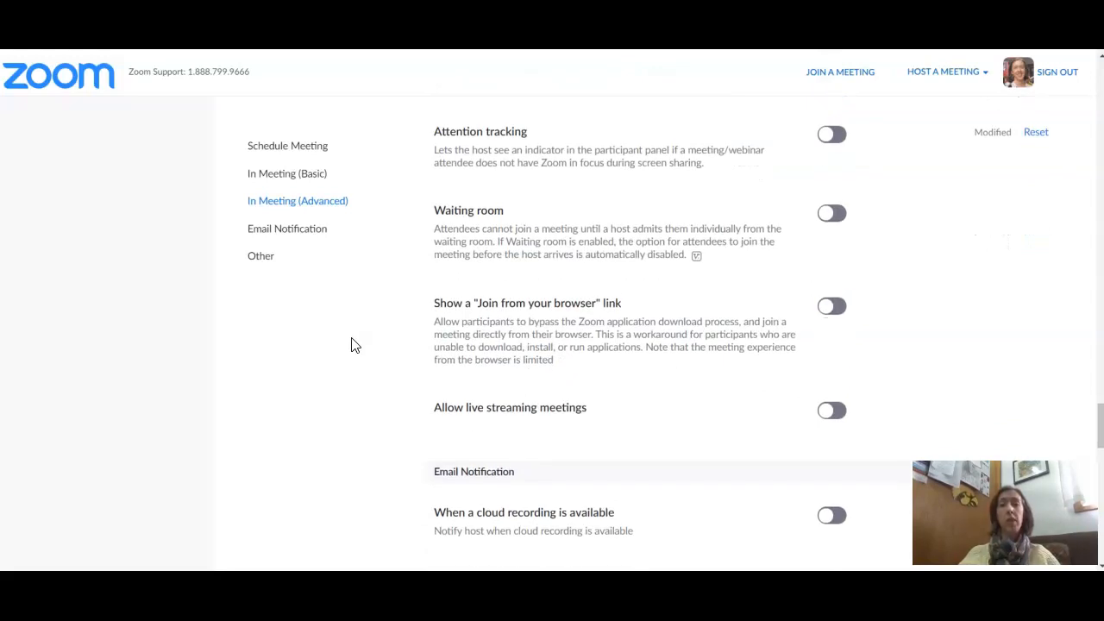
mouse_move(456, 164)
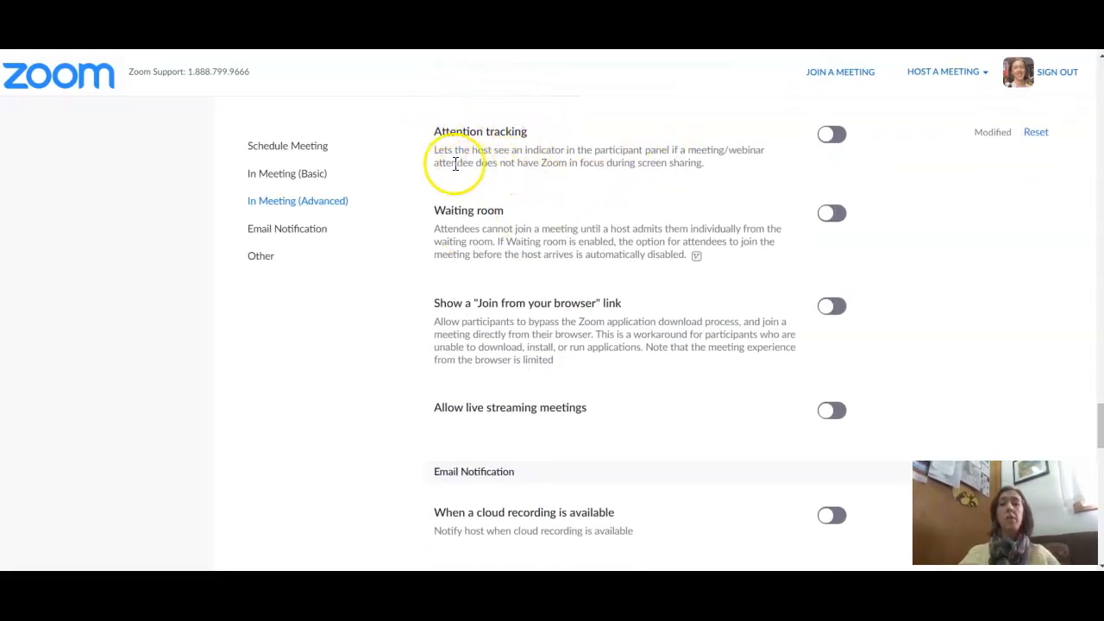
mouse_move(469, 176)
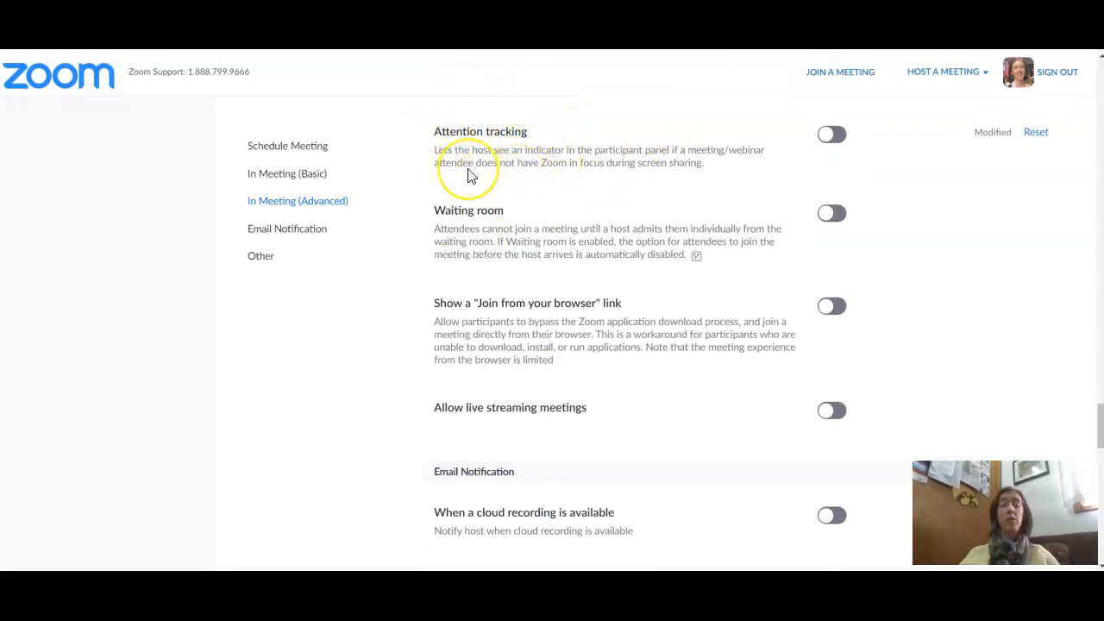
mouse_move(472, 176)
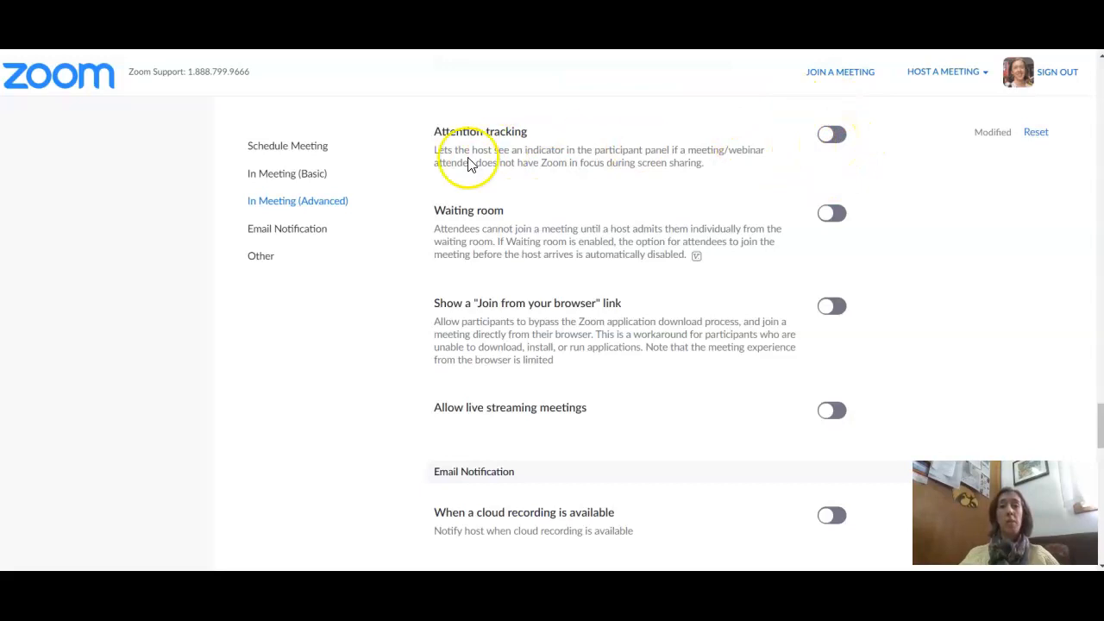
Bring the Email Notification toggles for cloud recordings, early joiners and cancellations into view.
scroll(down, 3)
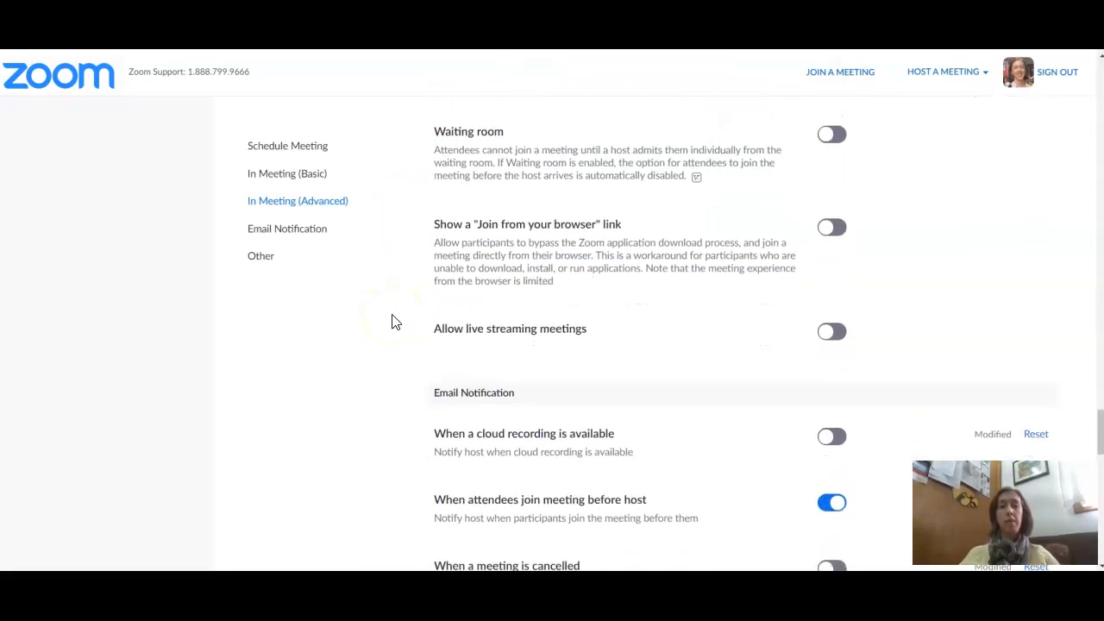
mouse_move(502, 128)
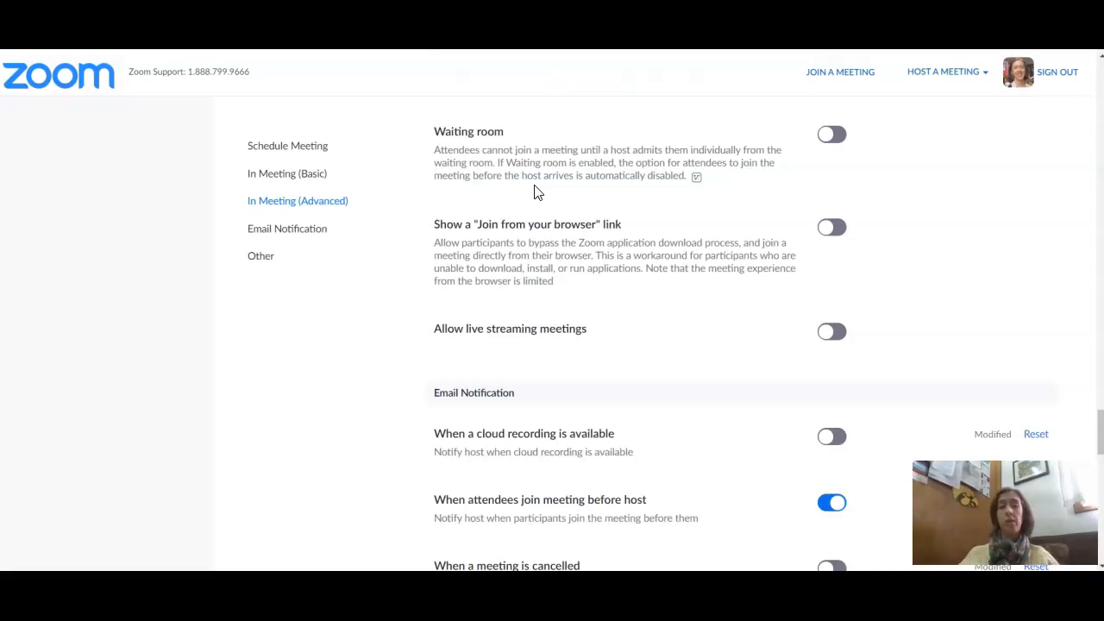
scroll(down, 3)
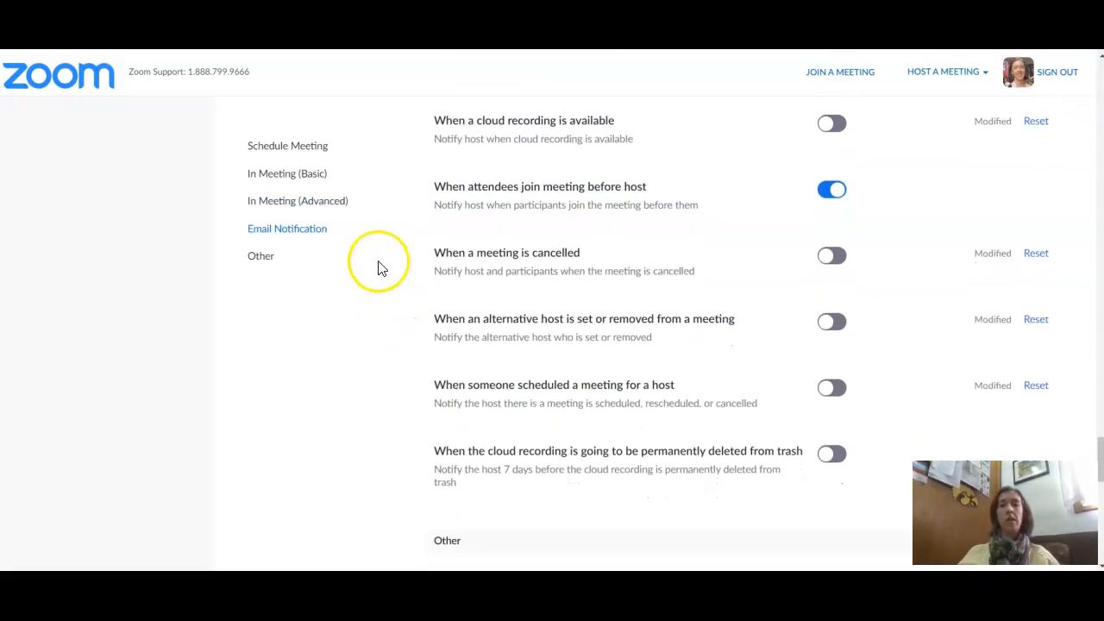
mouse_move(497, 152)
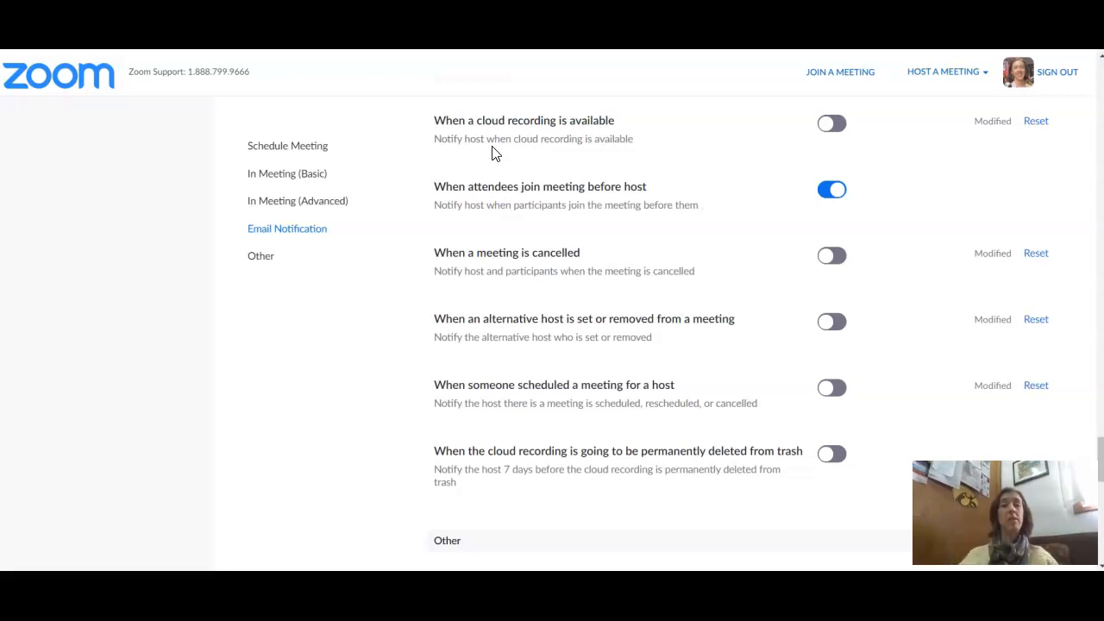
mouse_move(366, 373)
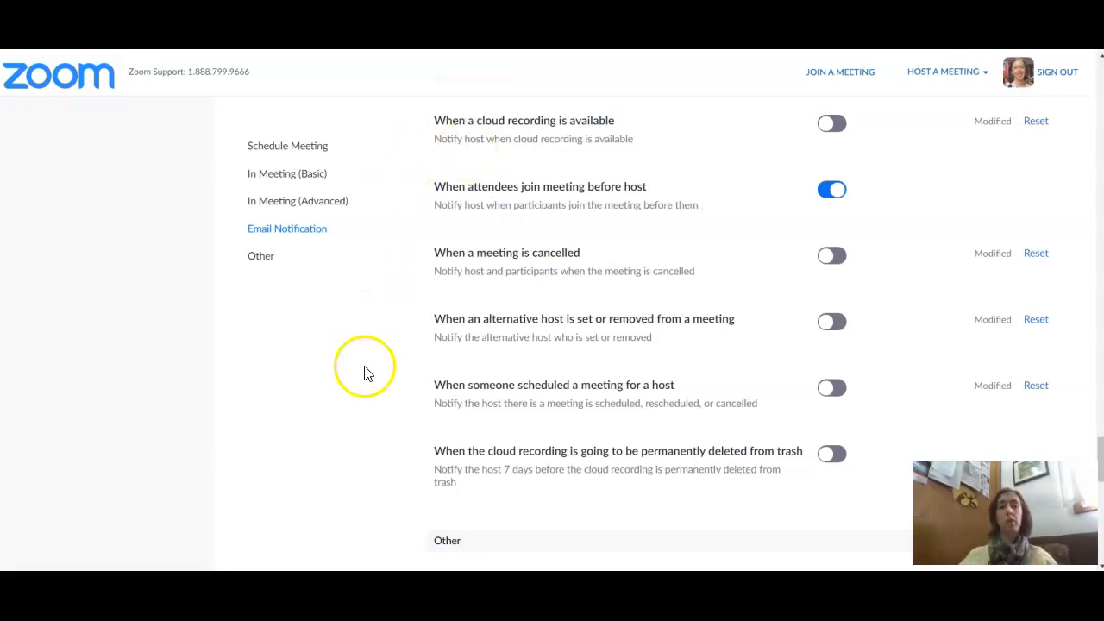
mouse_move(545, 138)
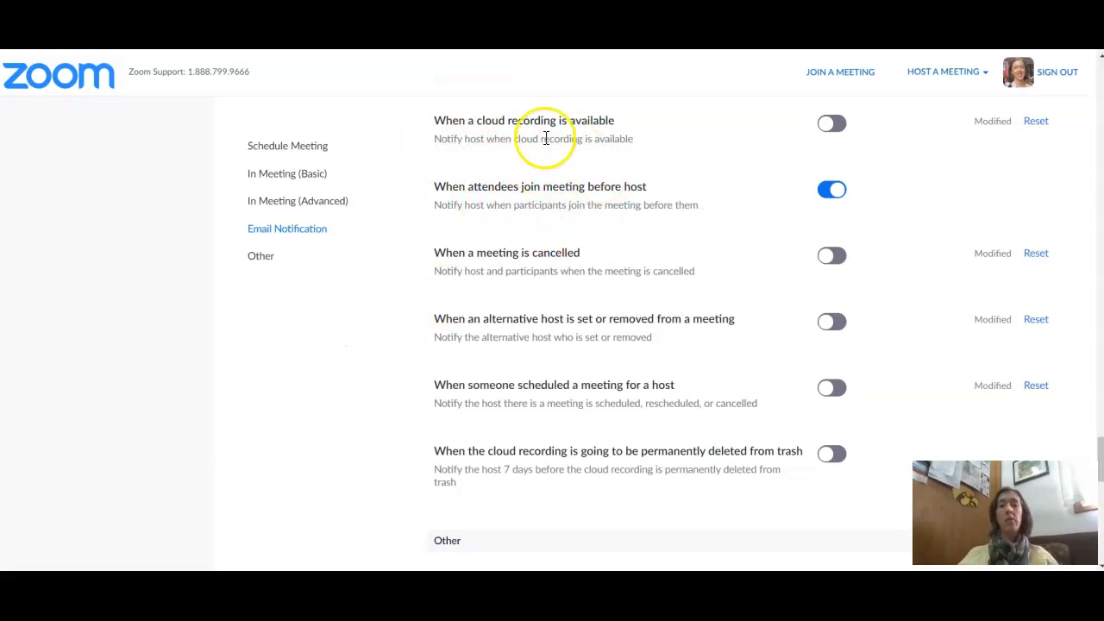
mouse_move(497, 224)
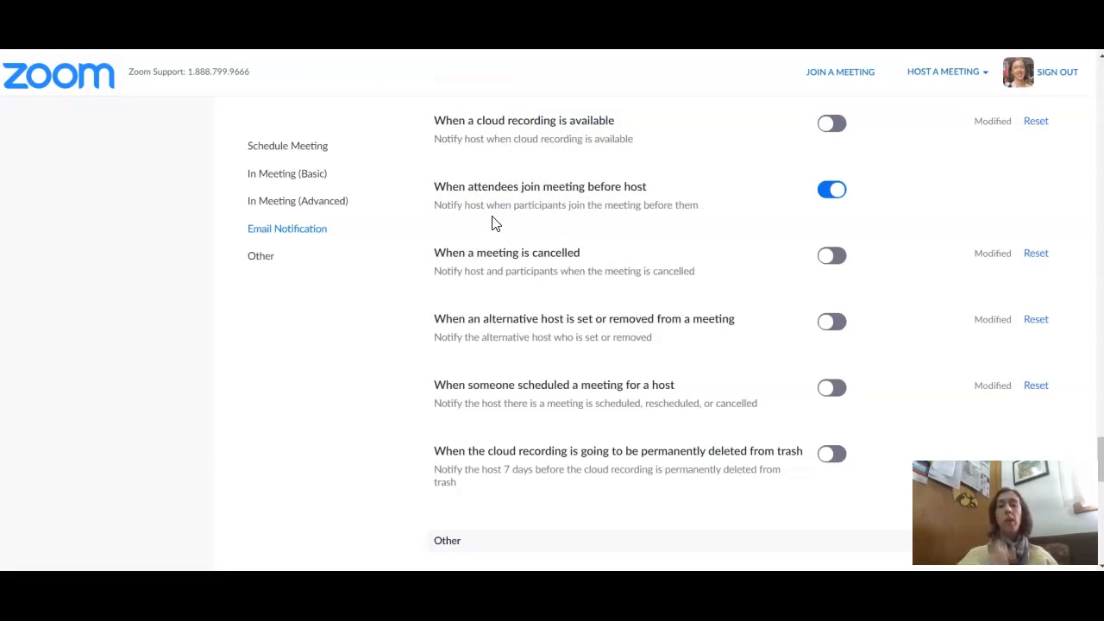
mouse_move(329, 363)
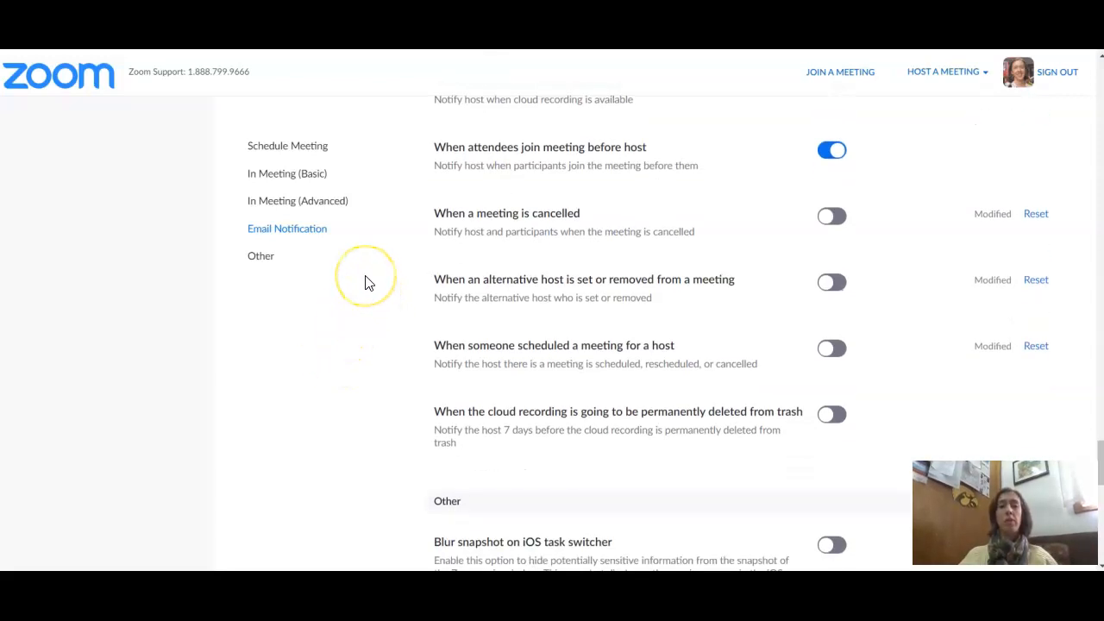
Scroll through the Other section to Schedule Privilege and Integration Authentication at the page bottom.
scroll(down, 3)
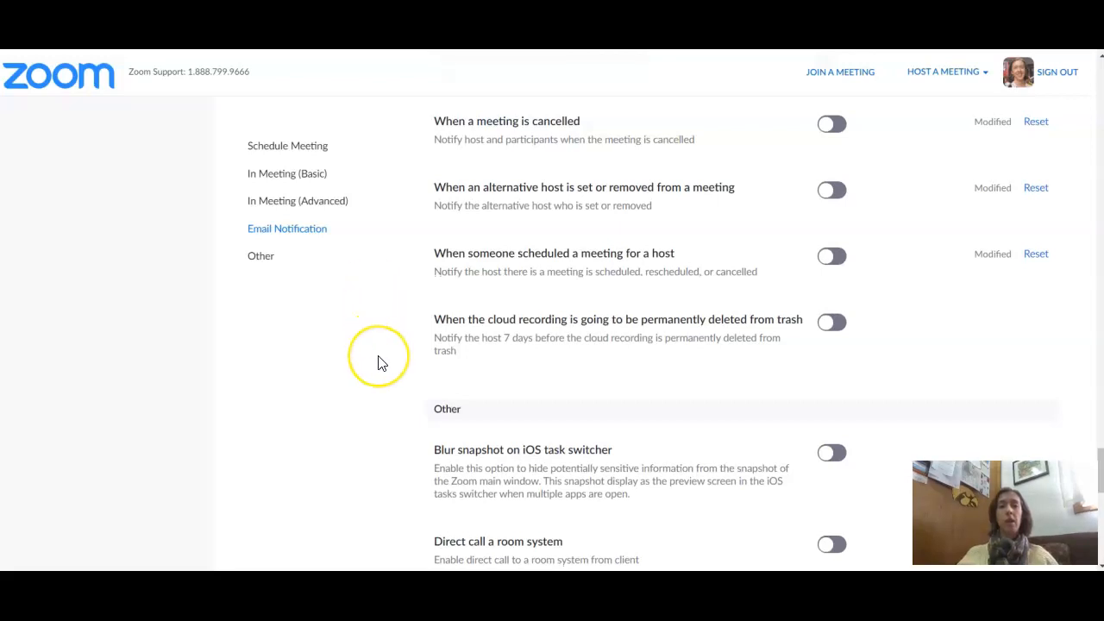
scroll(down, 3)
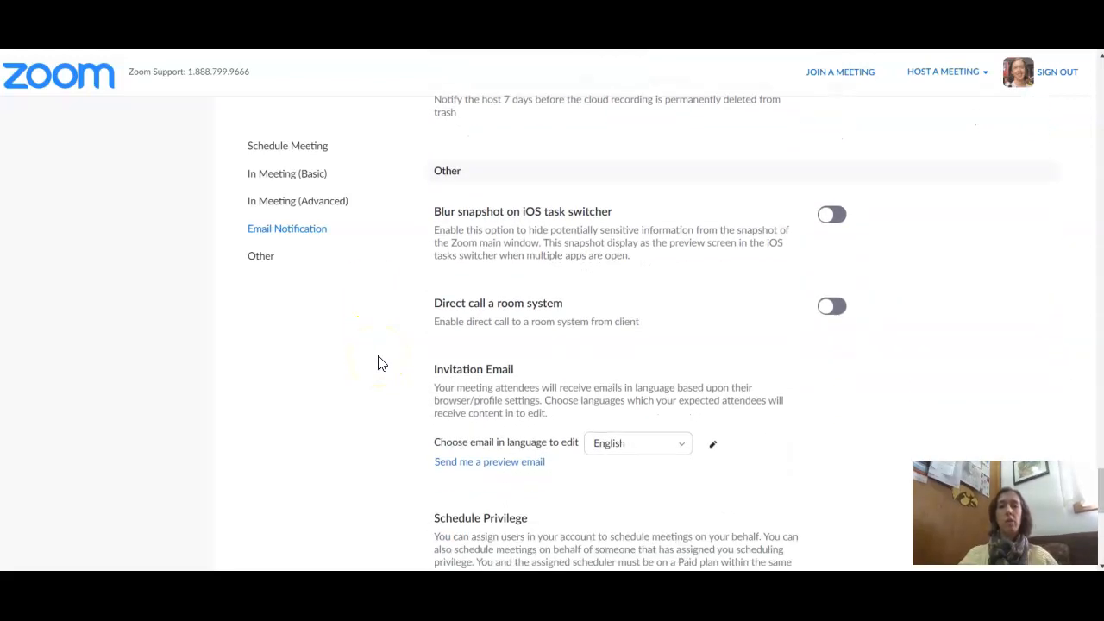
scroll(down, 3)
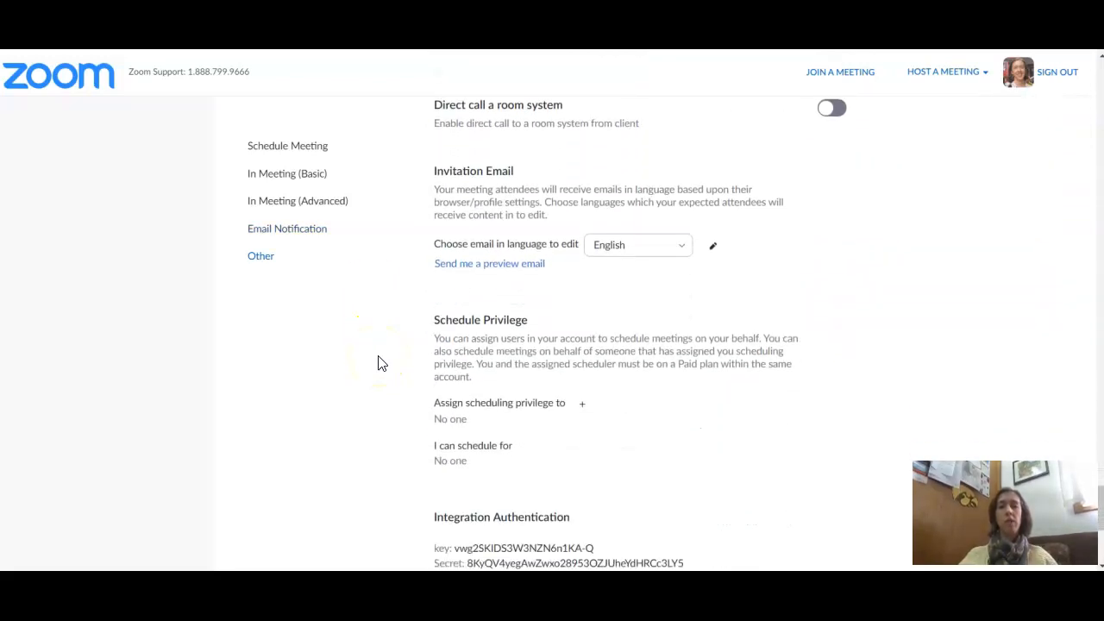
scroll(down, 3)
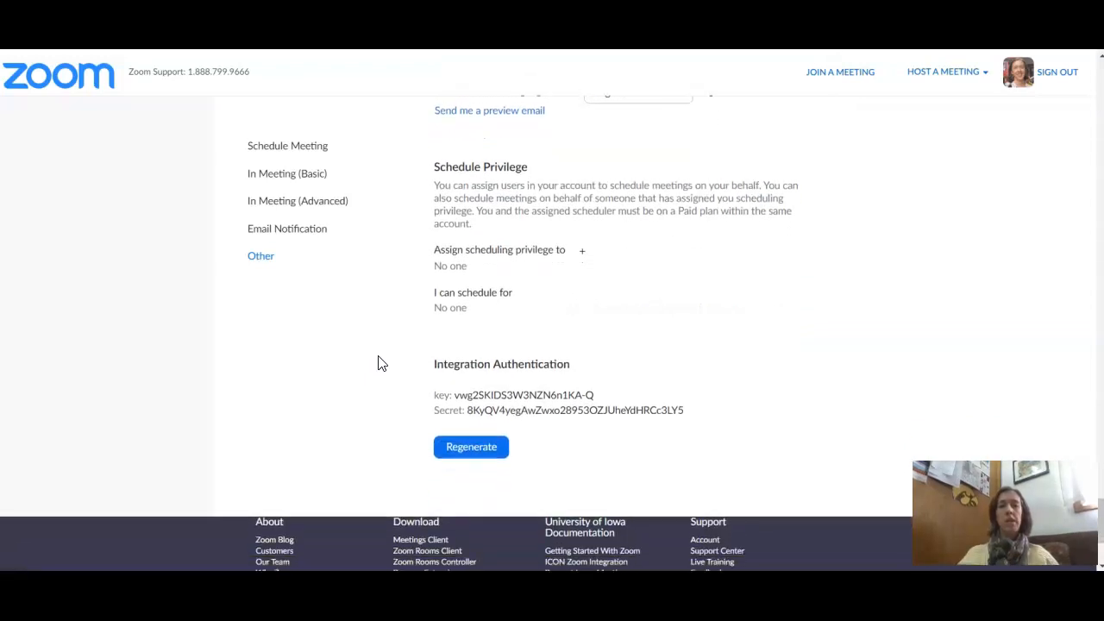
scroll(down, 3)
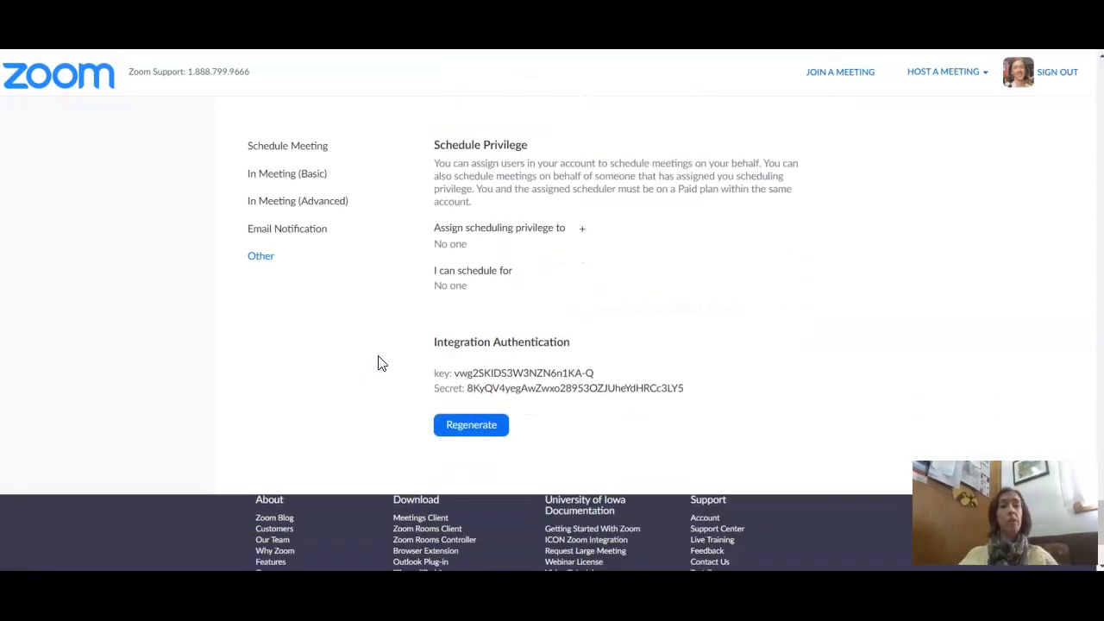